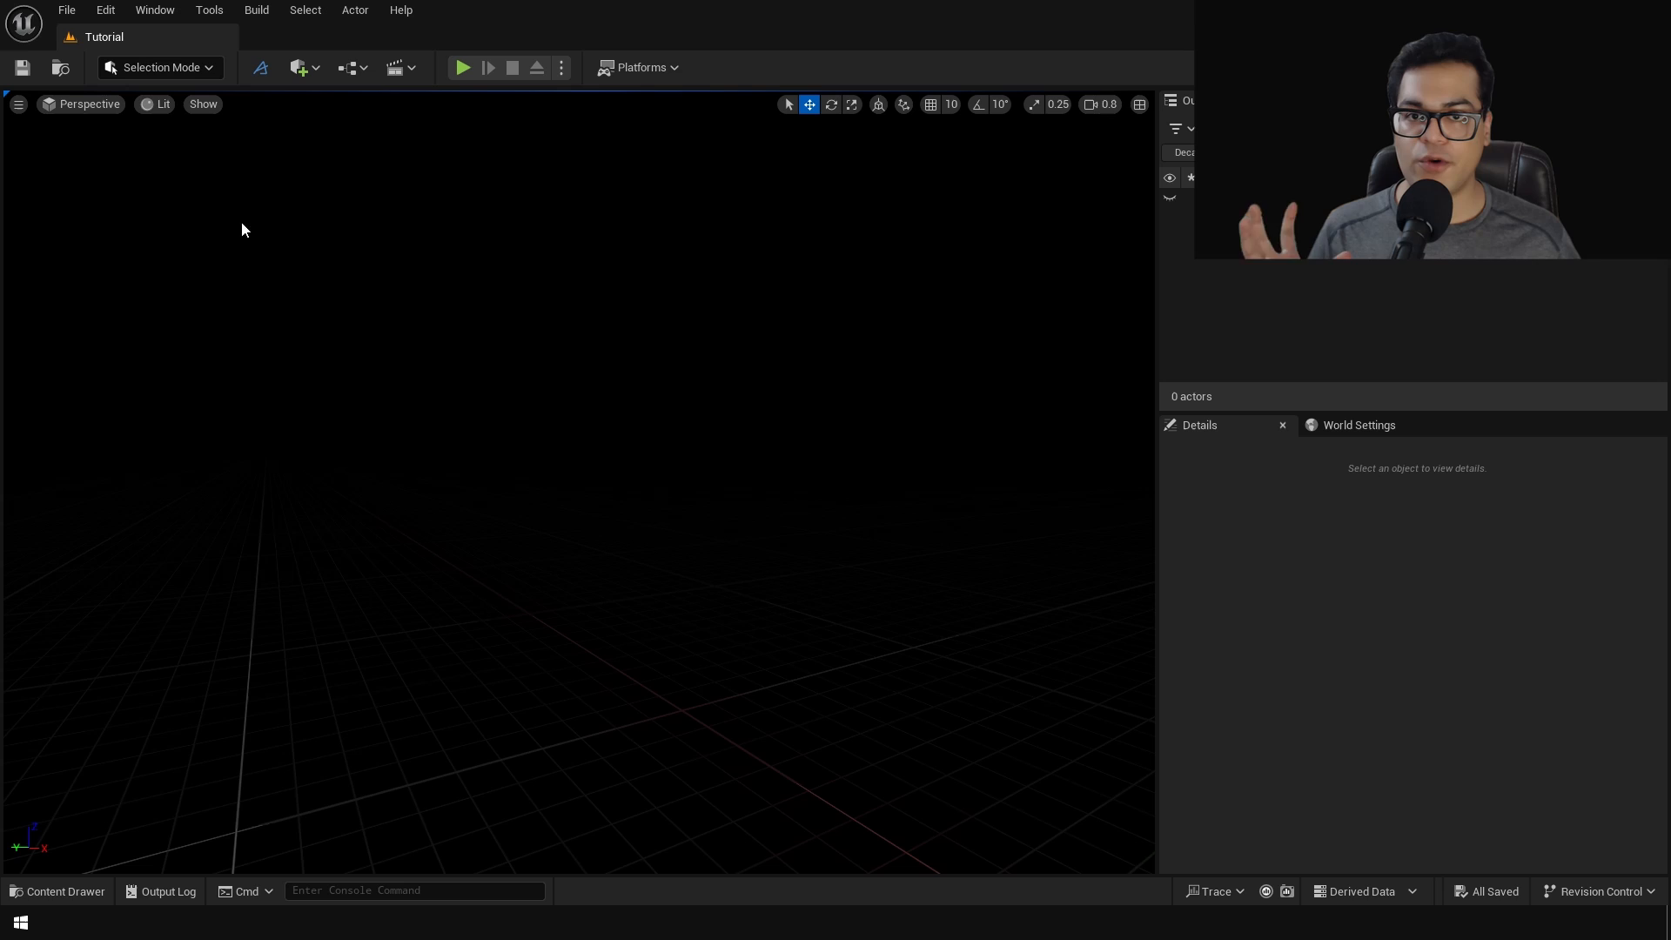
Open the Plugins browser from the Edit menu to enable HDRI Backdrop.
{"action": "left_click", "coordinate": [104, 10]}
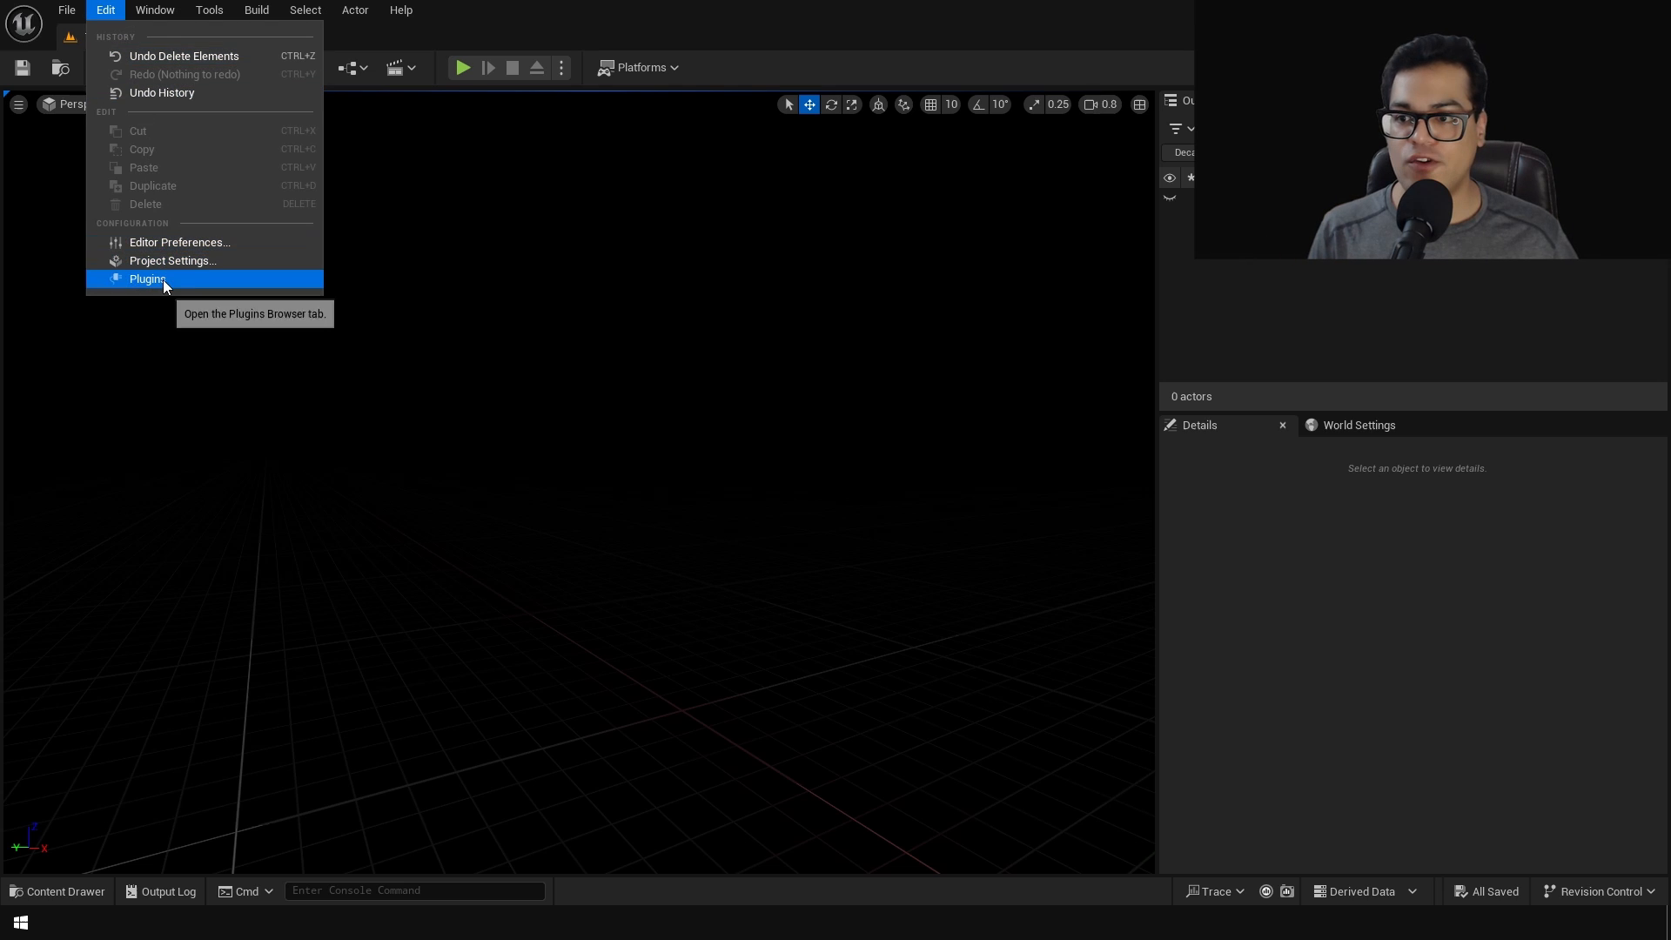
{"action": "left_click", "coordinate": [147, 278]}
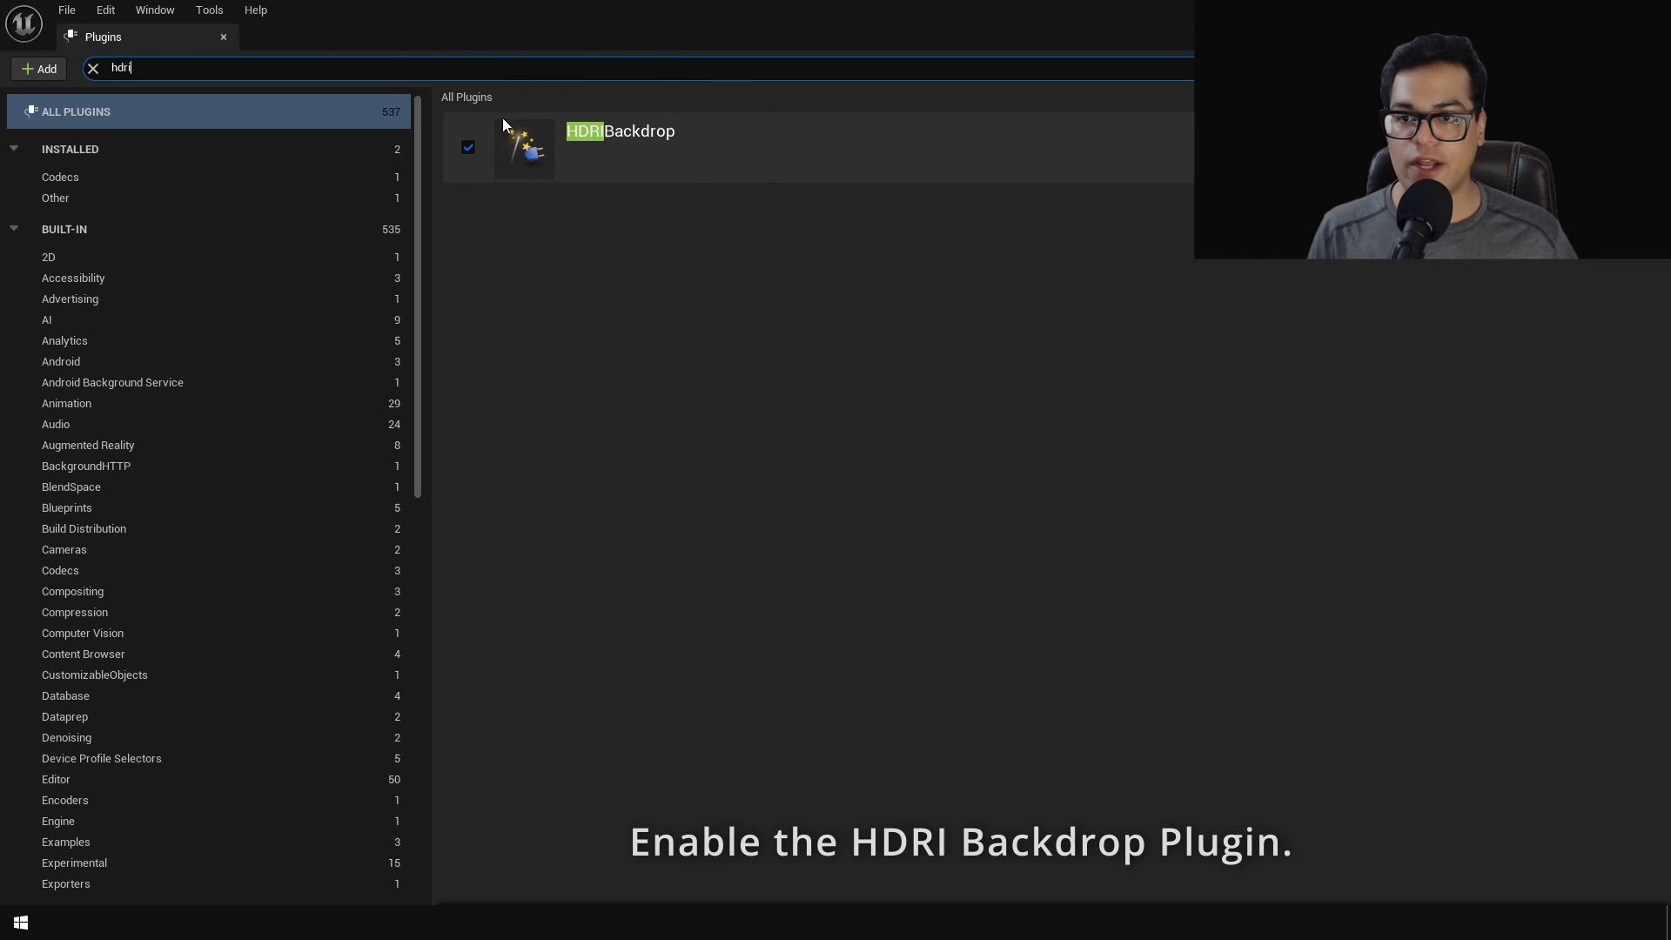
{"action": "mouse_move", "coordinate": [733, 136]}
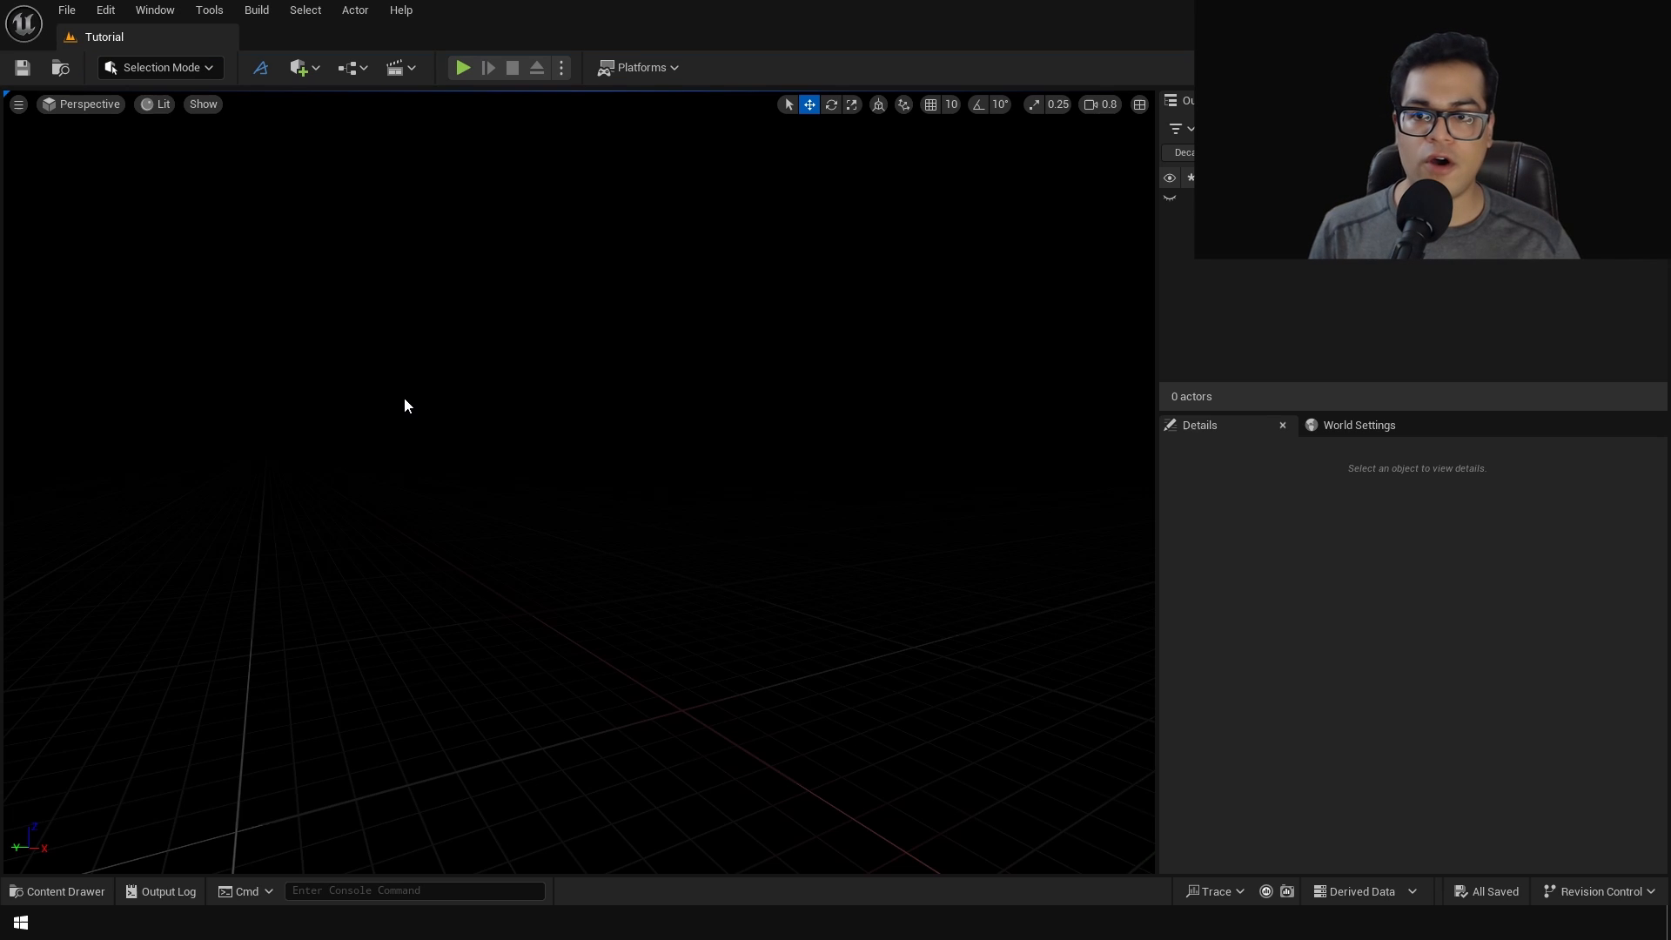
Place an HDRI Backdrop with SLS Specified Cubemap skylight, and add a 0.6 lux directional light.
{"action": "left_click", "coordinate": [302, 67]}
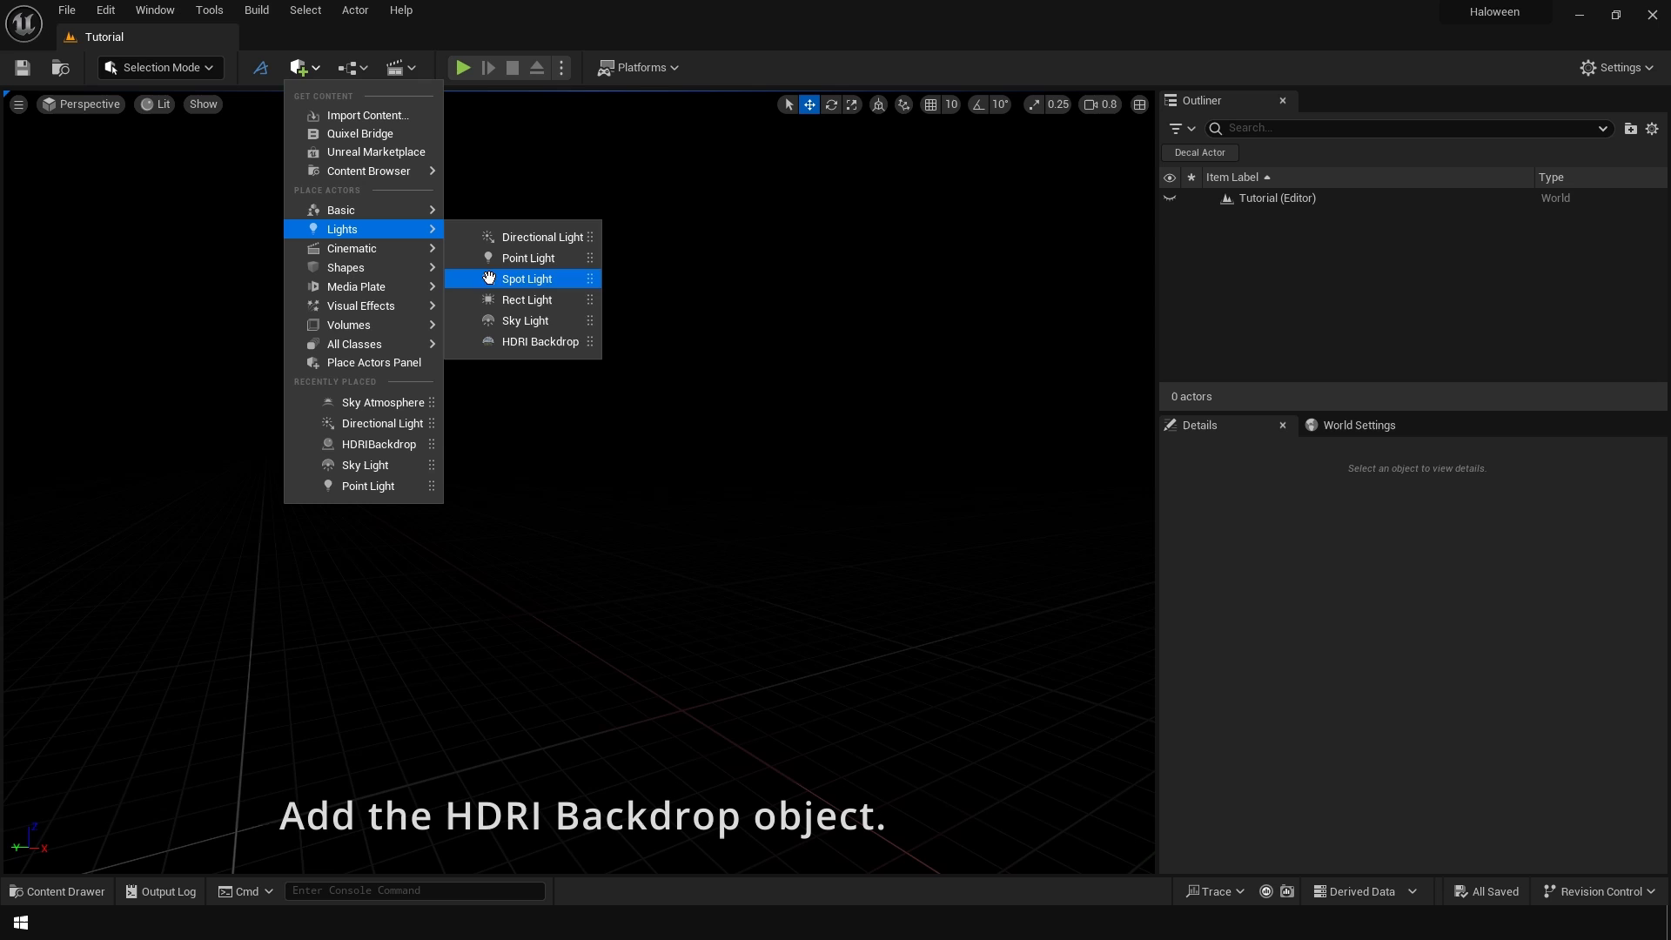
{"action": "left_click", "coordinate": [541, 345]}
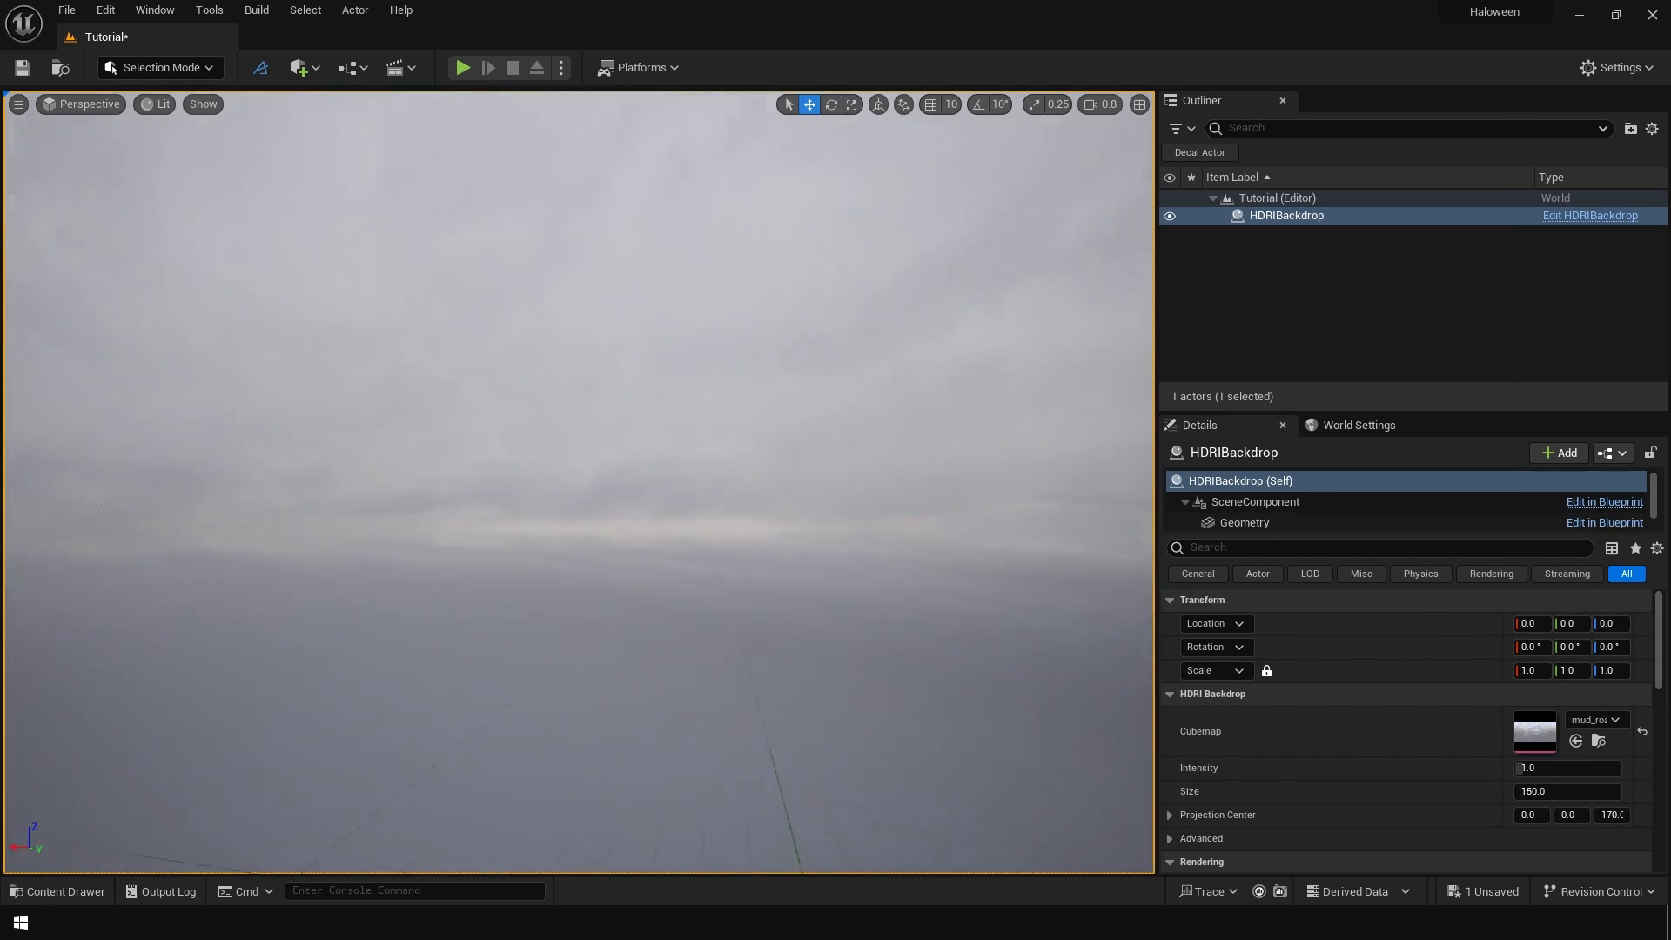
{"action": "left_click", "coordinate": [1239, 517]}
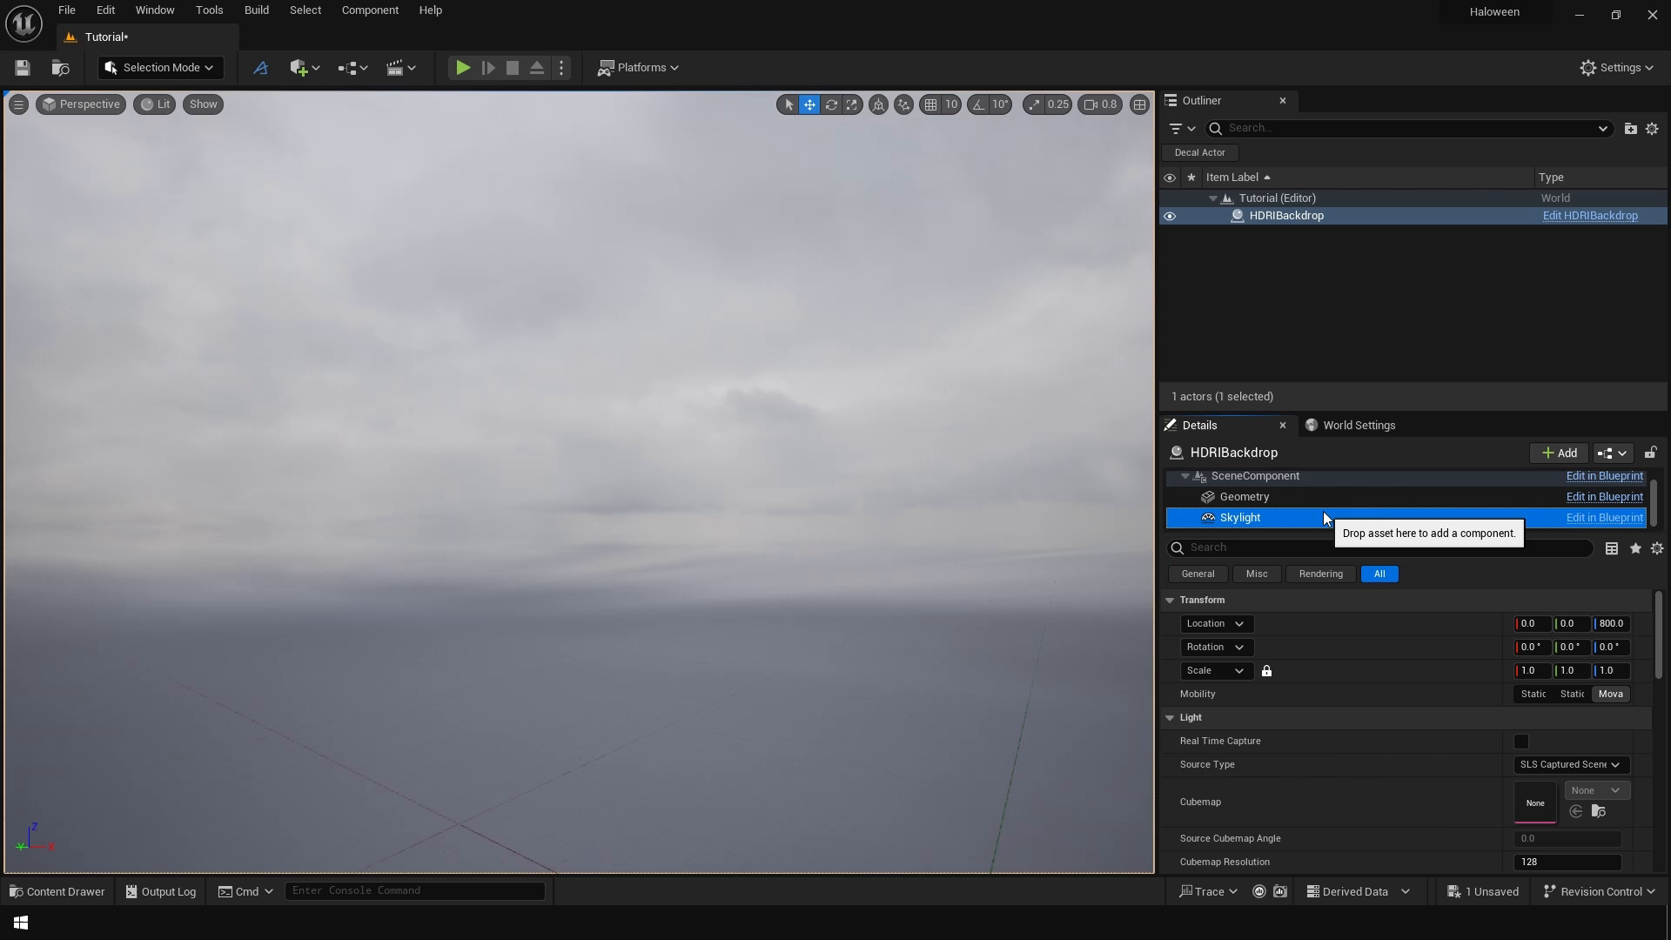
{"action": "left_click", "coordinate": [1568, 765]}
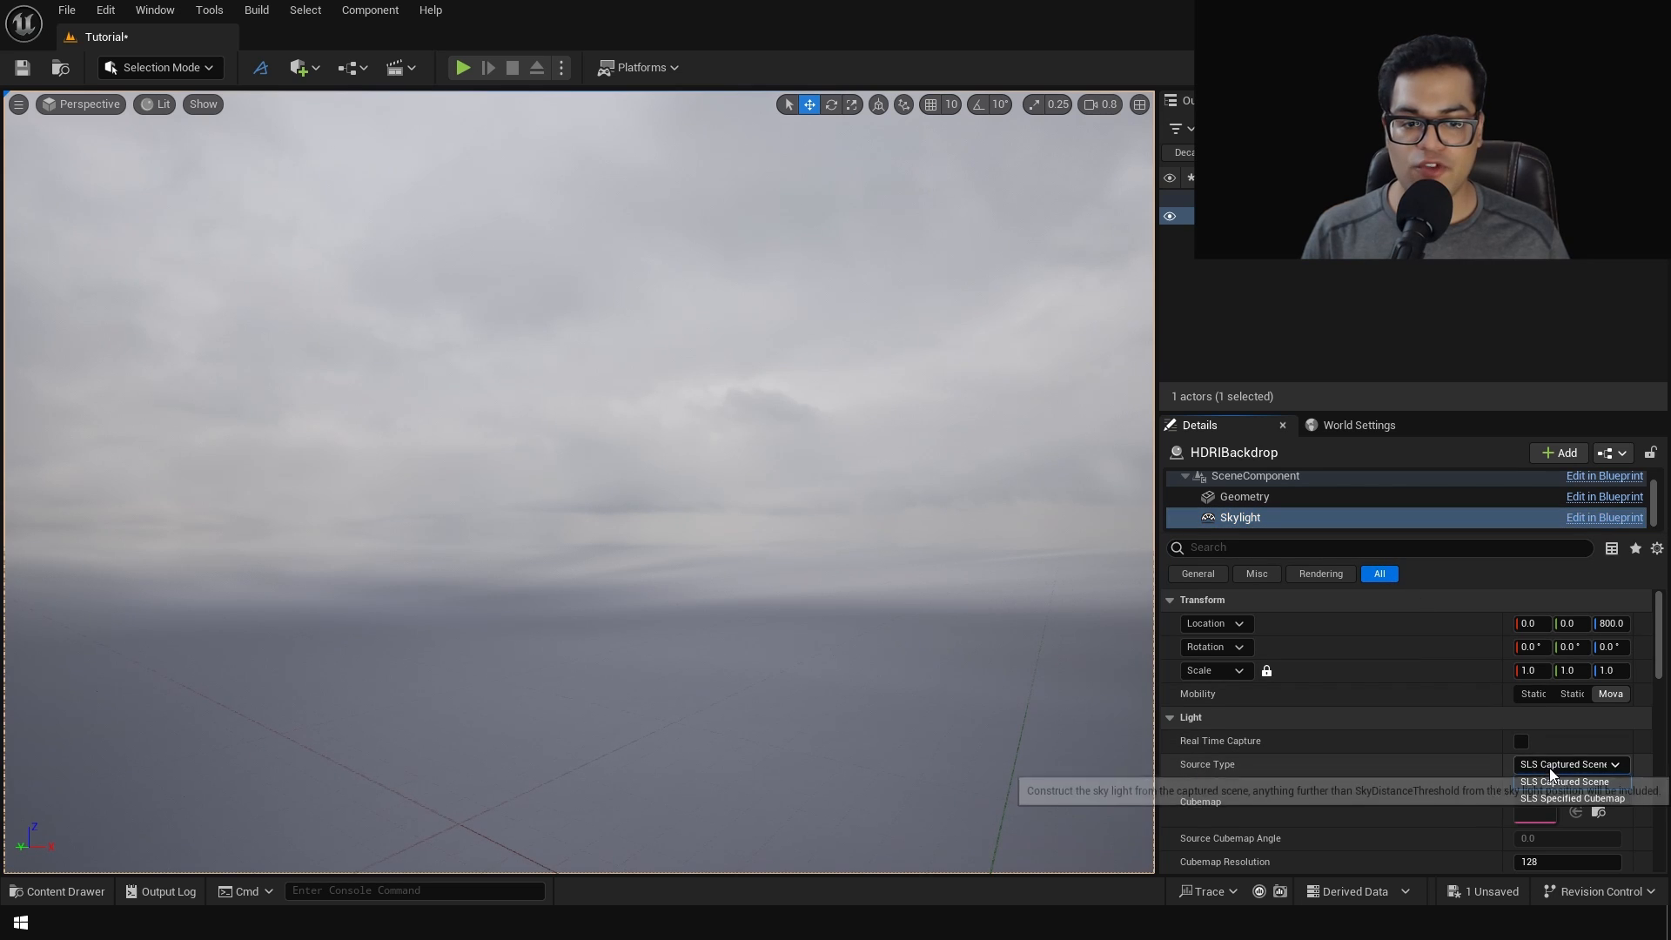
{"action": "left_click", "coordinate": [1595, 789]}
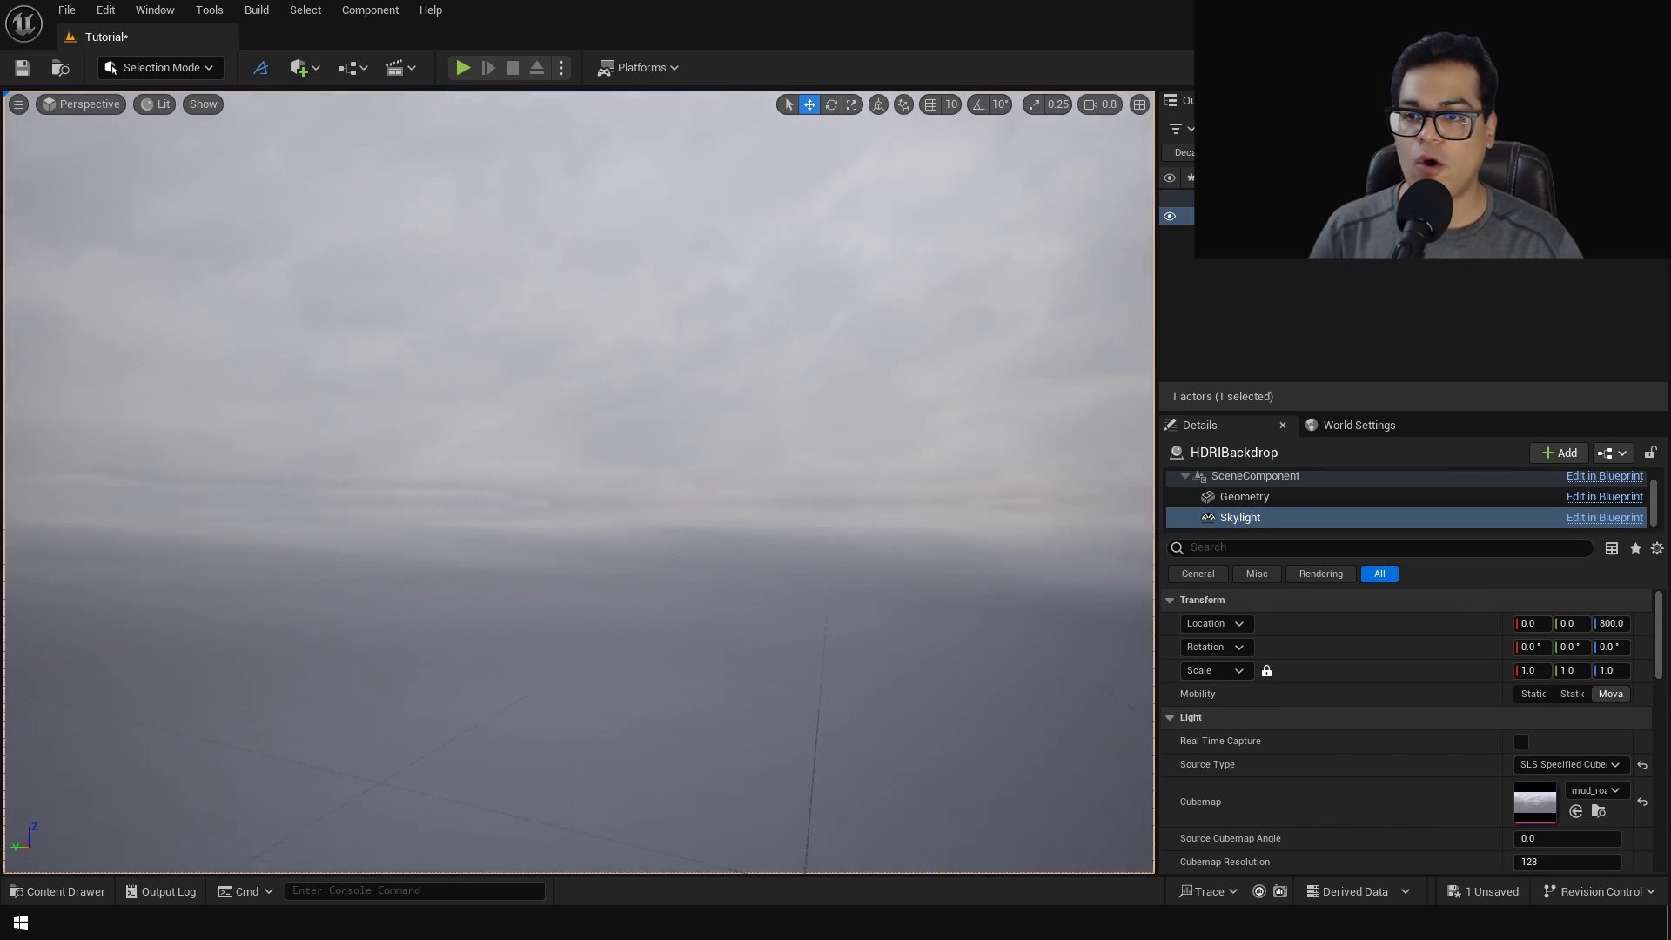
{"action": "left_click", "coordinate": [299, 67]}
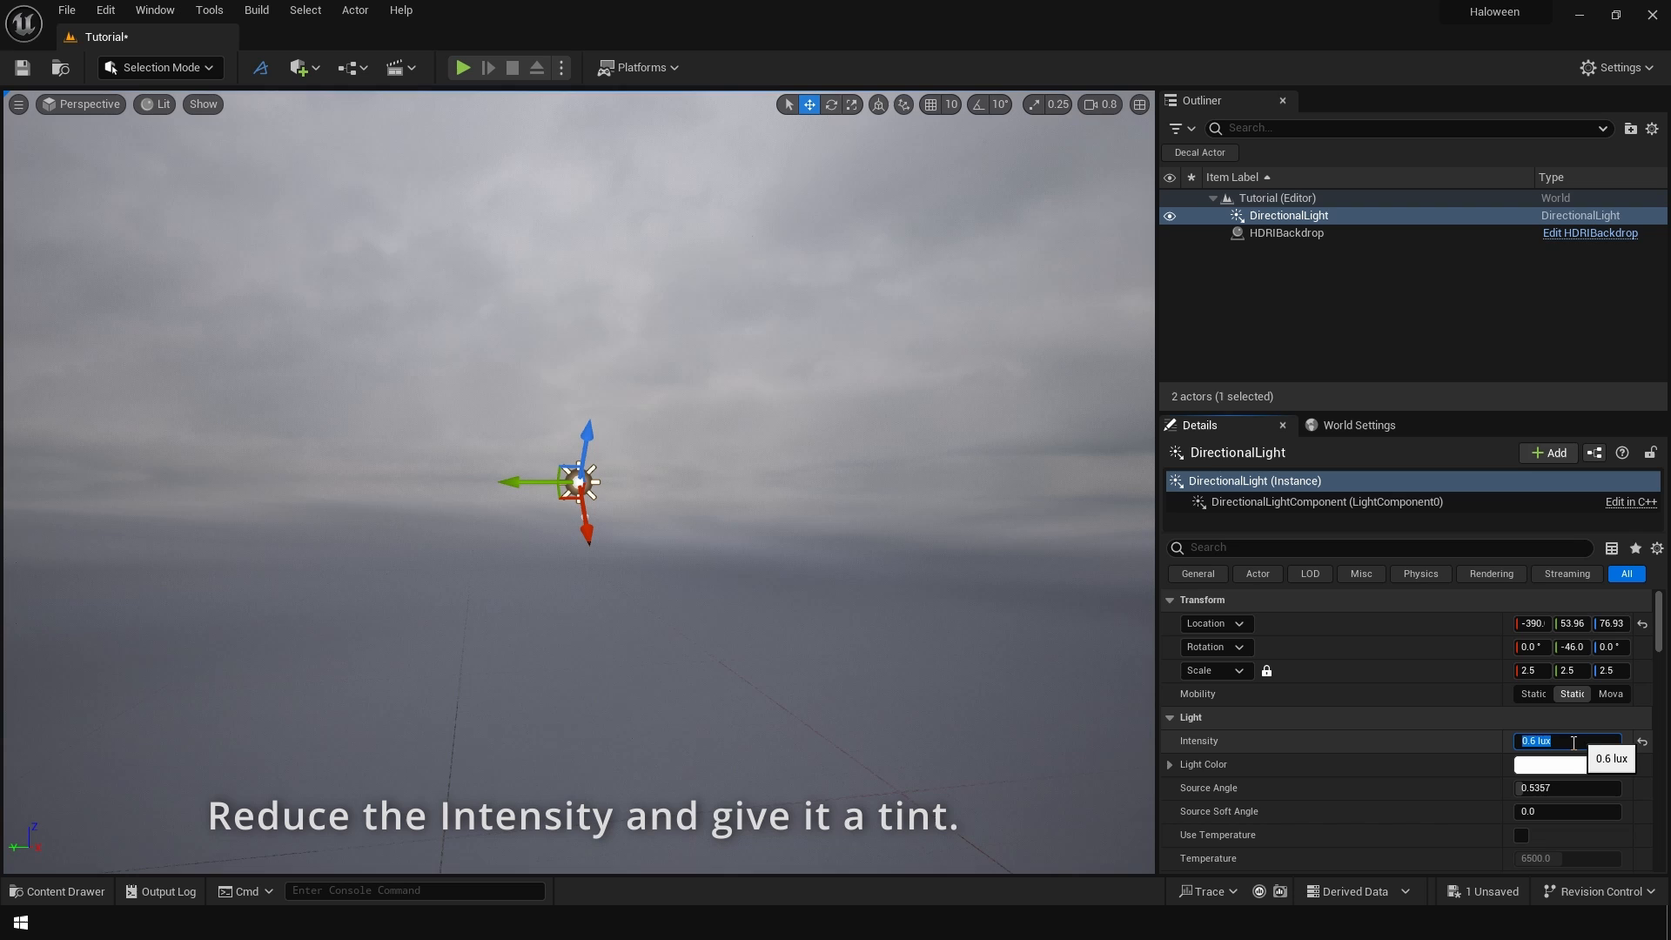
Set the directional light's Light Color to a pale blue.
{"action": "left_click", "coordinate": [1552, 765]}
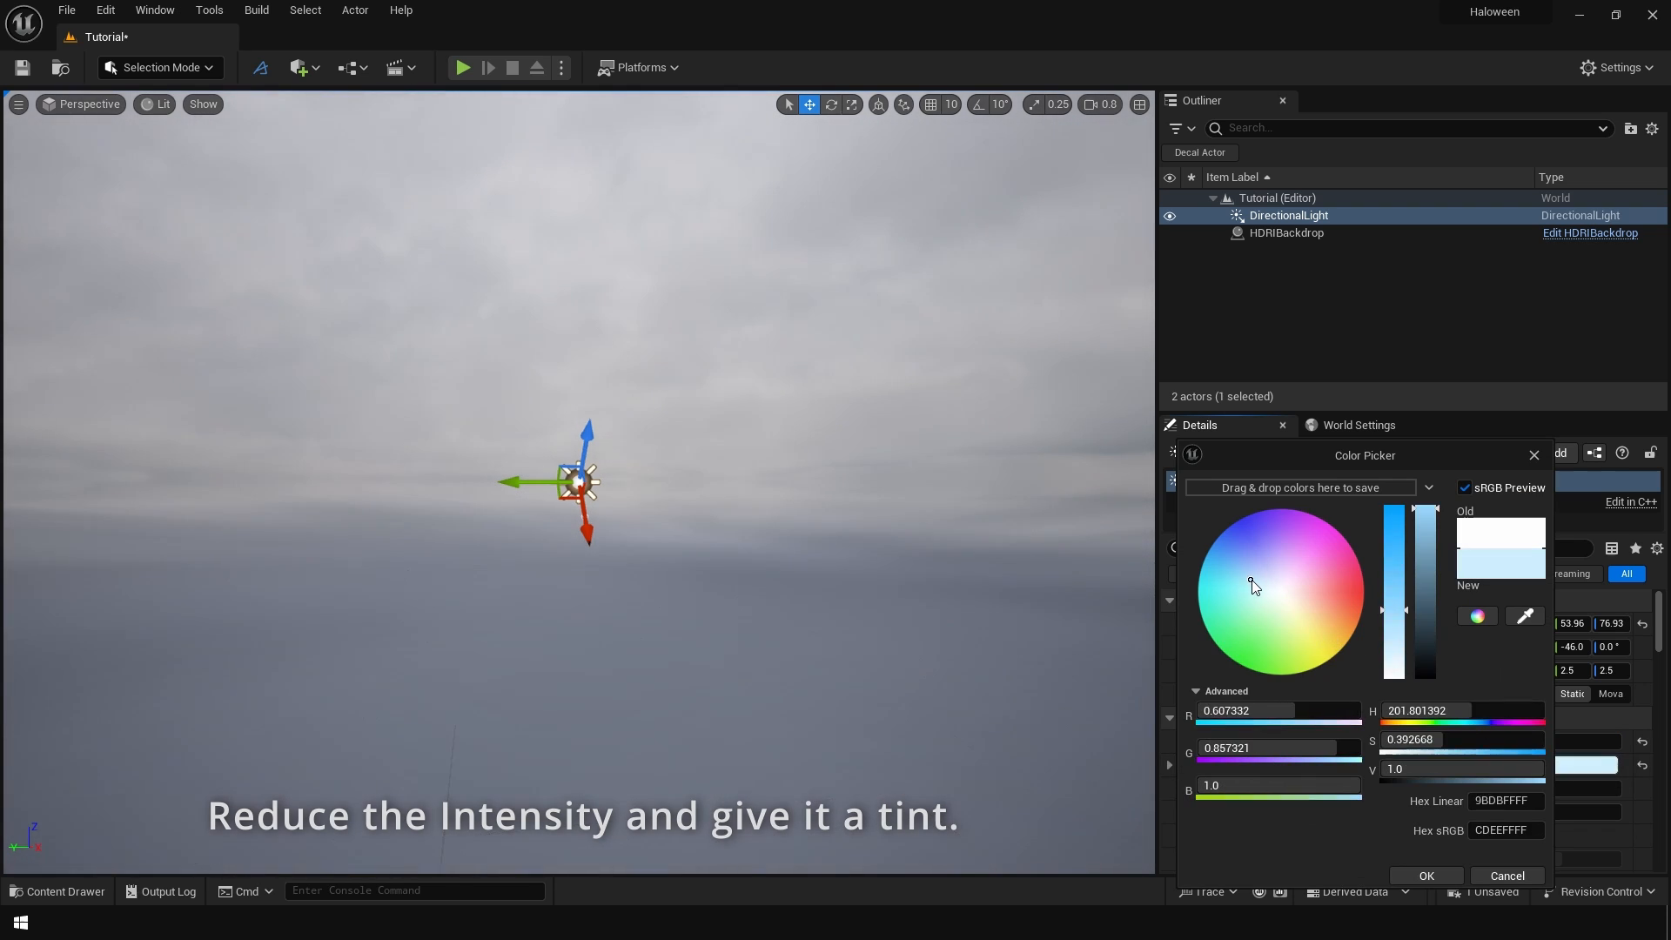
{"action": "left_click", "coordinate": [1258, 584]}
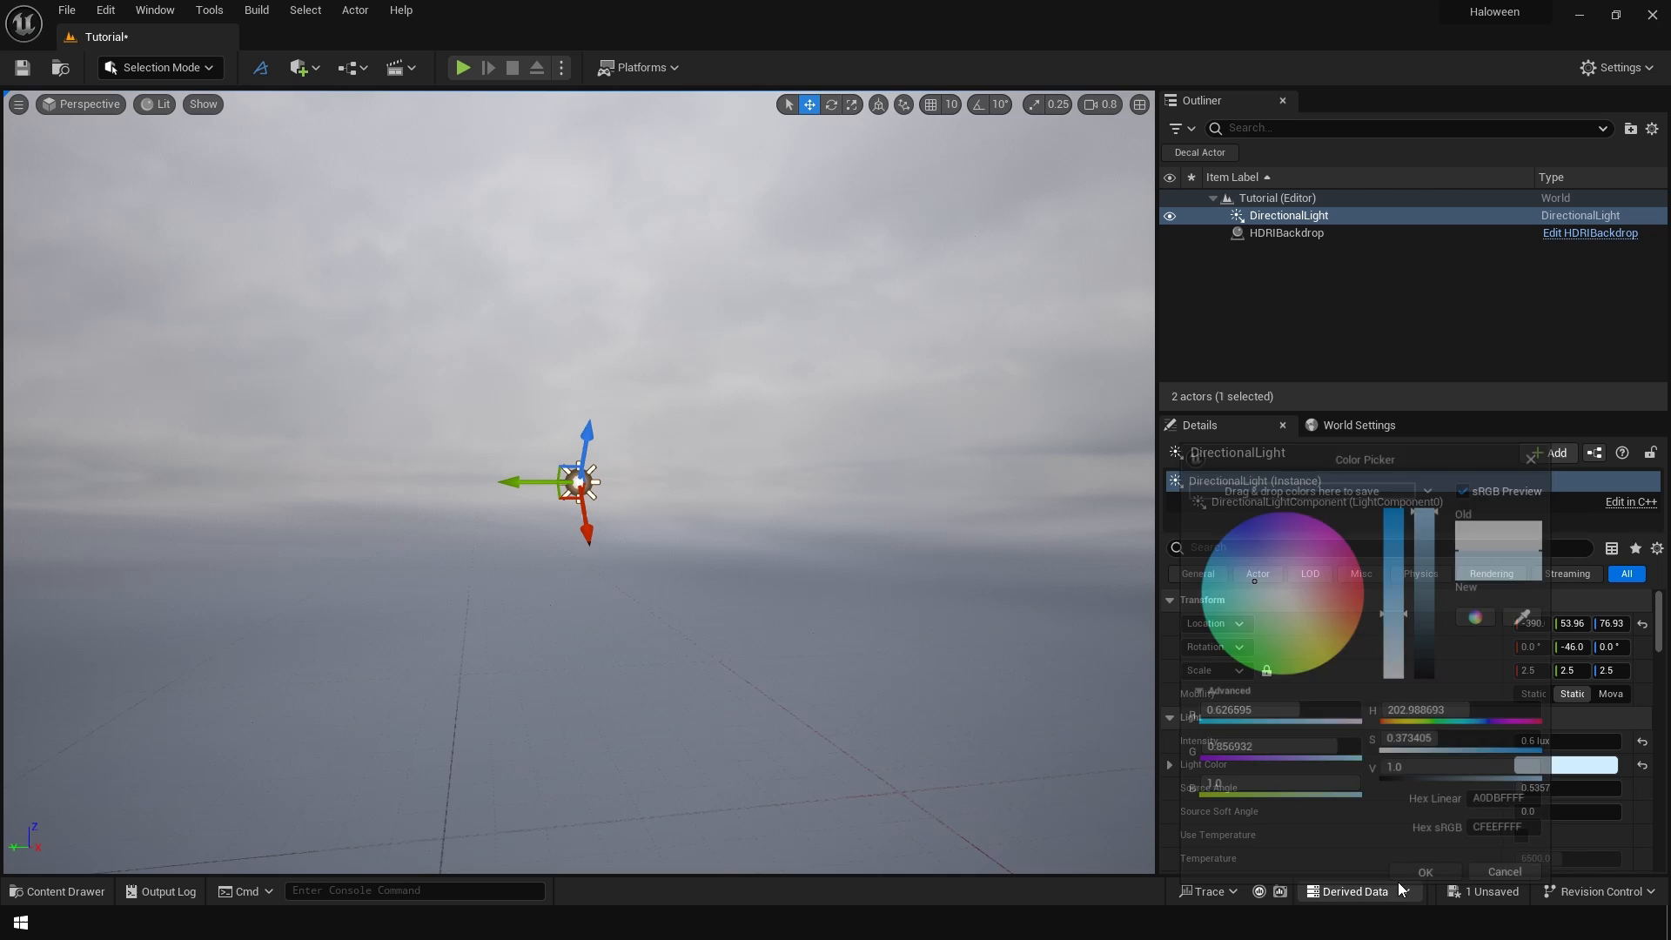
{"action": "left_click", "coordinate": [1424, 872]}
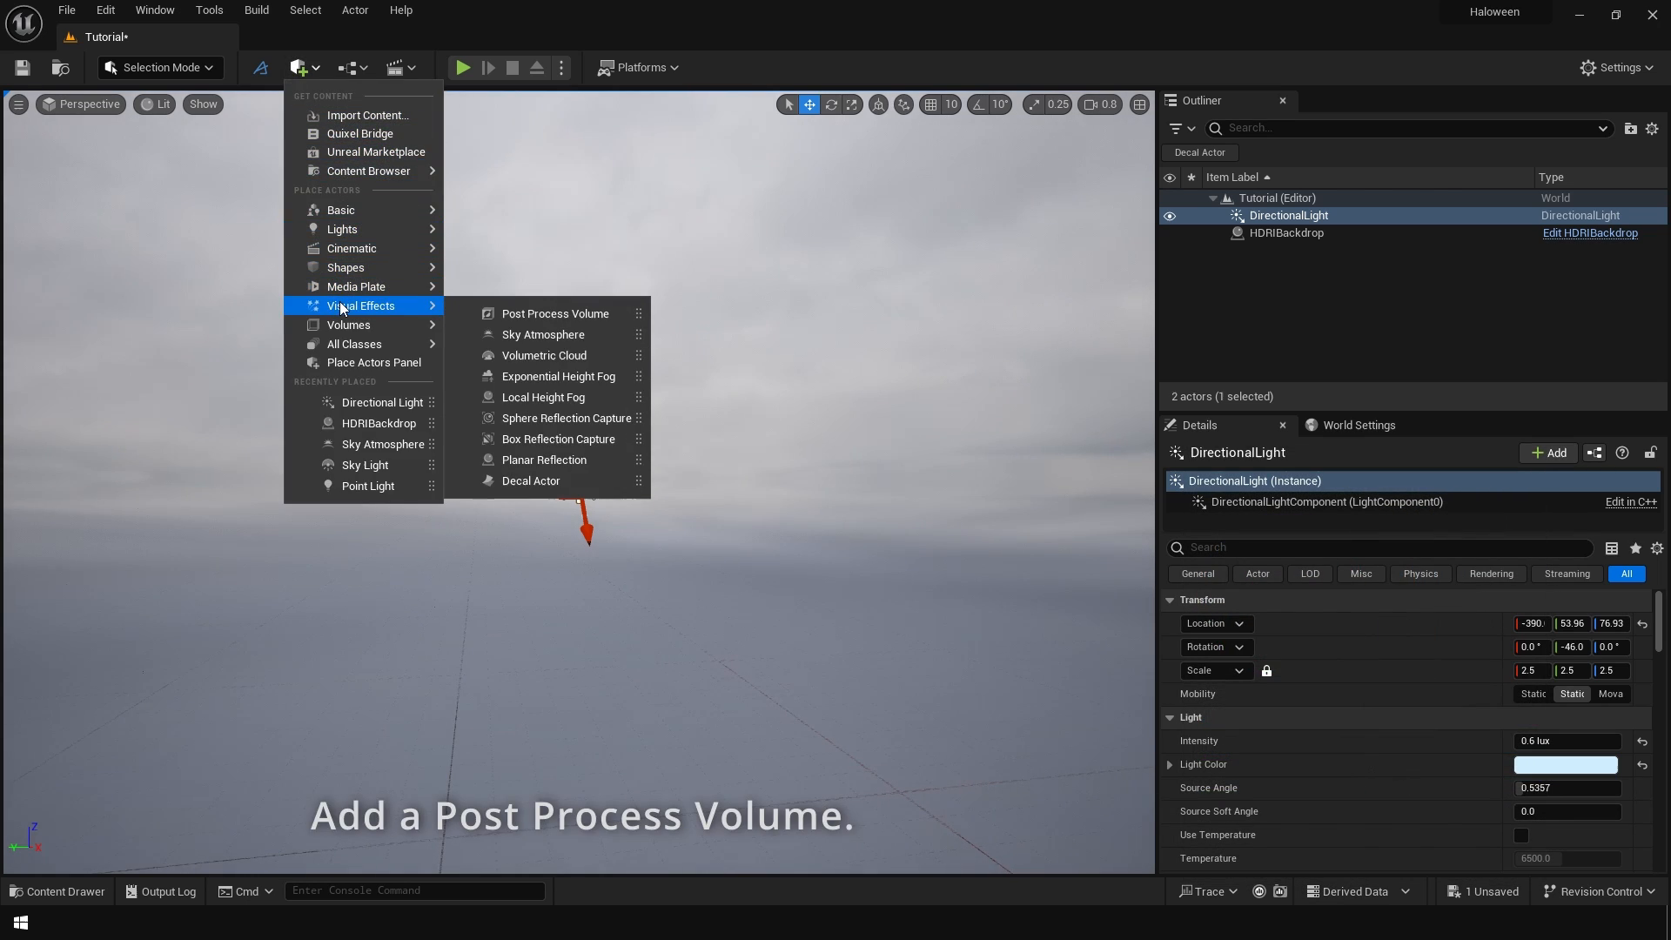
Place a Post Process Volume with Manual metering and Lumen GI and reflections enabled.
{"action": "left_click", "coordinate": [556, 313]}
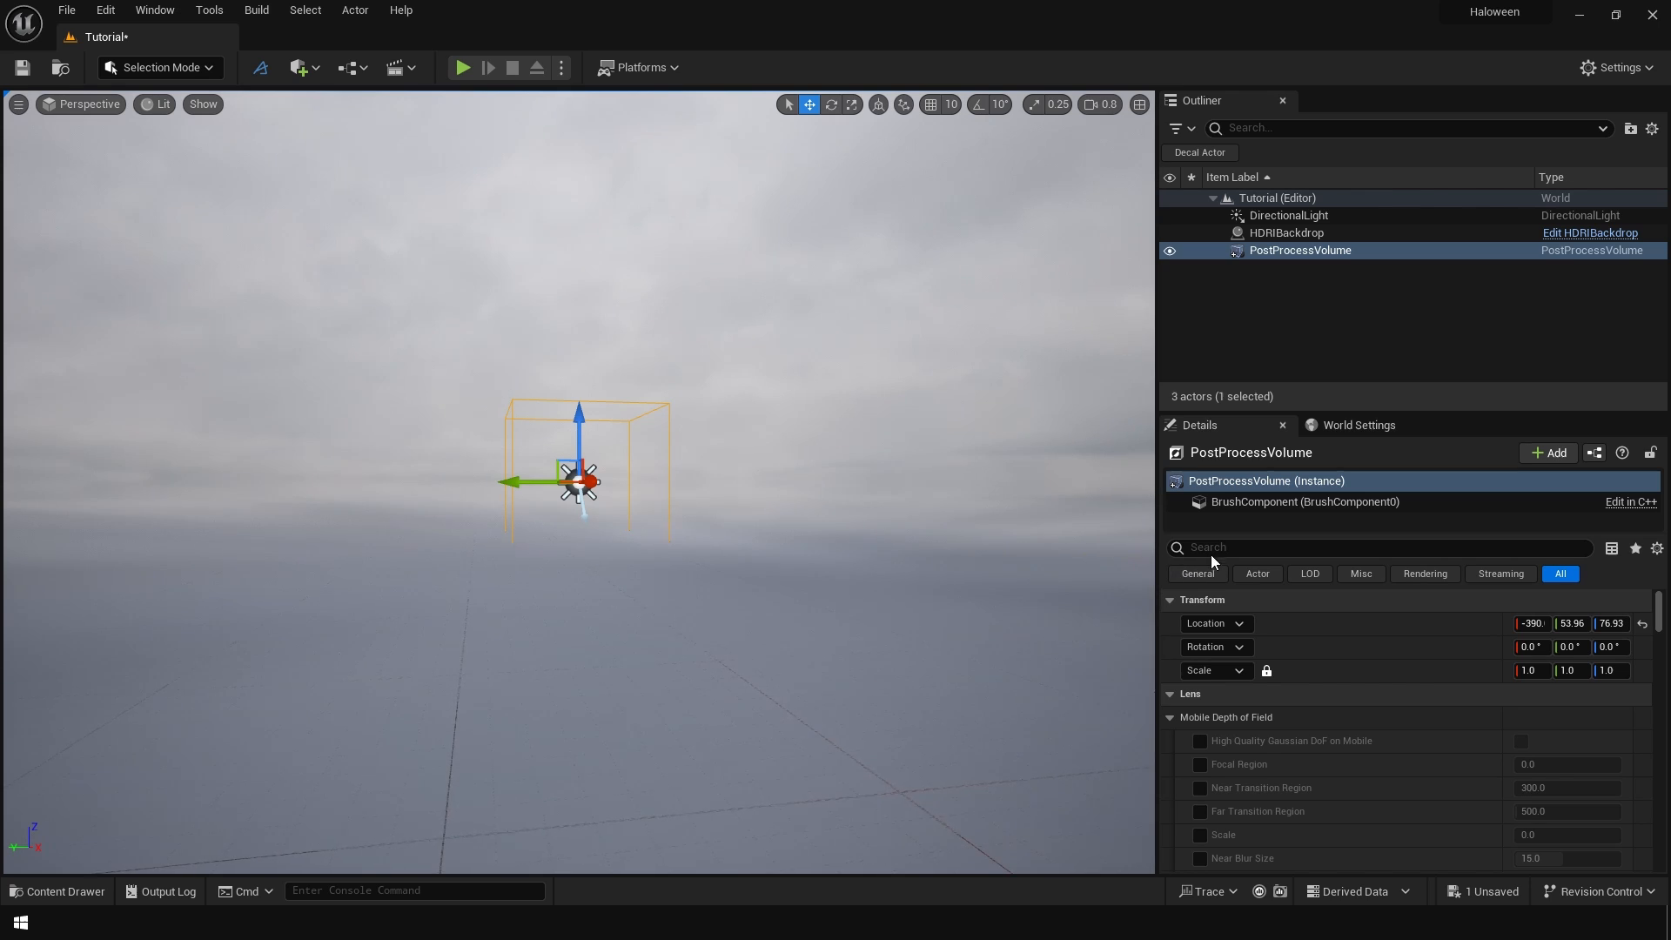
{"action": "type", "text": "inf"}
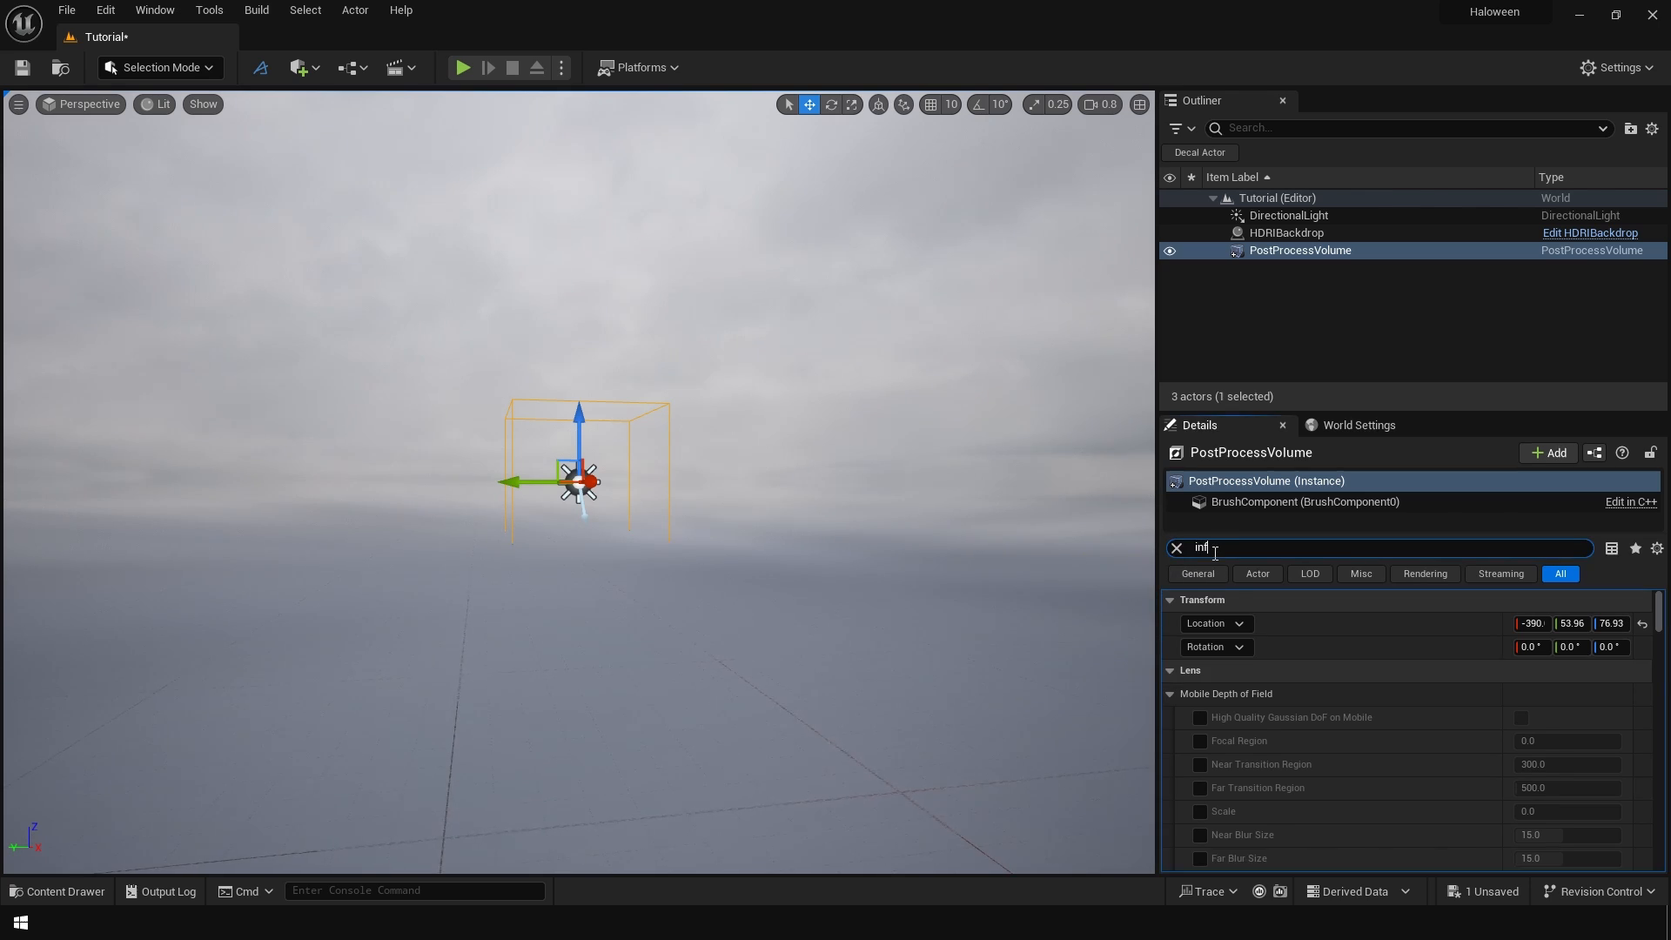
{"action": "left_click", "coordinate": [1521, 693]}
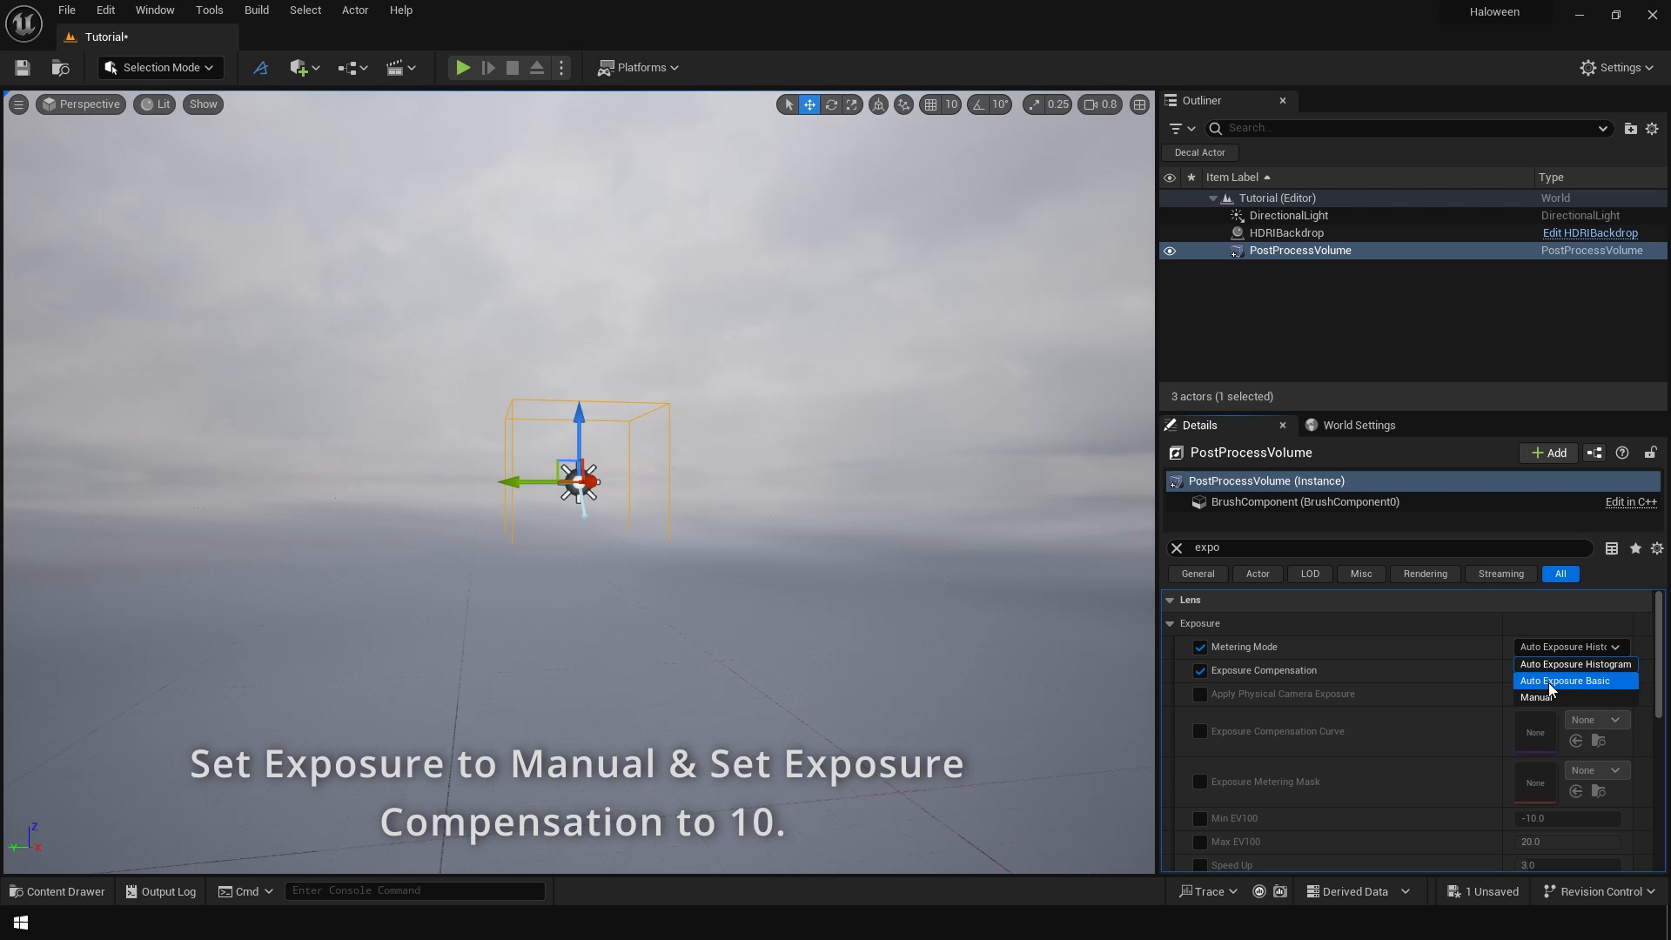
{"action": "left_click", "coordinate": [1537, 697]}
{"action": "type", "text": "lumen"}
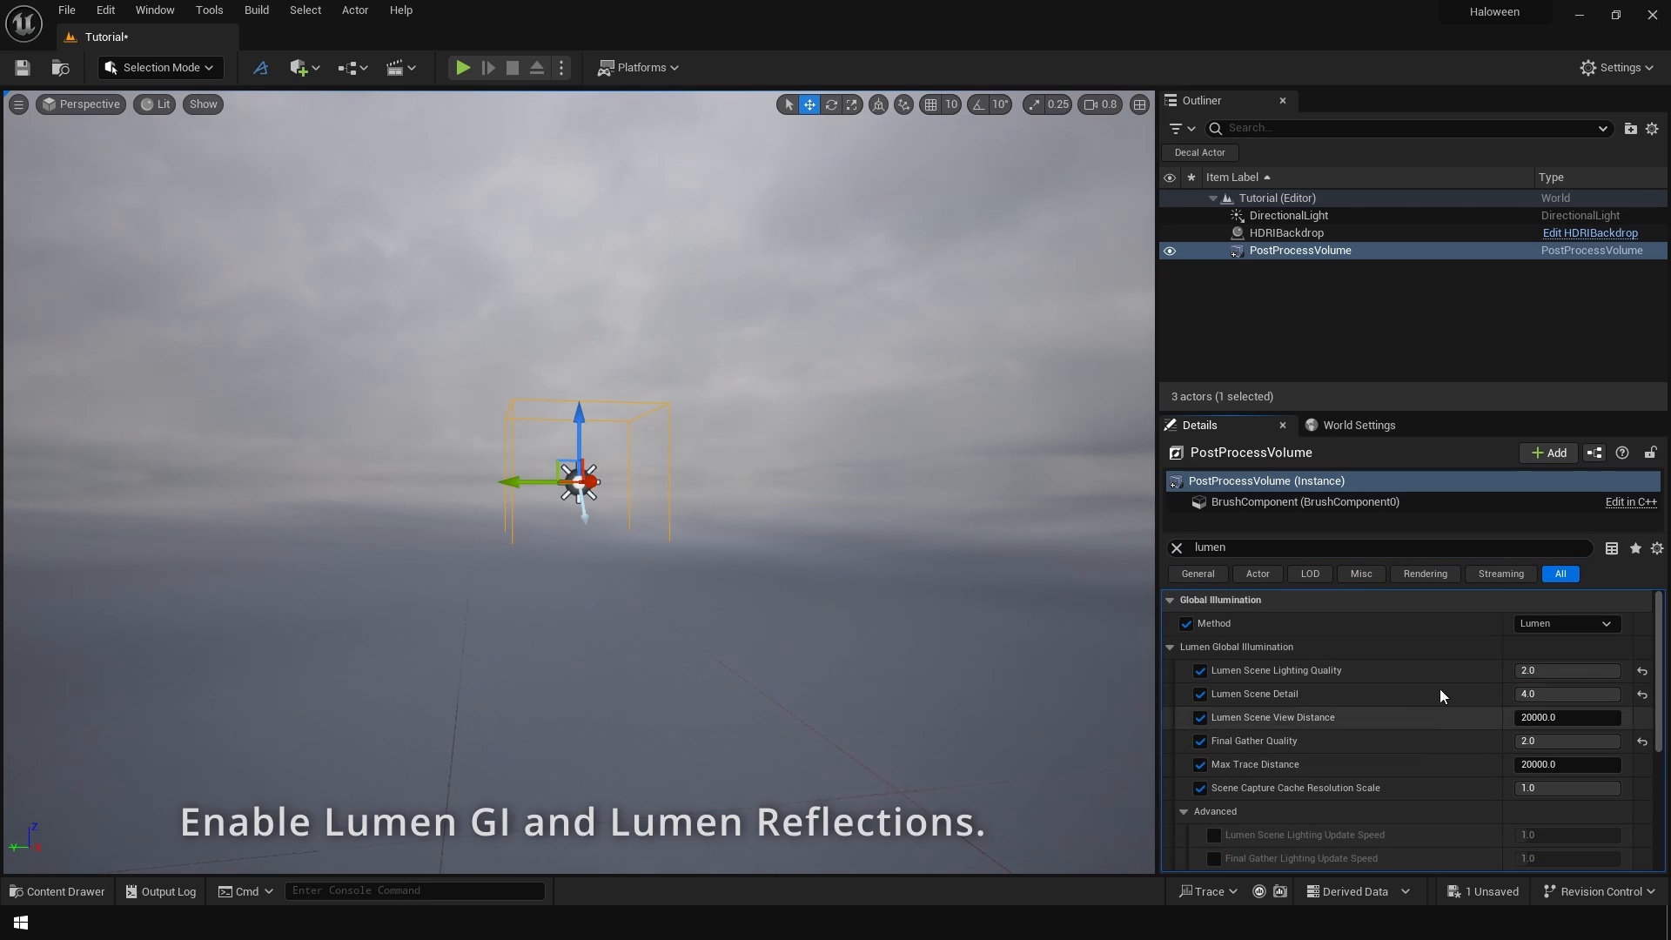
{"action": "mouse_move", "coordinate": [1416, 716]}
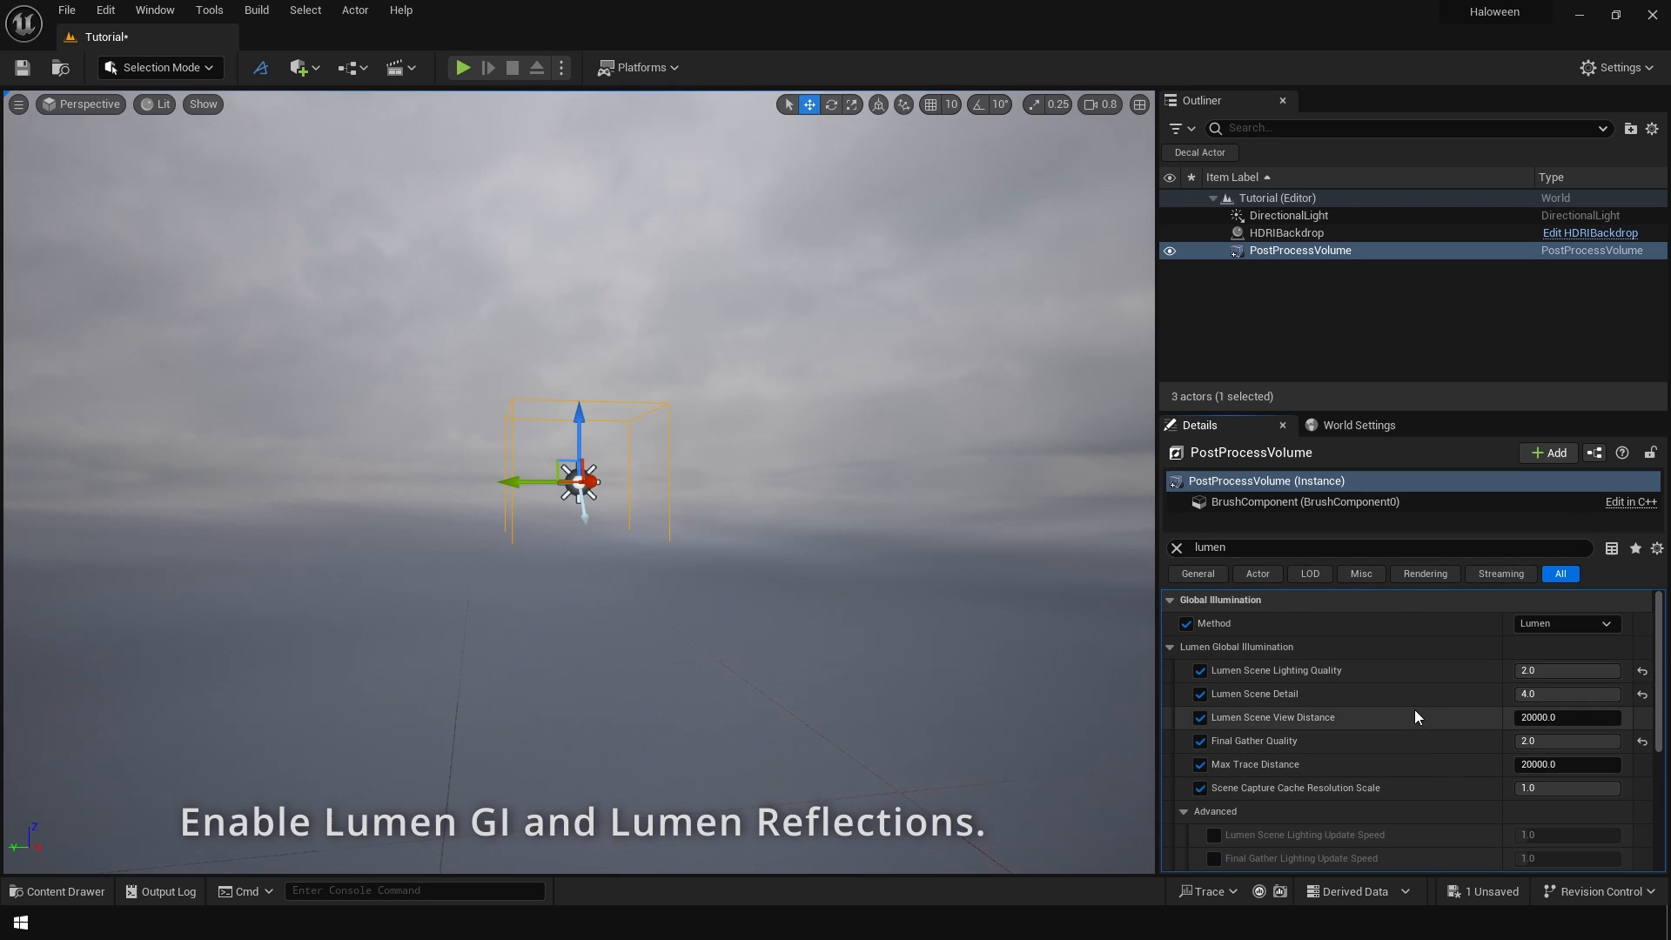
{"action": "scroll", "scroll_direction": "down", "scroll_amount": 3}
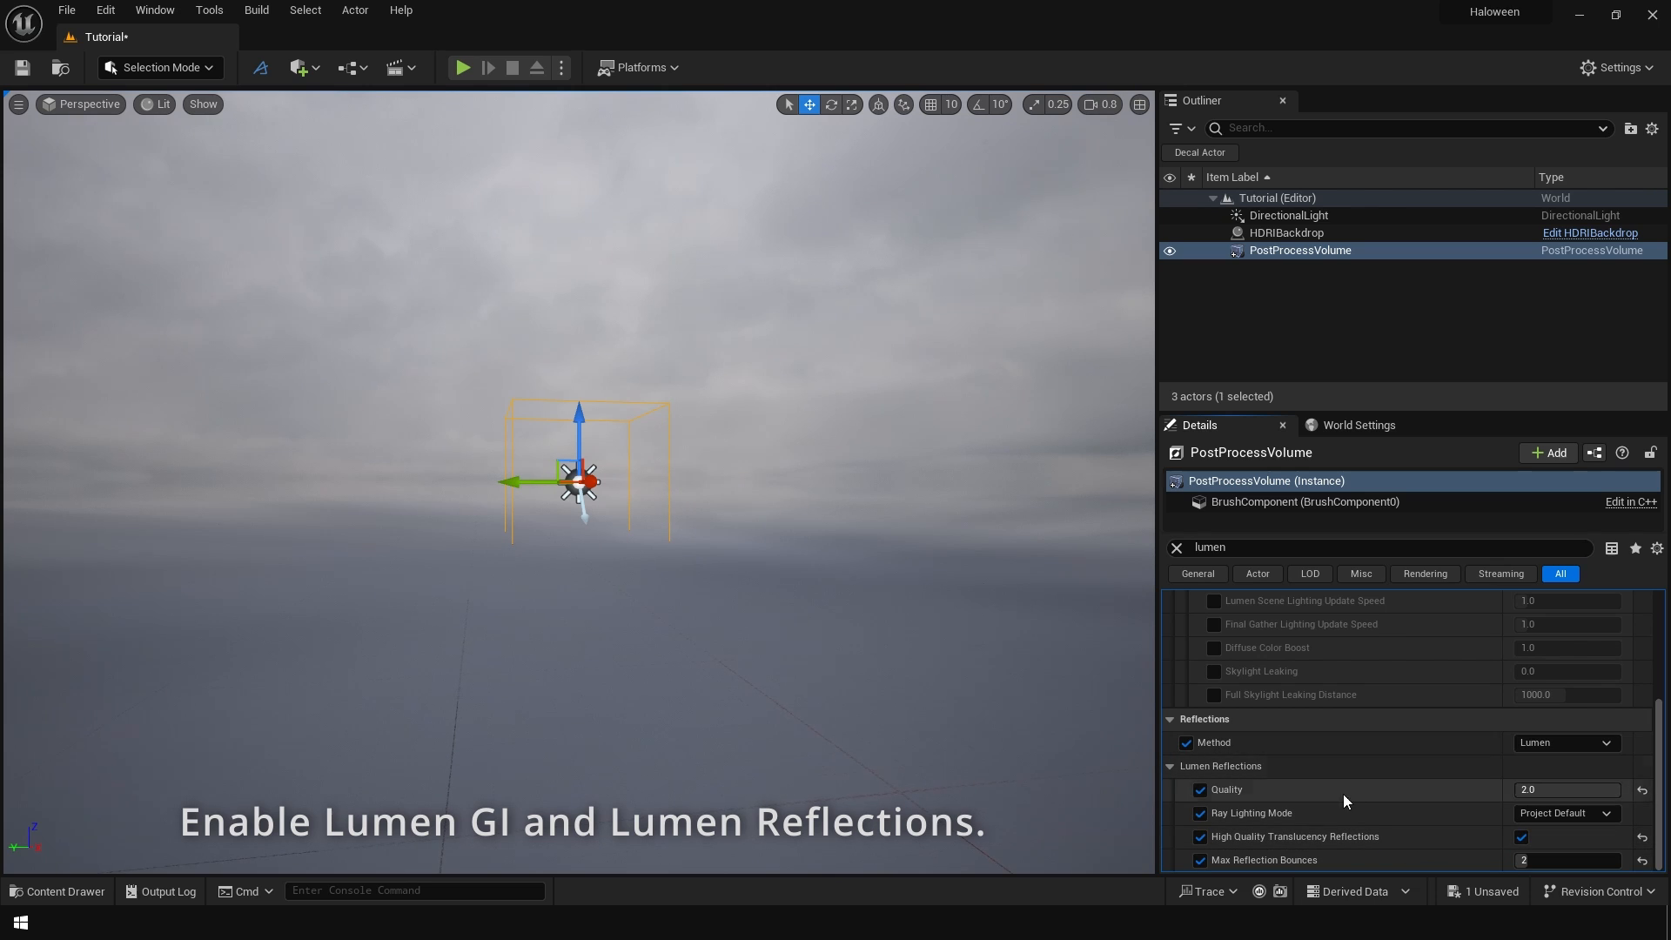
{"action": "left_click", "coordinate": [1287, 232]}
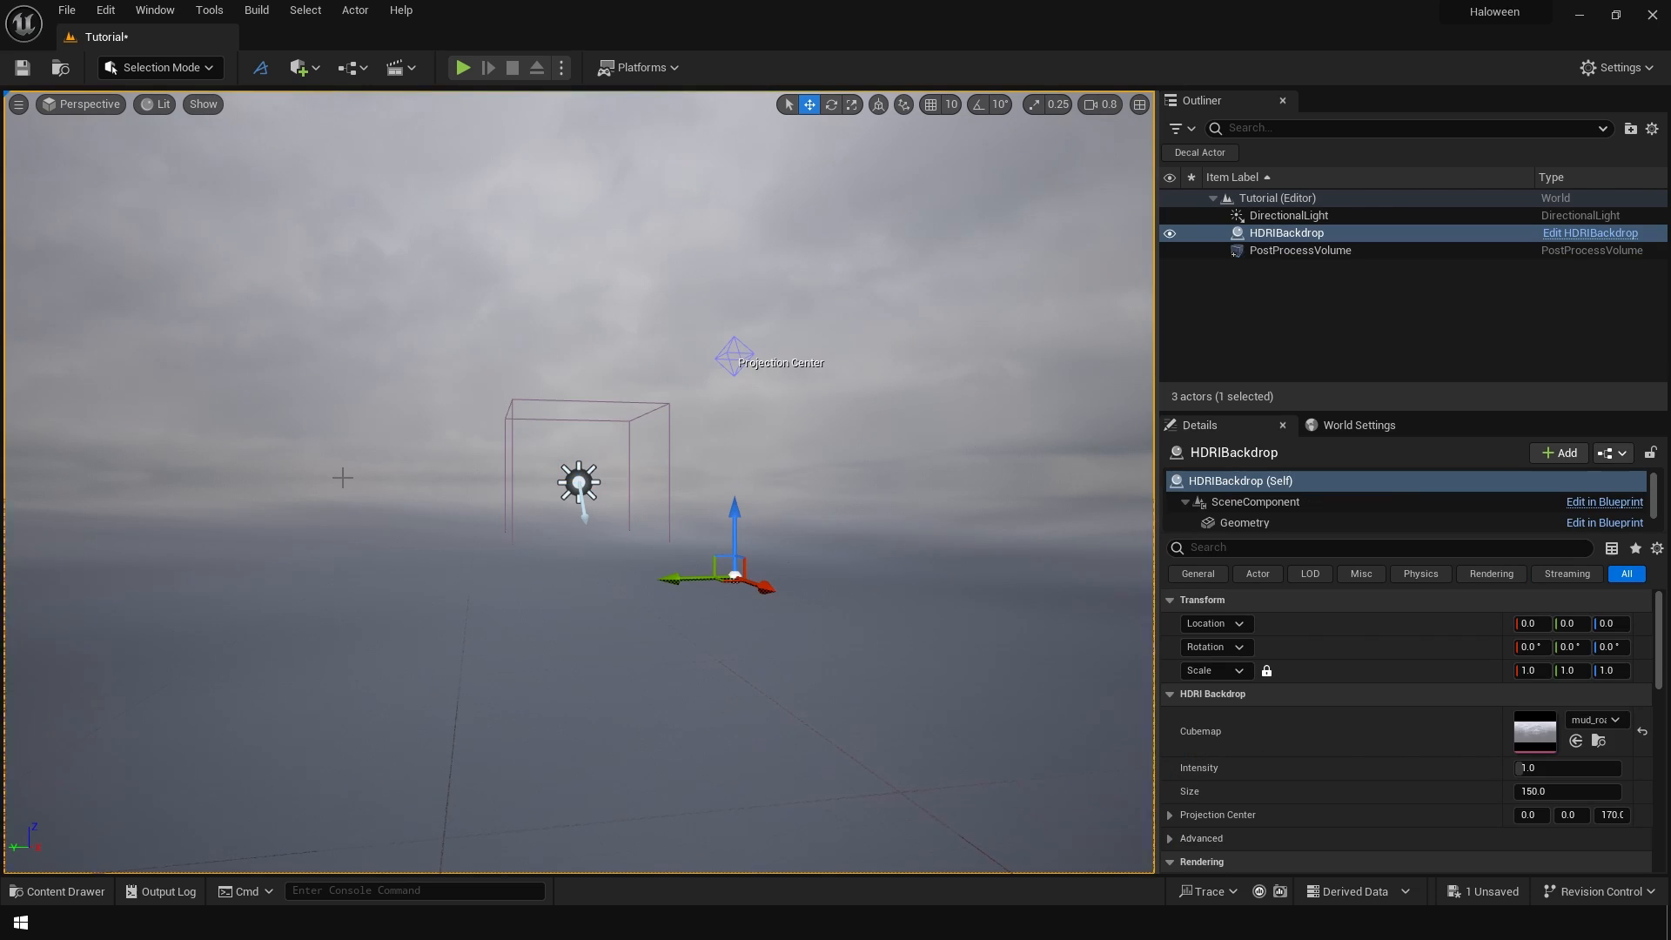
{"action": "mouse_move", "coordinate": [304, 85]}
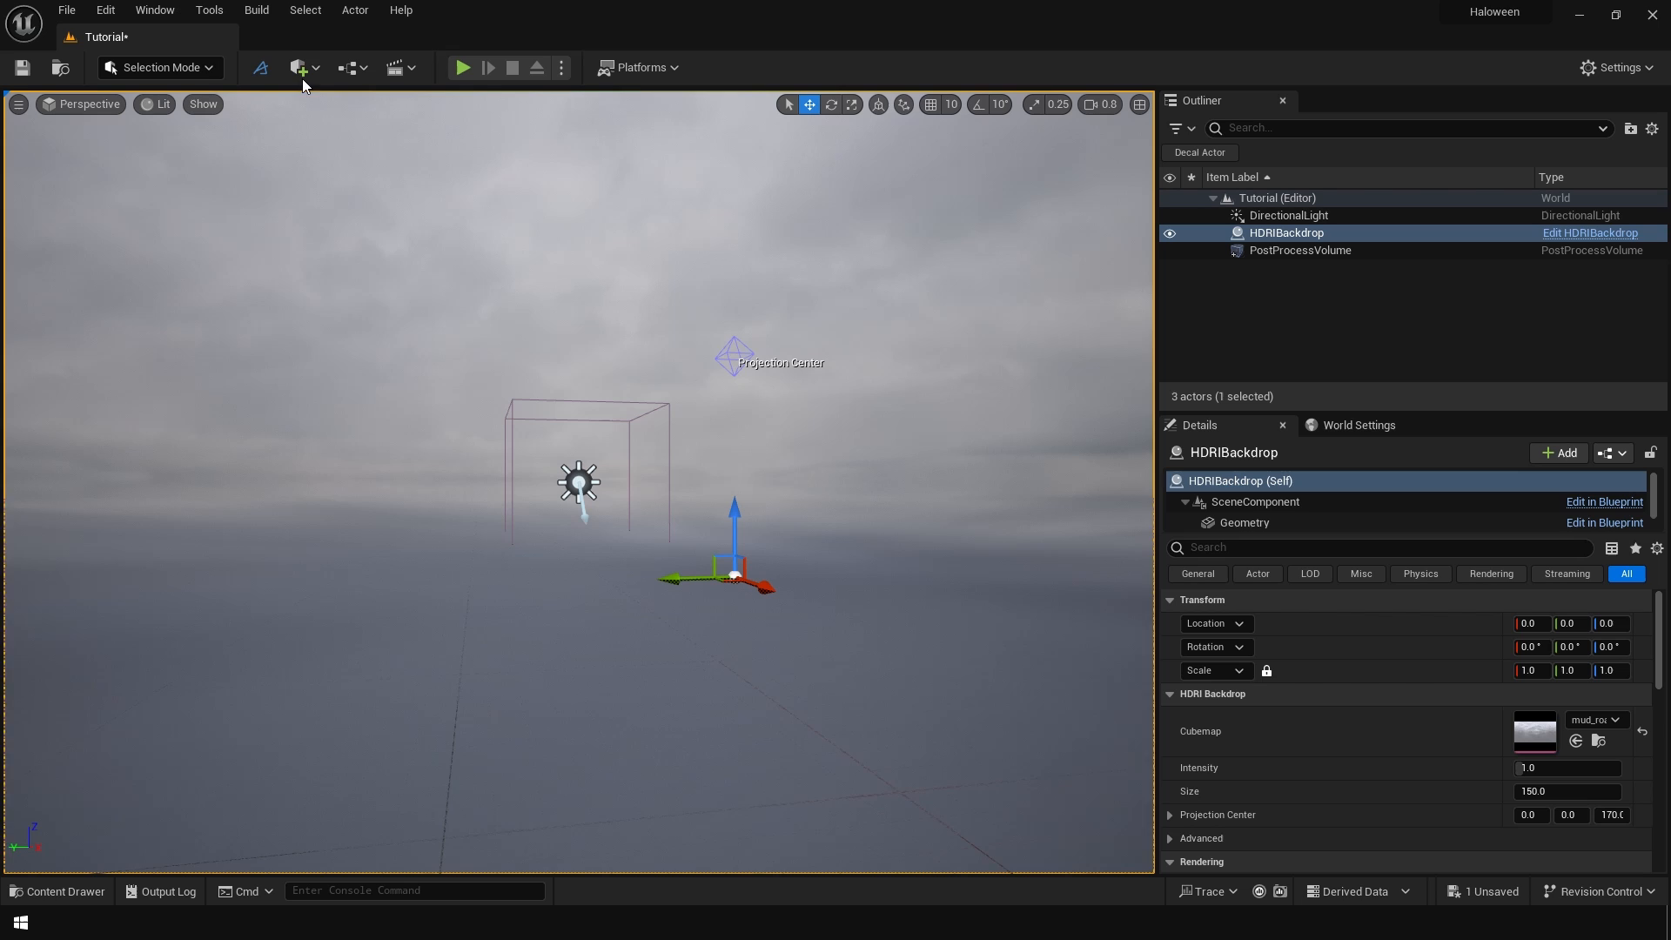
Place a scaled-up Plane as ground with the Nordic forest floor material.
{"action": "left_click", "coordinate": [299, 67]}
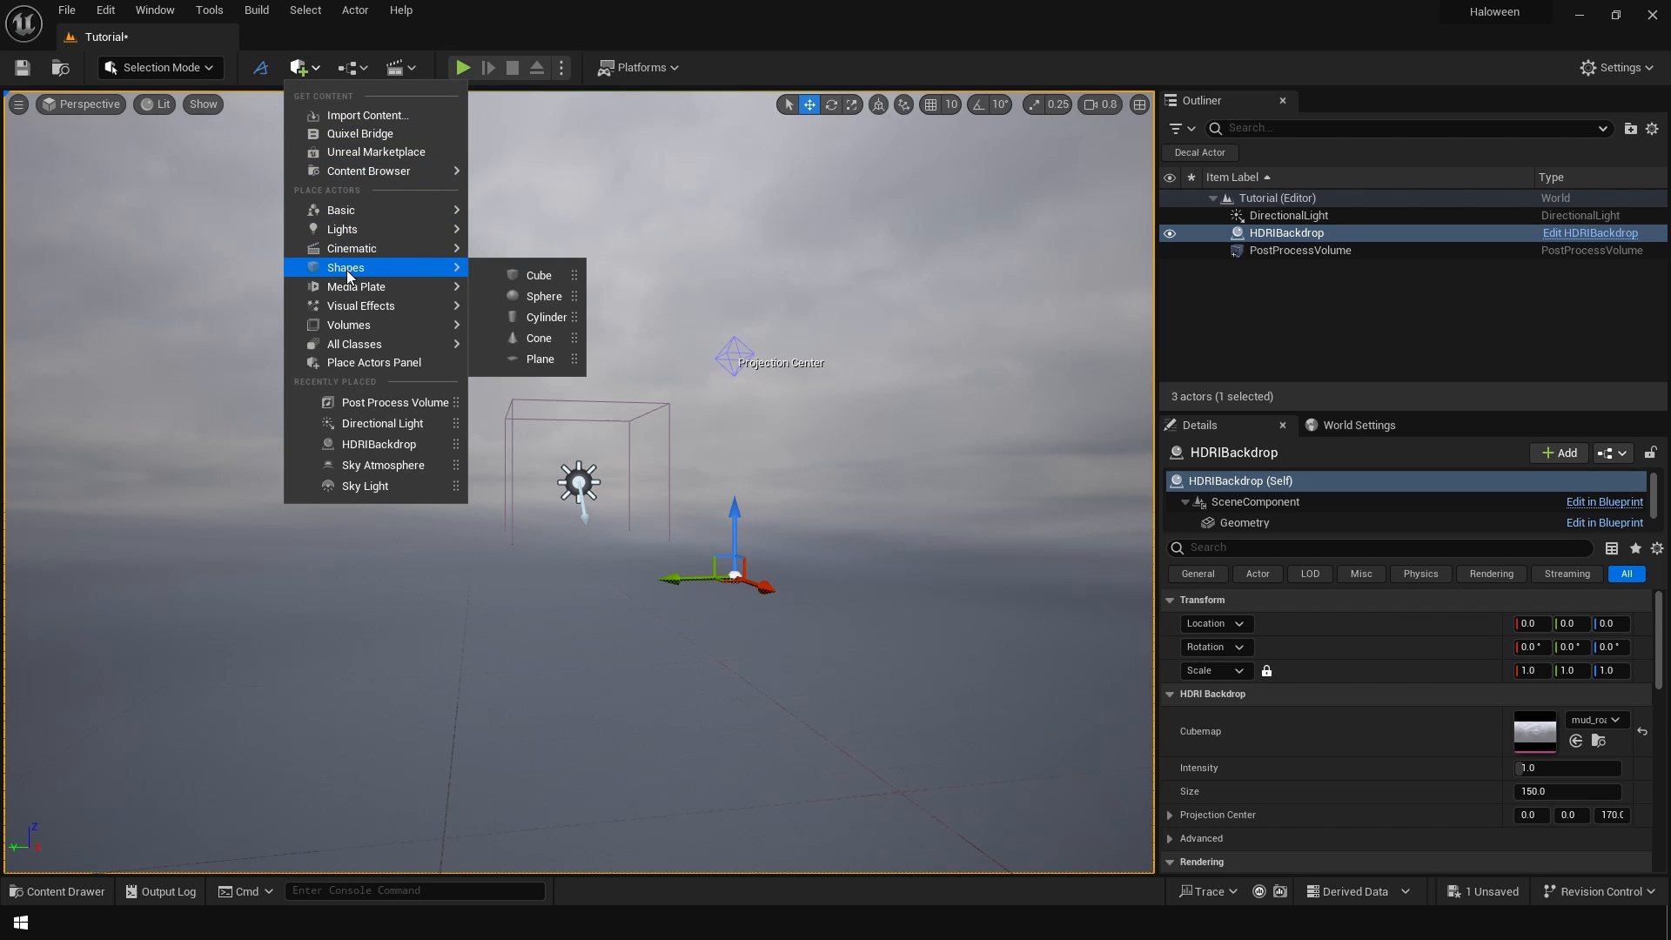
{"action": "left_click", "coordinate": [539, 357]}
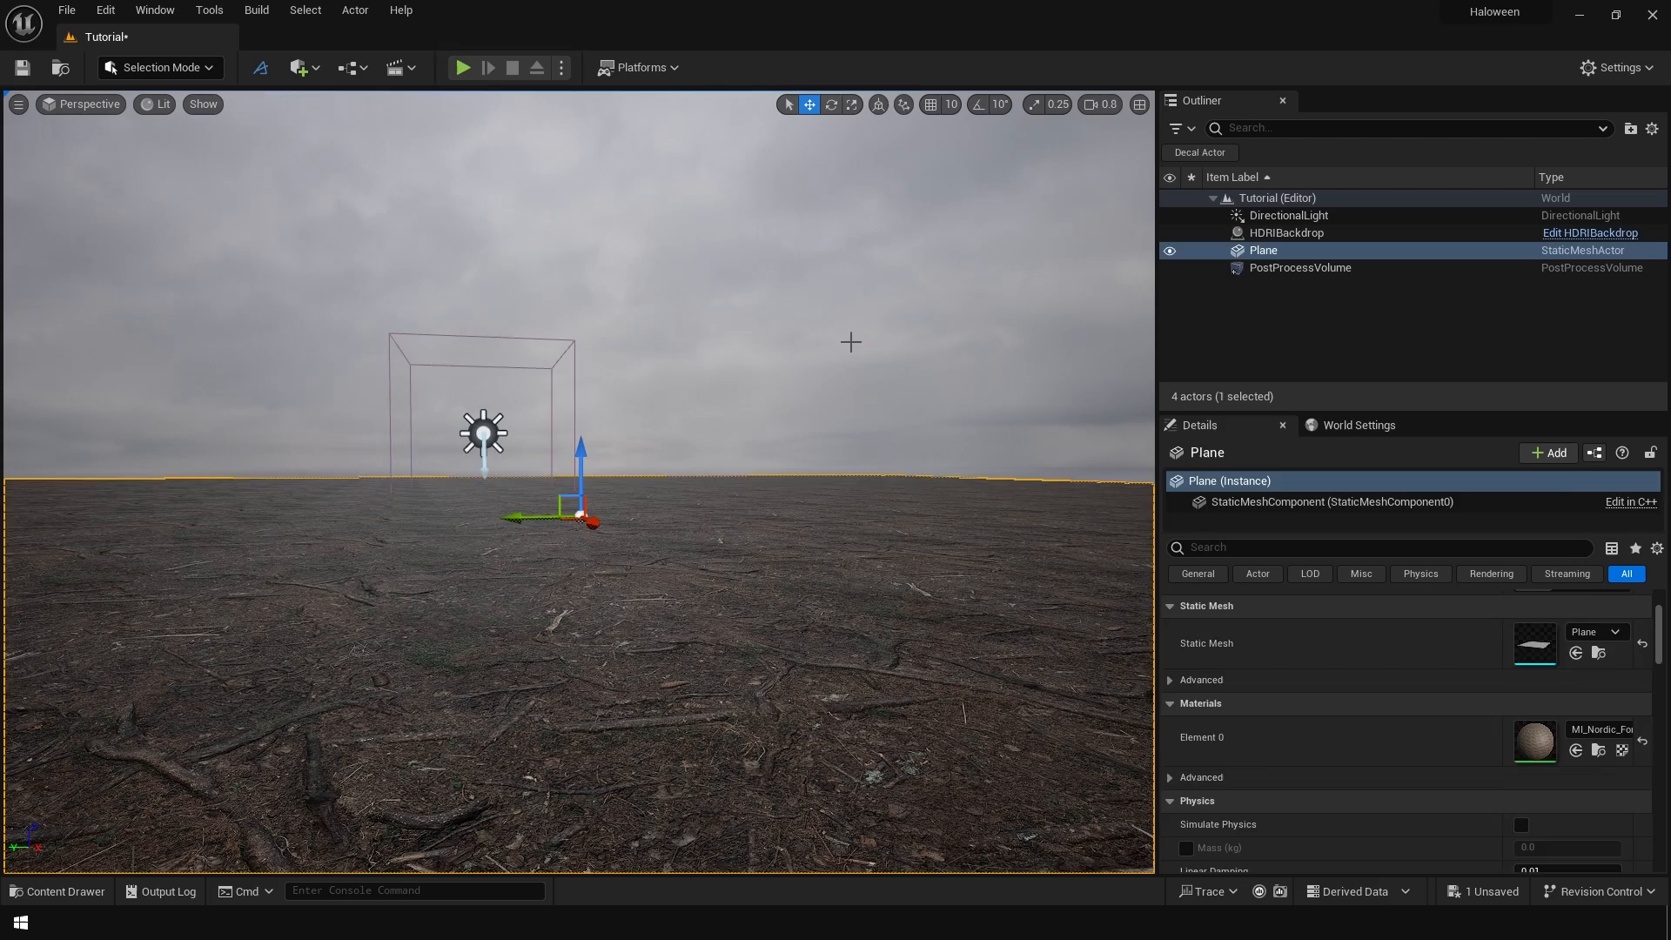
{"action": "left_click", "coordinate": [1286, 232]}
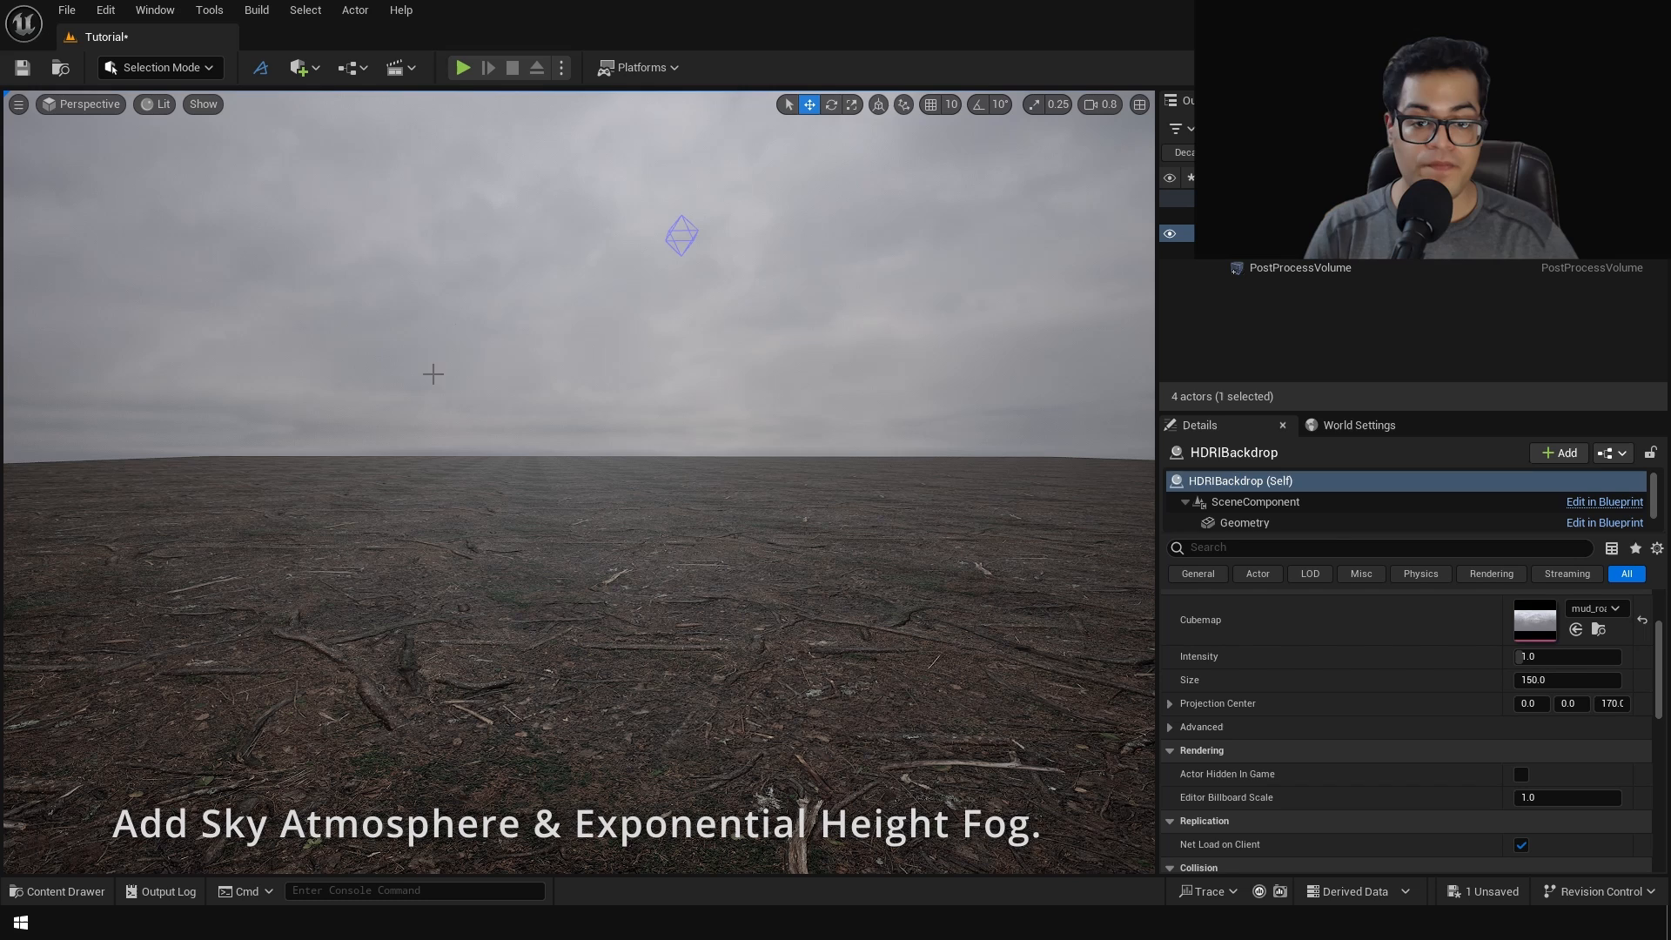
Add Sky Atmosphere and Exponential Height Fog, then tick Volumetric Fog.
{"action": "left_click", "coordinate": [299, 67]}
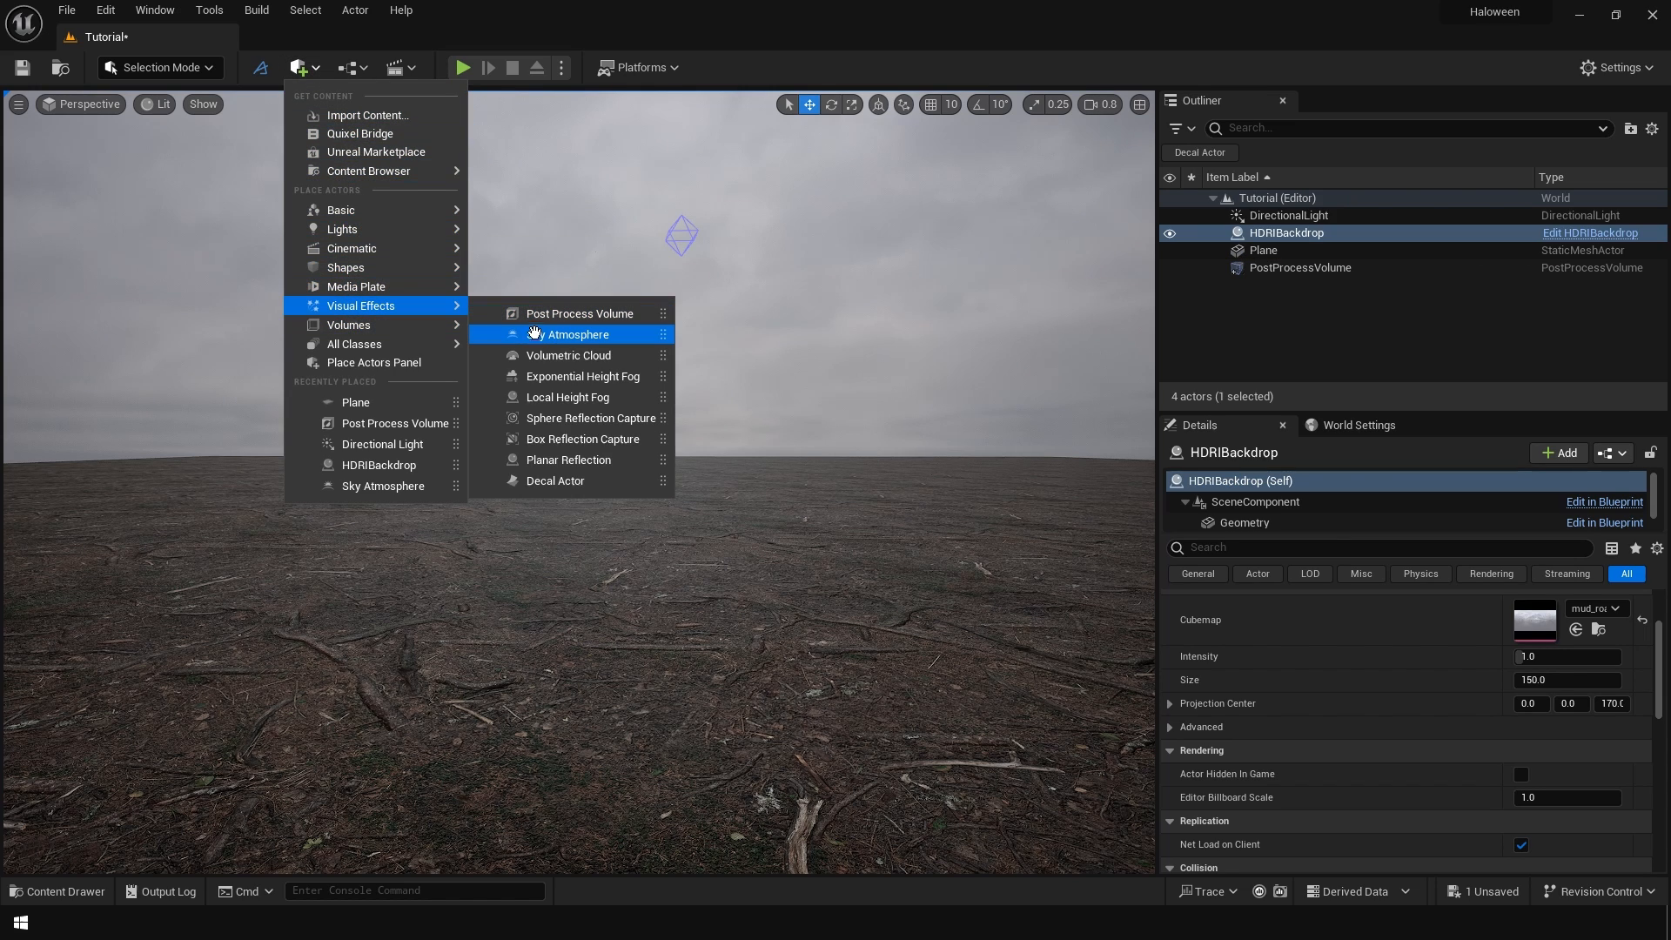
{"action": "left_click", "coordinate": [573, 333]}
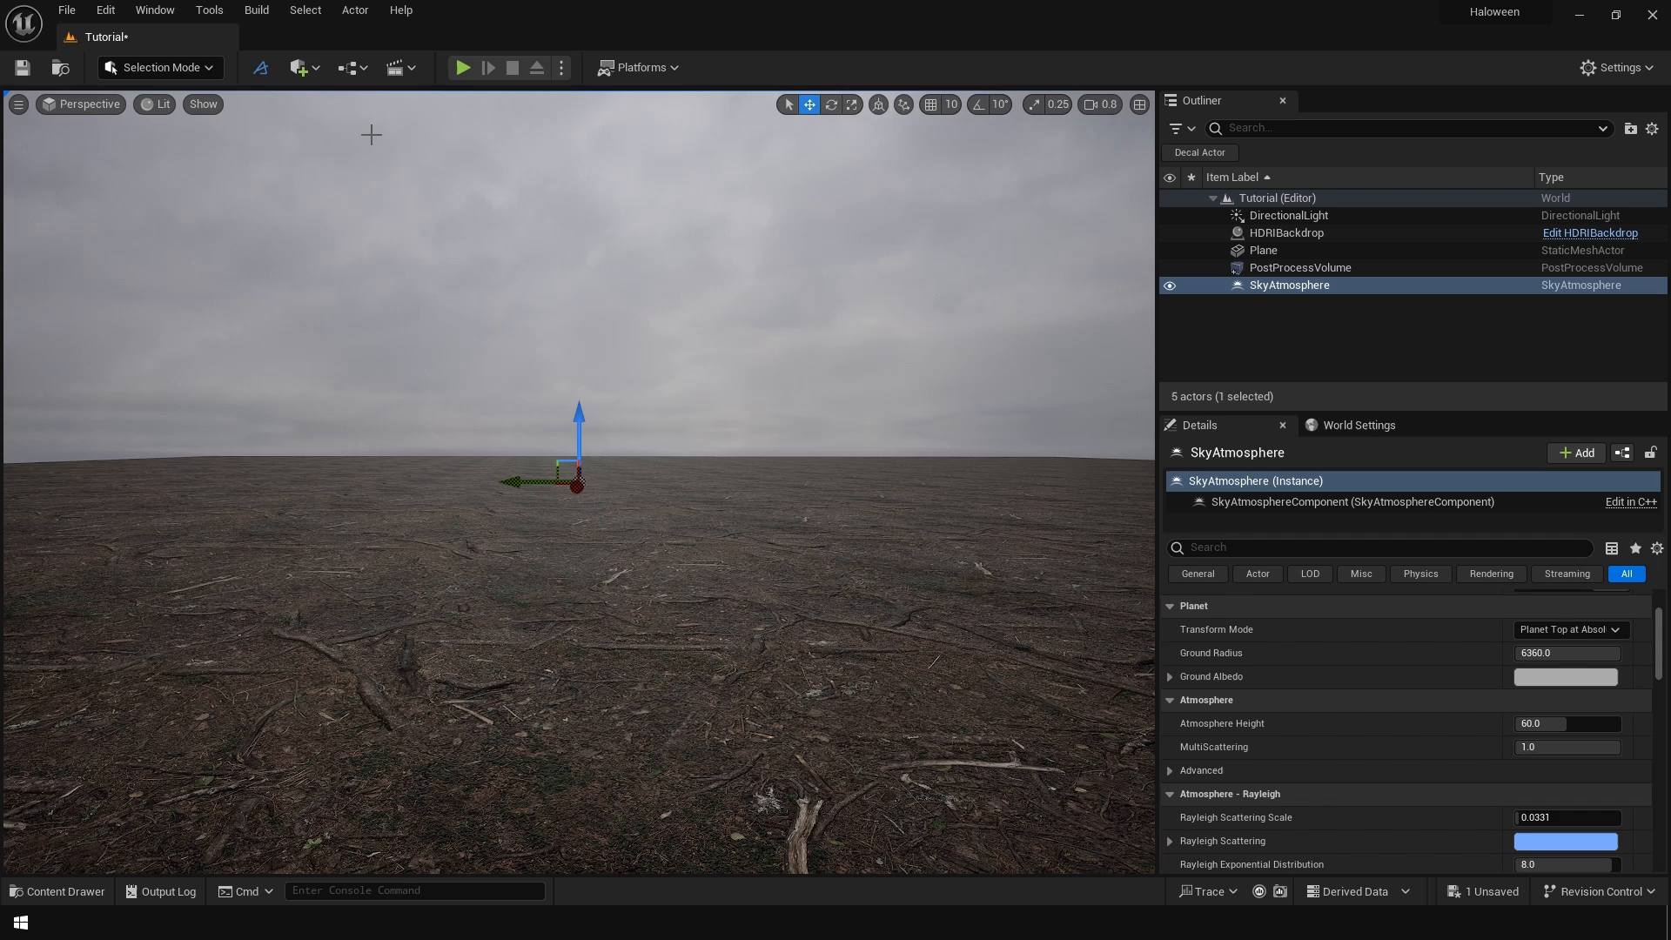
{"action": "left_click", "coordinate": [302, 67]}
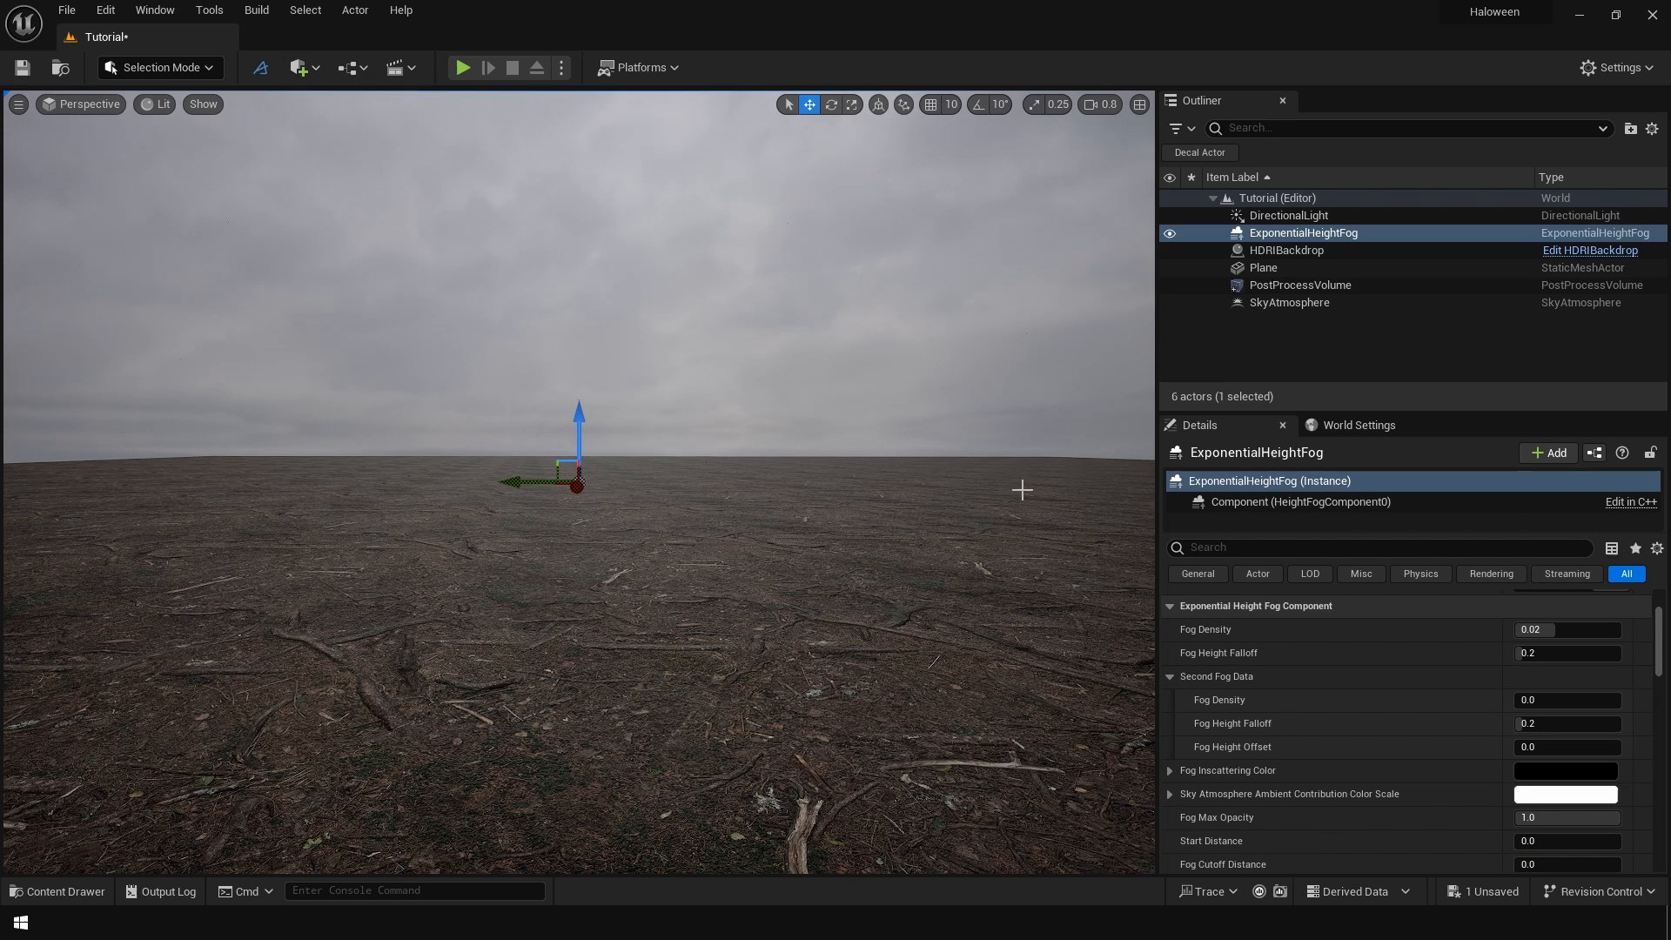
{"action": "type", "text": "volumetric"}
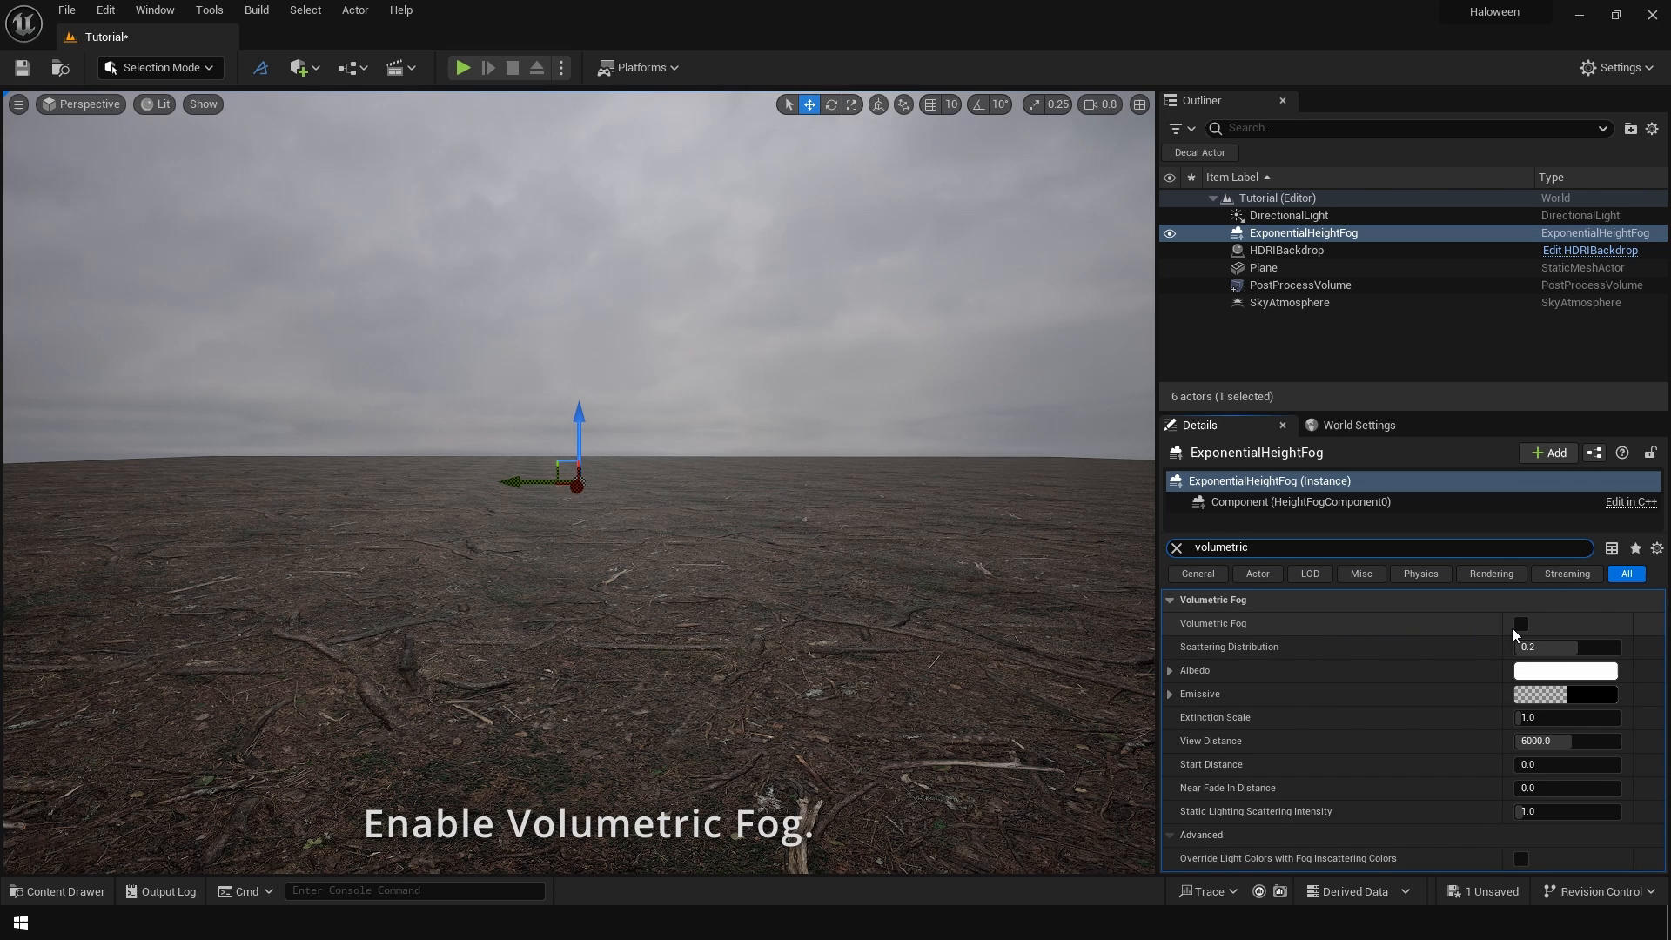
{"action": "left_click", "coordinate": [300, 67]}
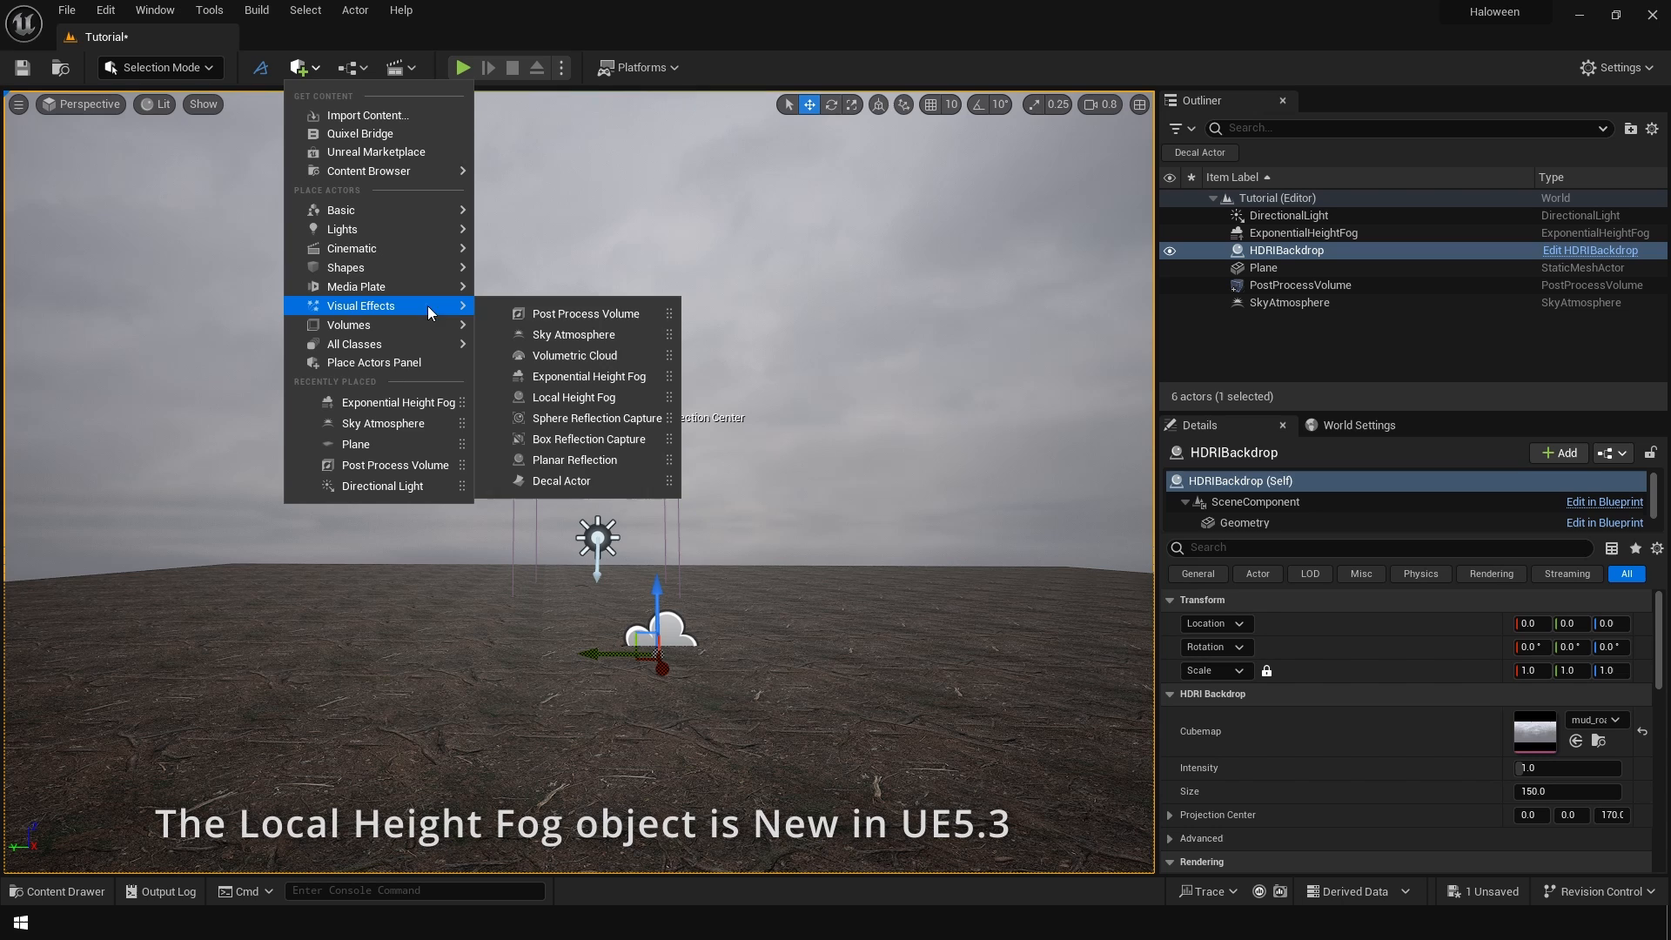
Add a Local Height Fog with dark albedo, then hide it in the Outliner.
{"action": "left_click", "coordinate": [573, 397]}
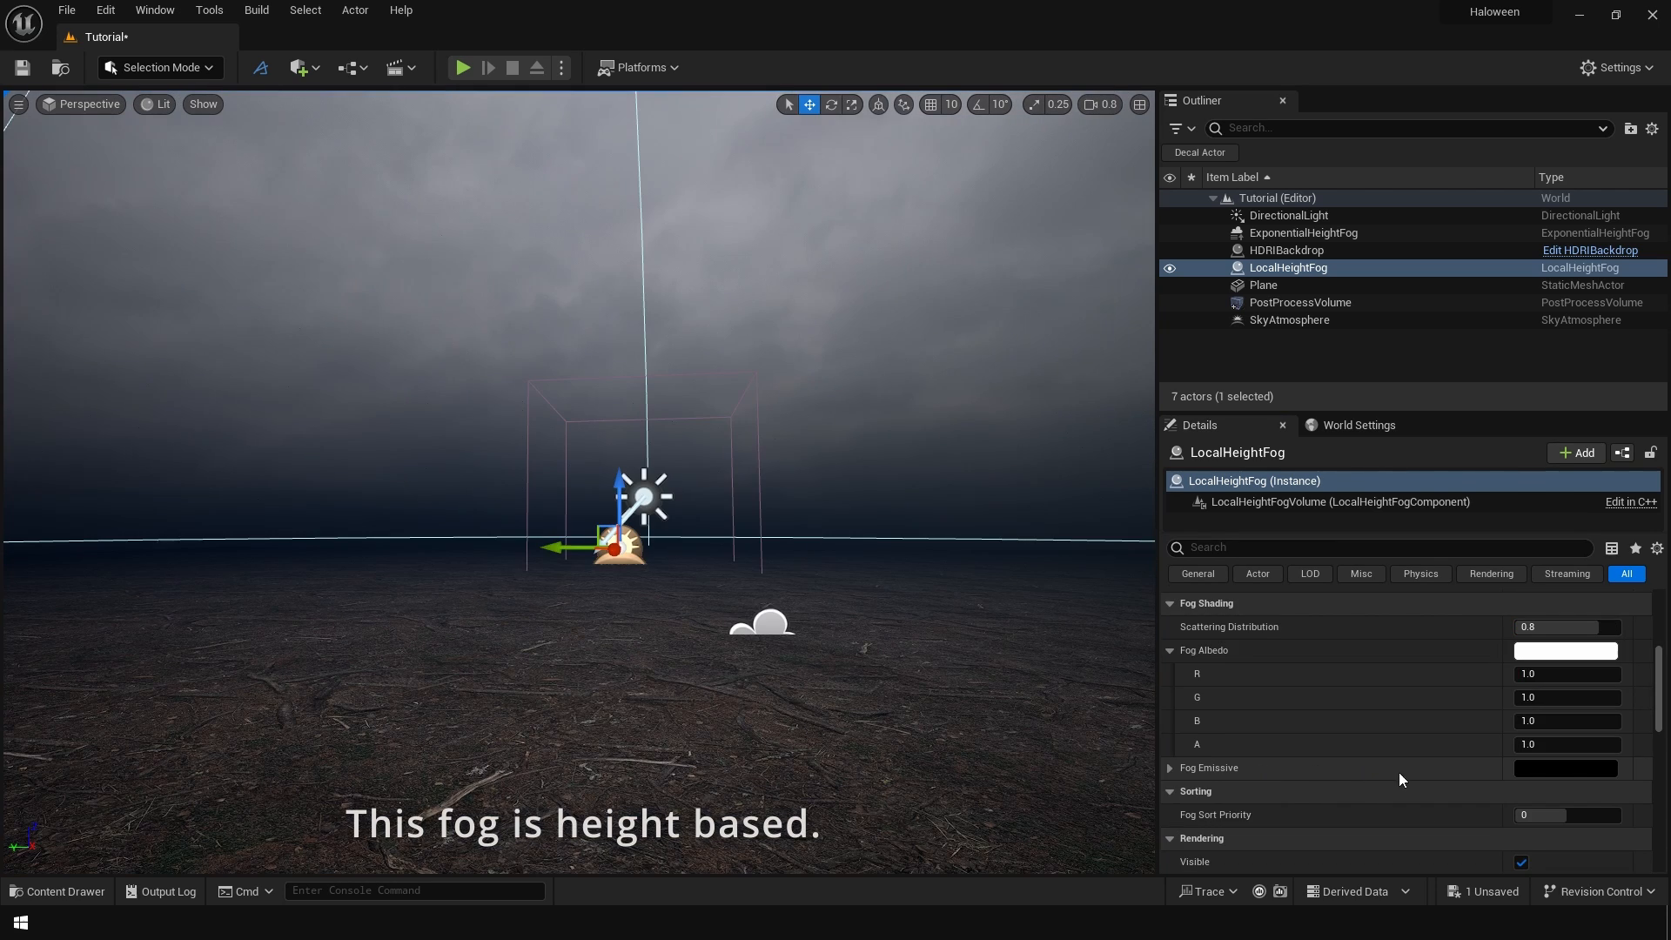
{"action": "left_click", "coordinate": [1565, 767]}
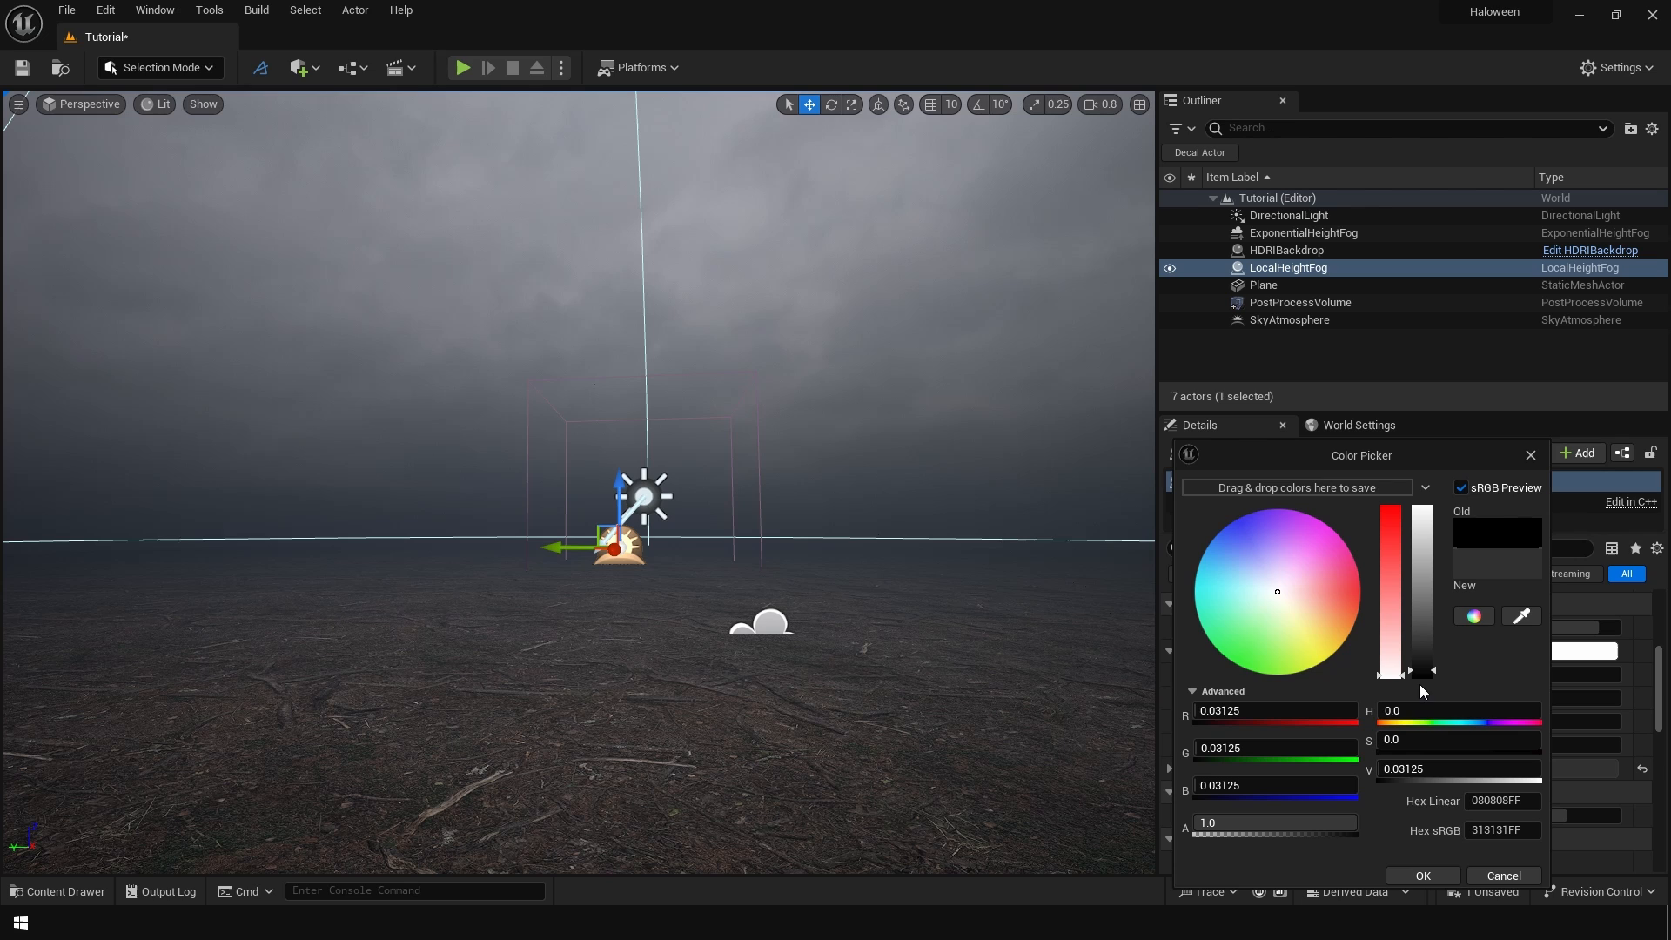
{"action": "left_click", "coordinate": [1420, 874]}
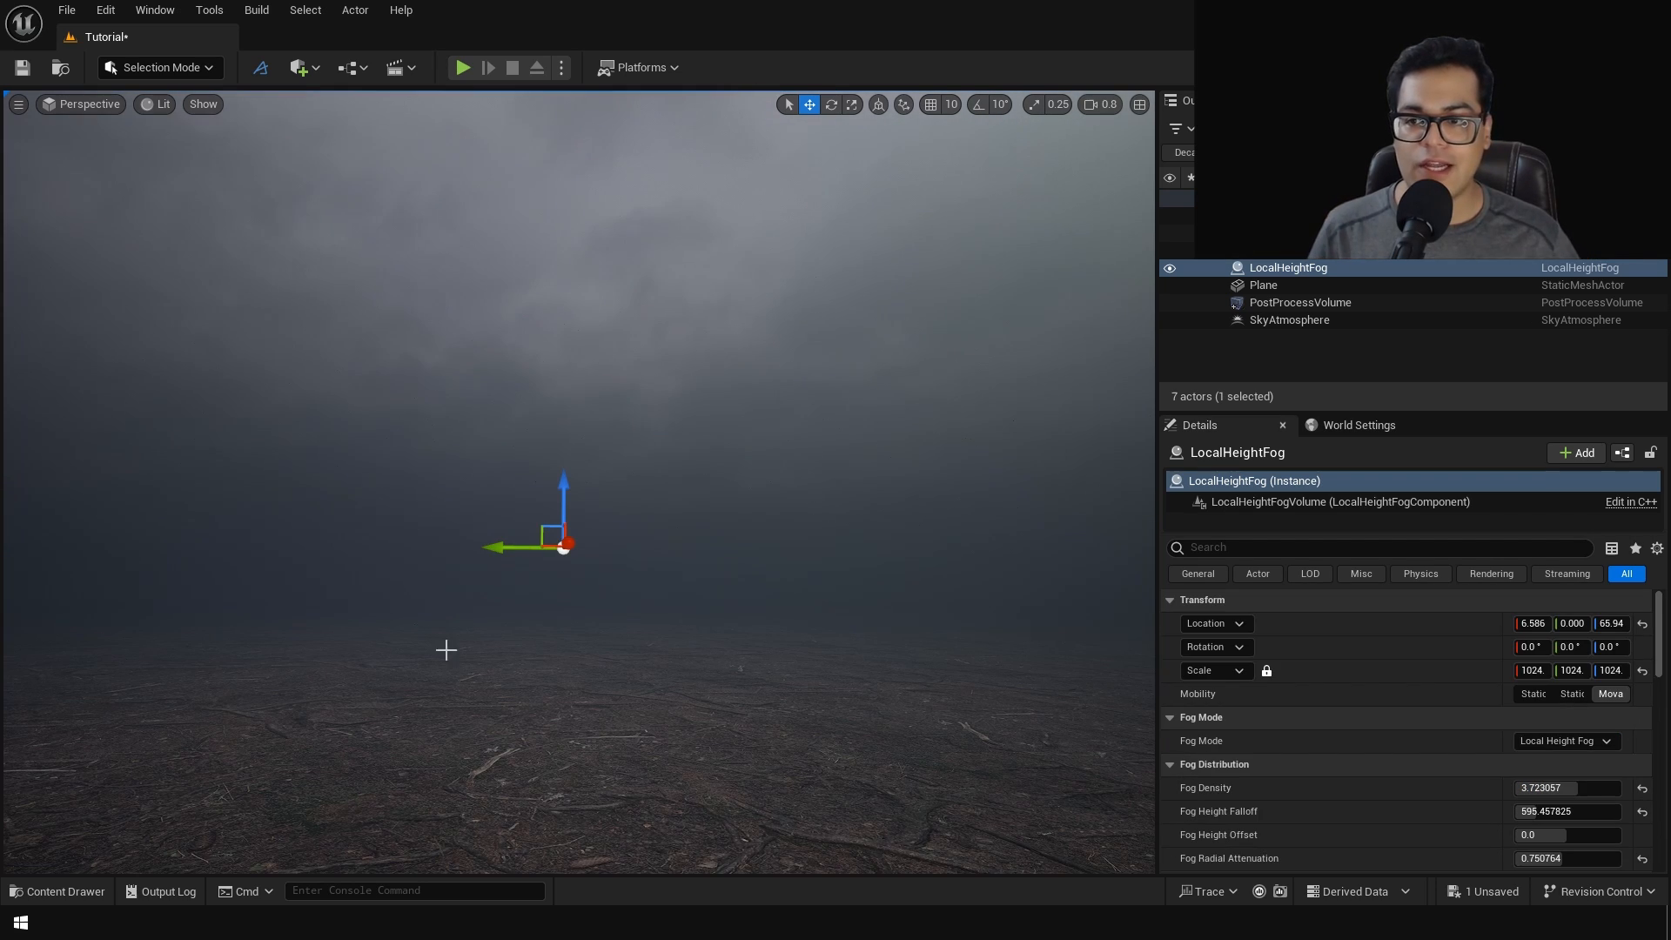
{"action": "mouse_move", "coordinate": [344, 701]}
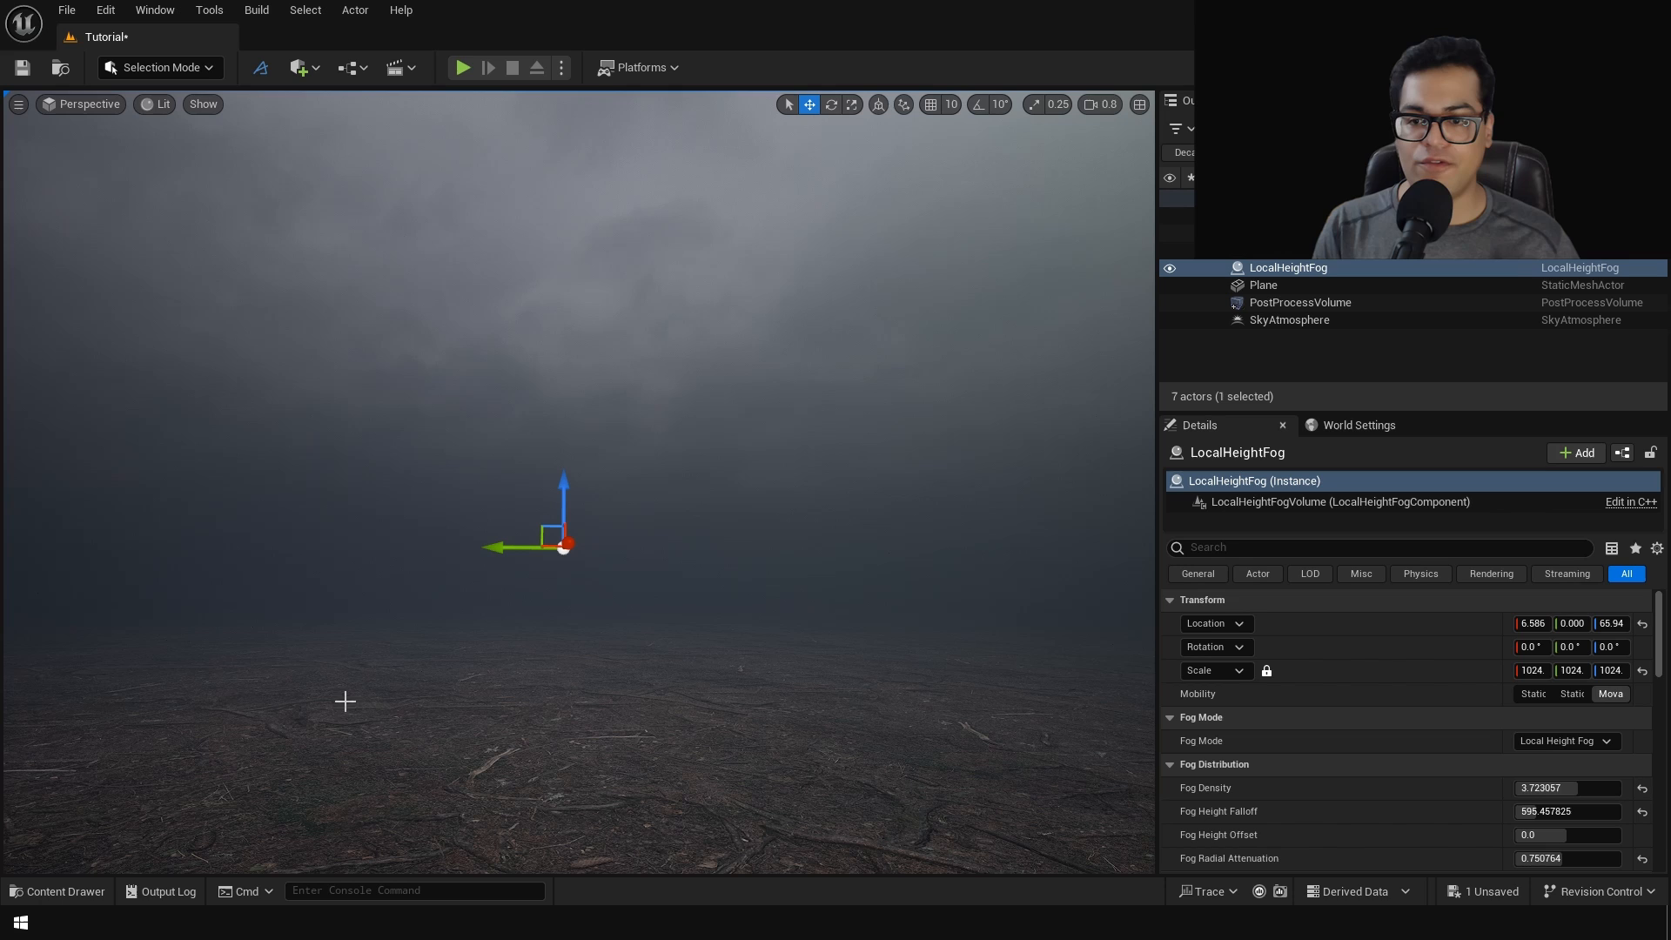
{"action": "mouse_move", "coordinate": [885, 571]}
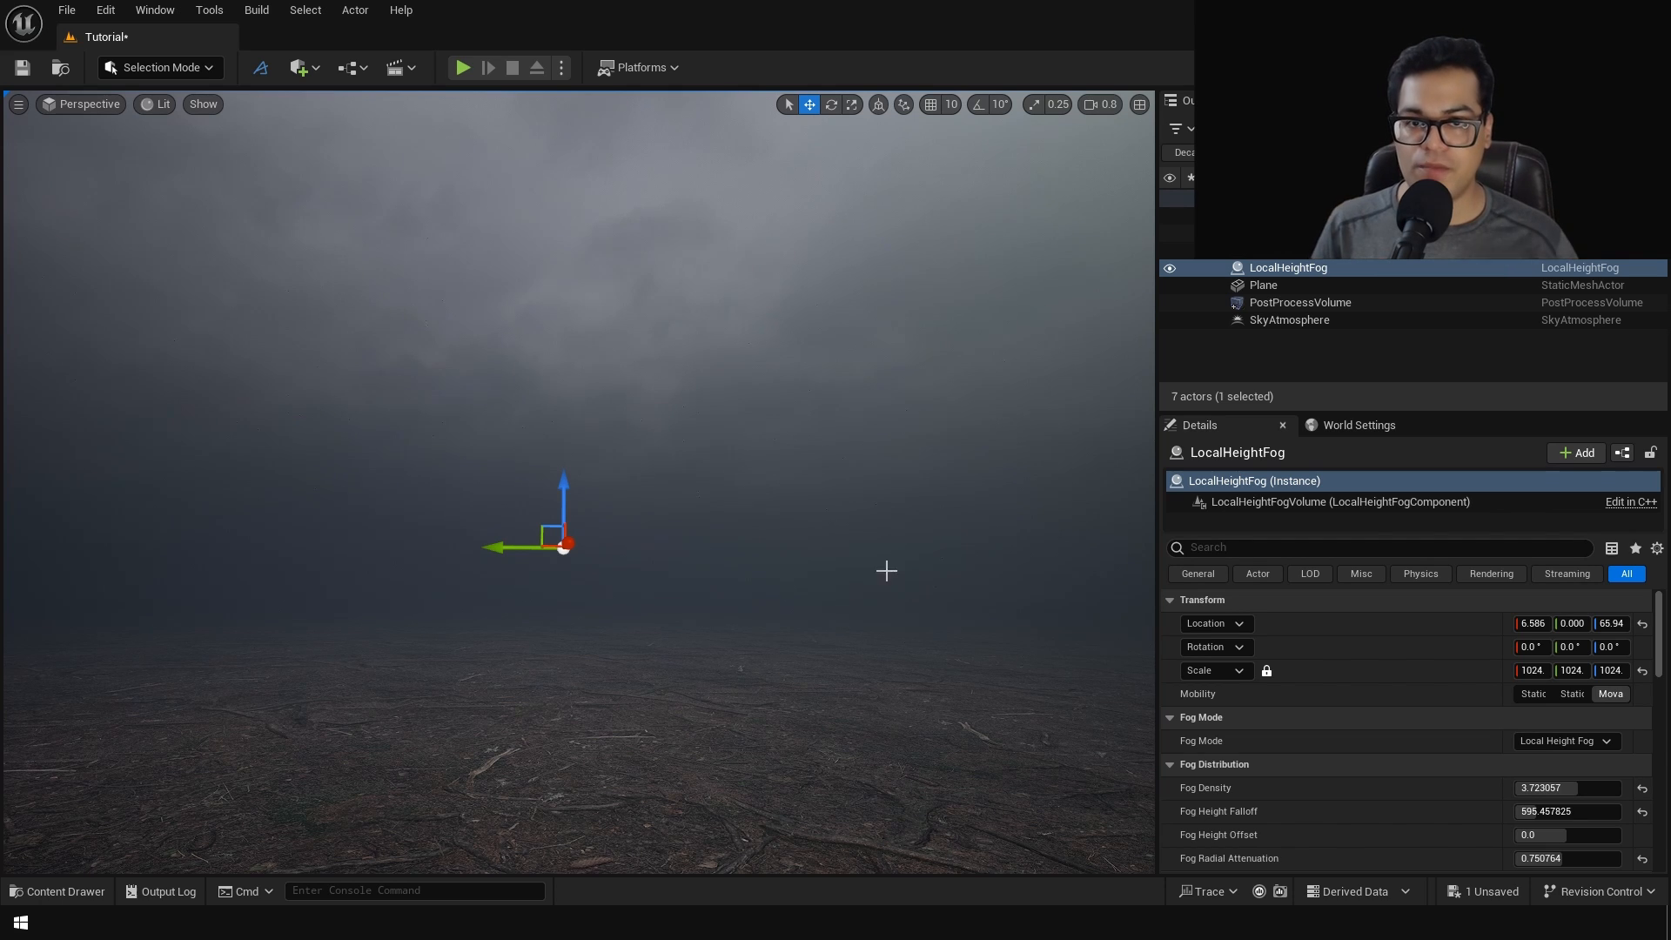
{"action": "left_click", "coordinate": [1169, 268]}
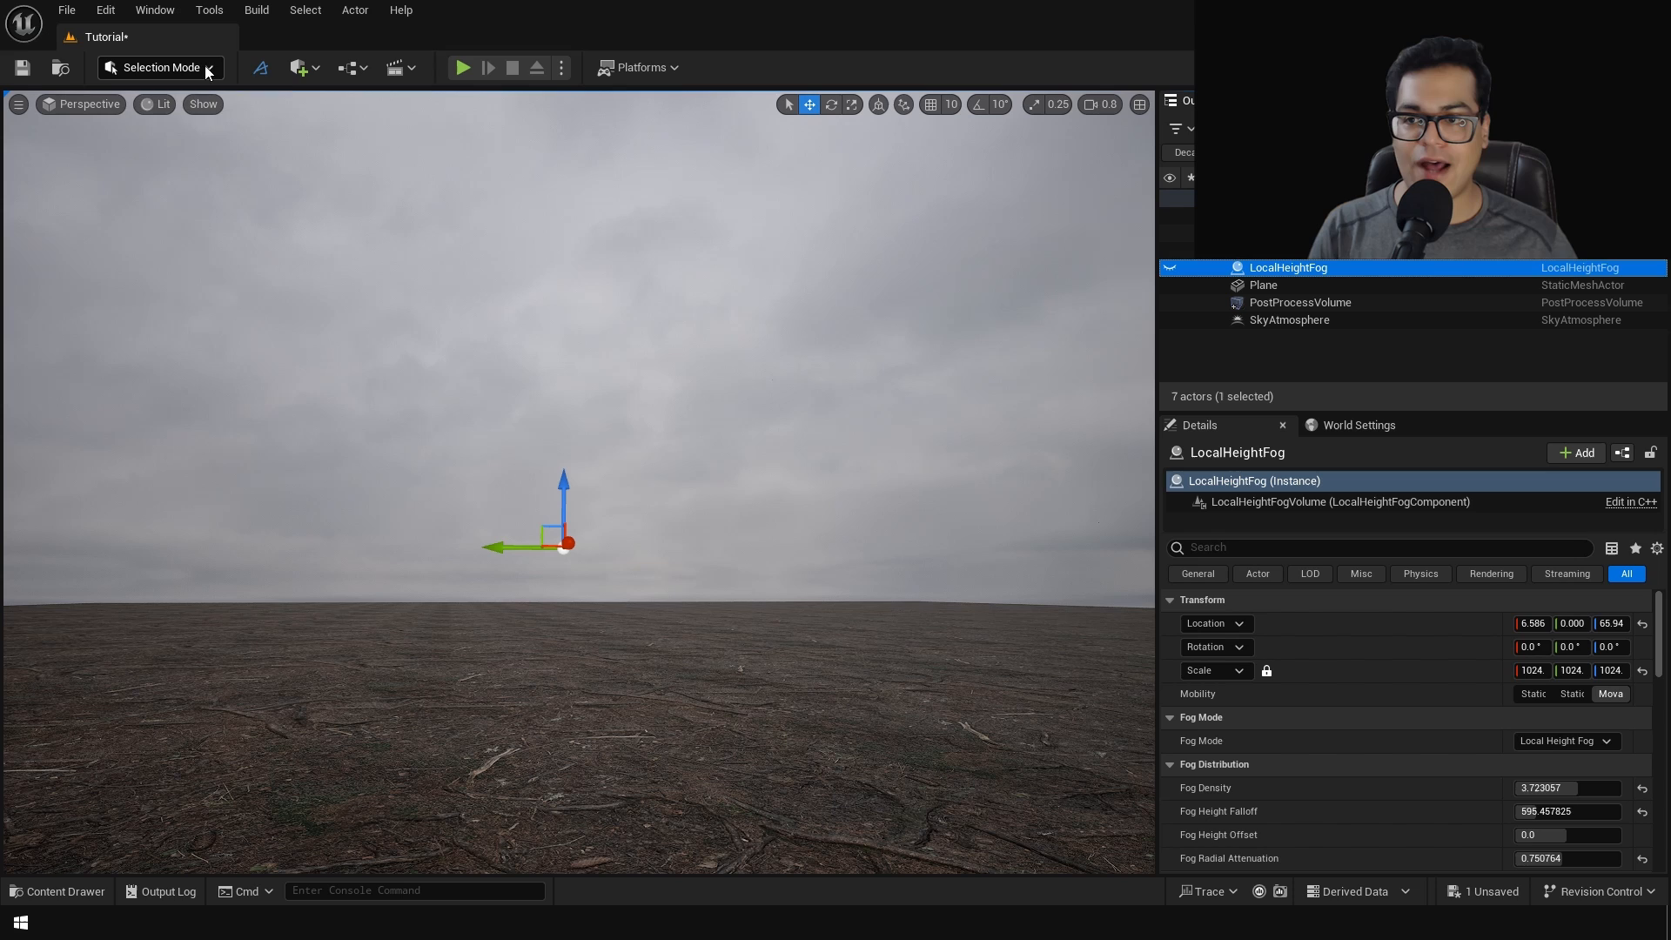
Add the six Dead_Branches meshes as foliage with Paint, max scale 1.4, density 152.
{"action": "left_click", "coordinate": [155, 67]}
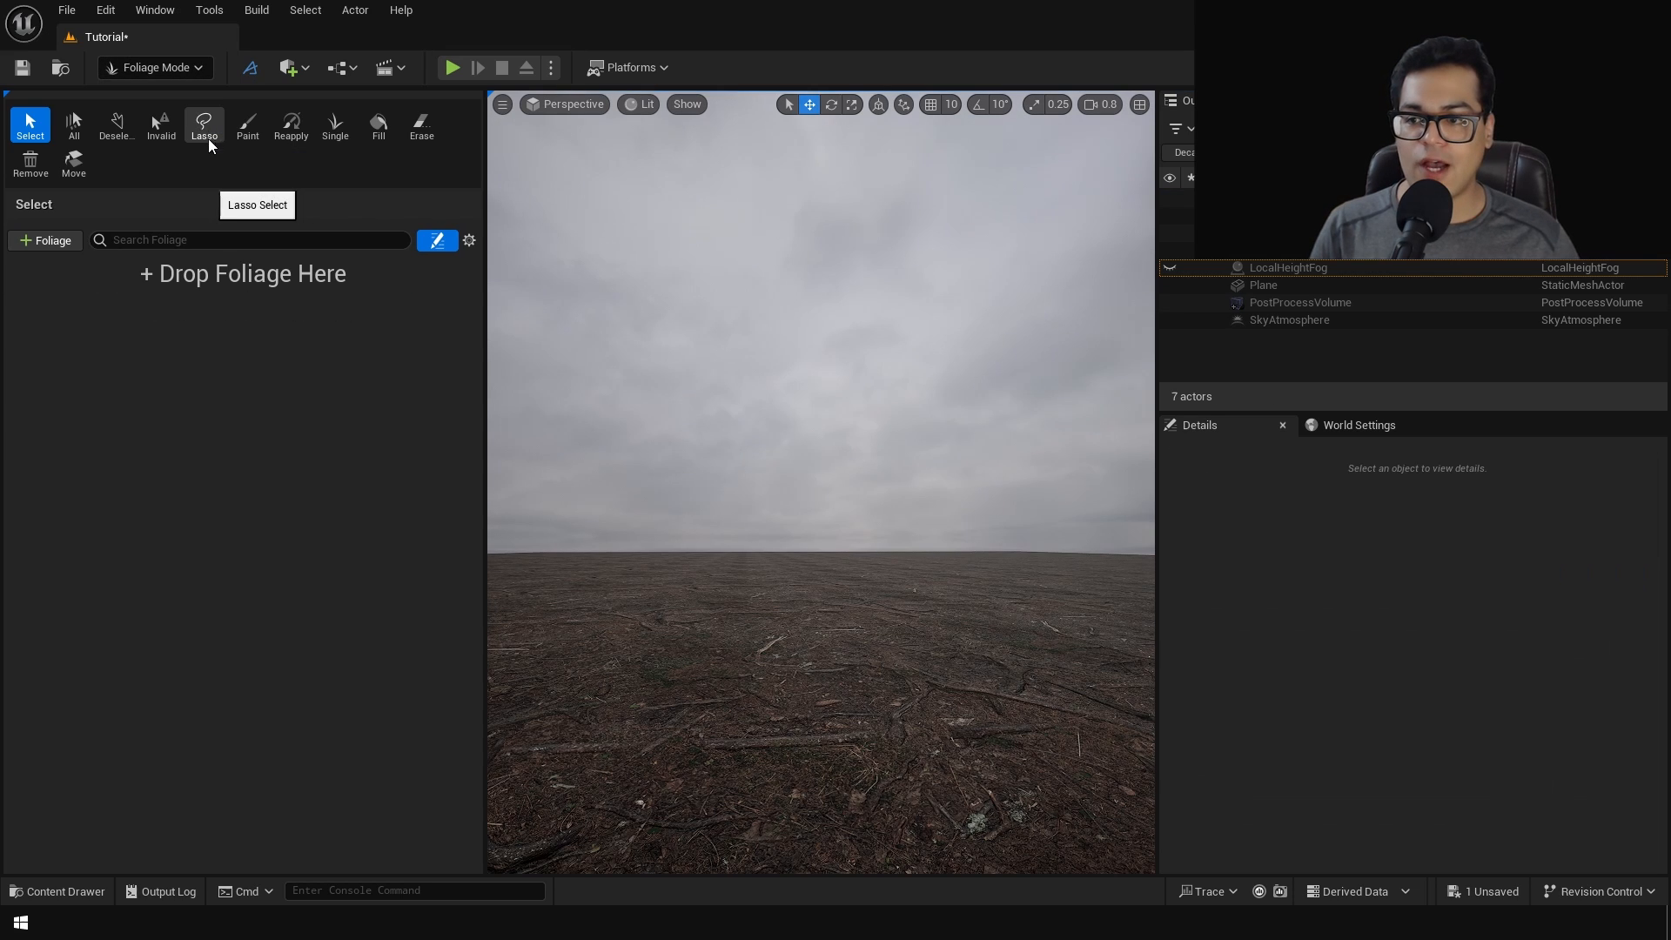
{"action": "mouse_move", "coordinate": [286, 533]}
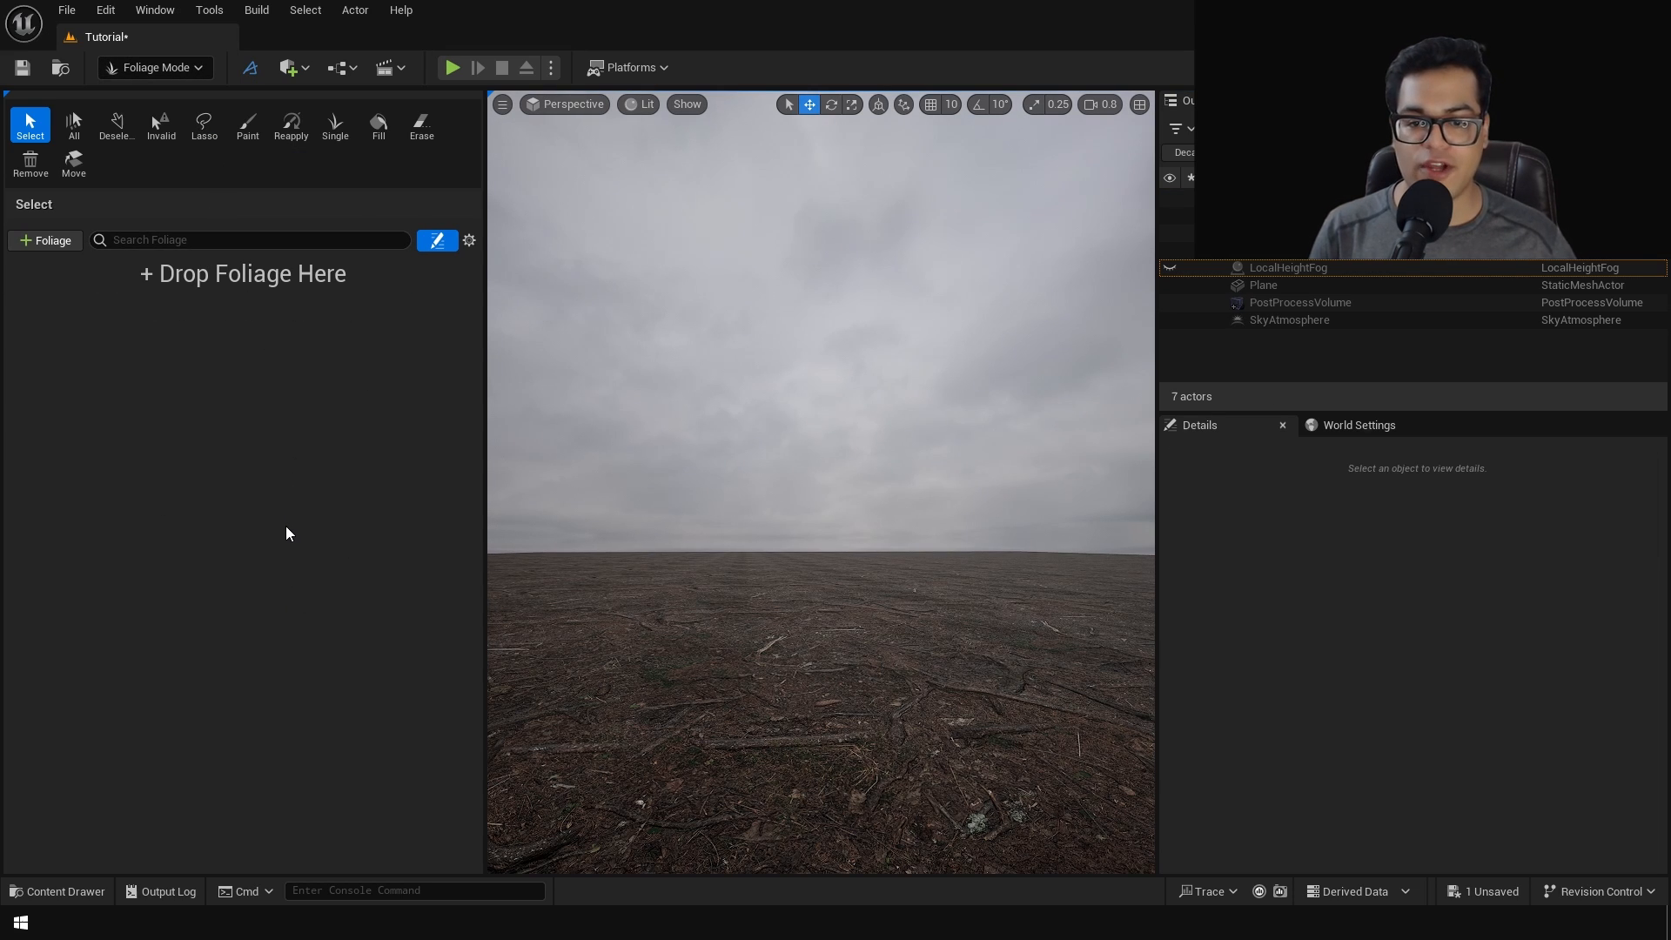
{"action": "left_click", "coordinate": [57, 889]}
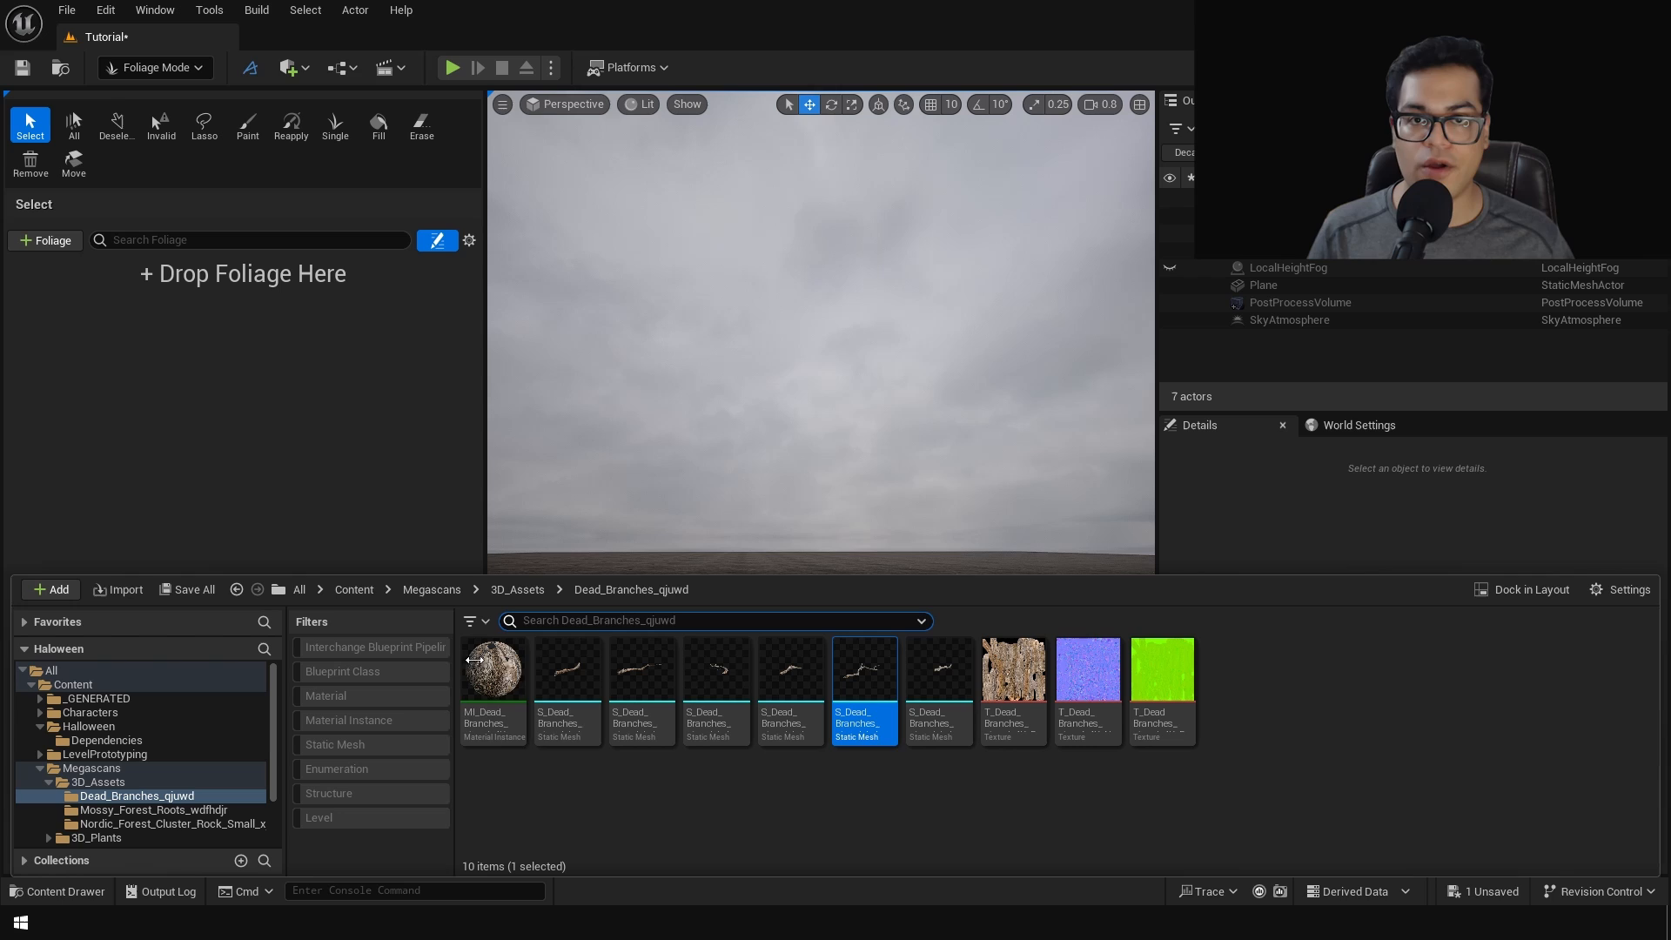
{"action": "left_click", "coordinate": [937, 670]}
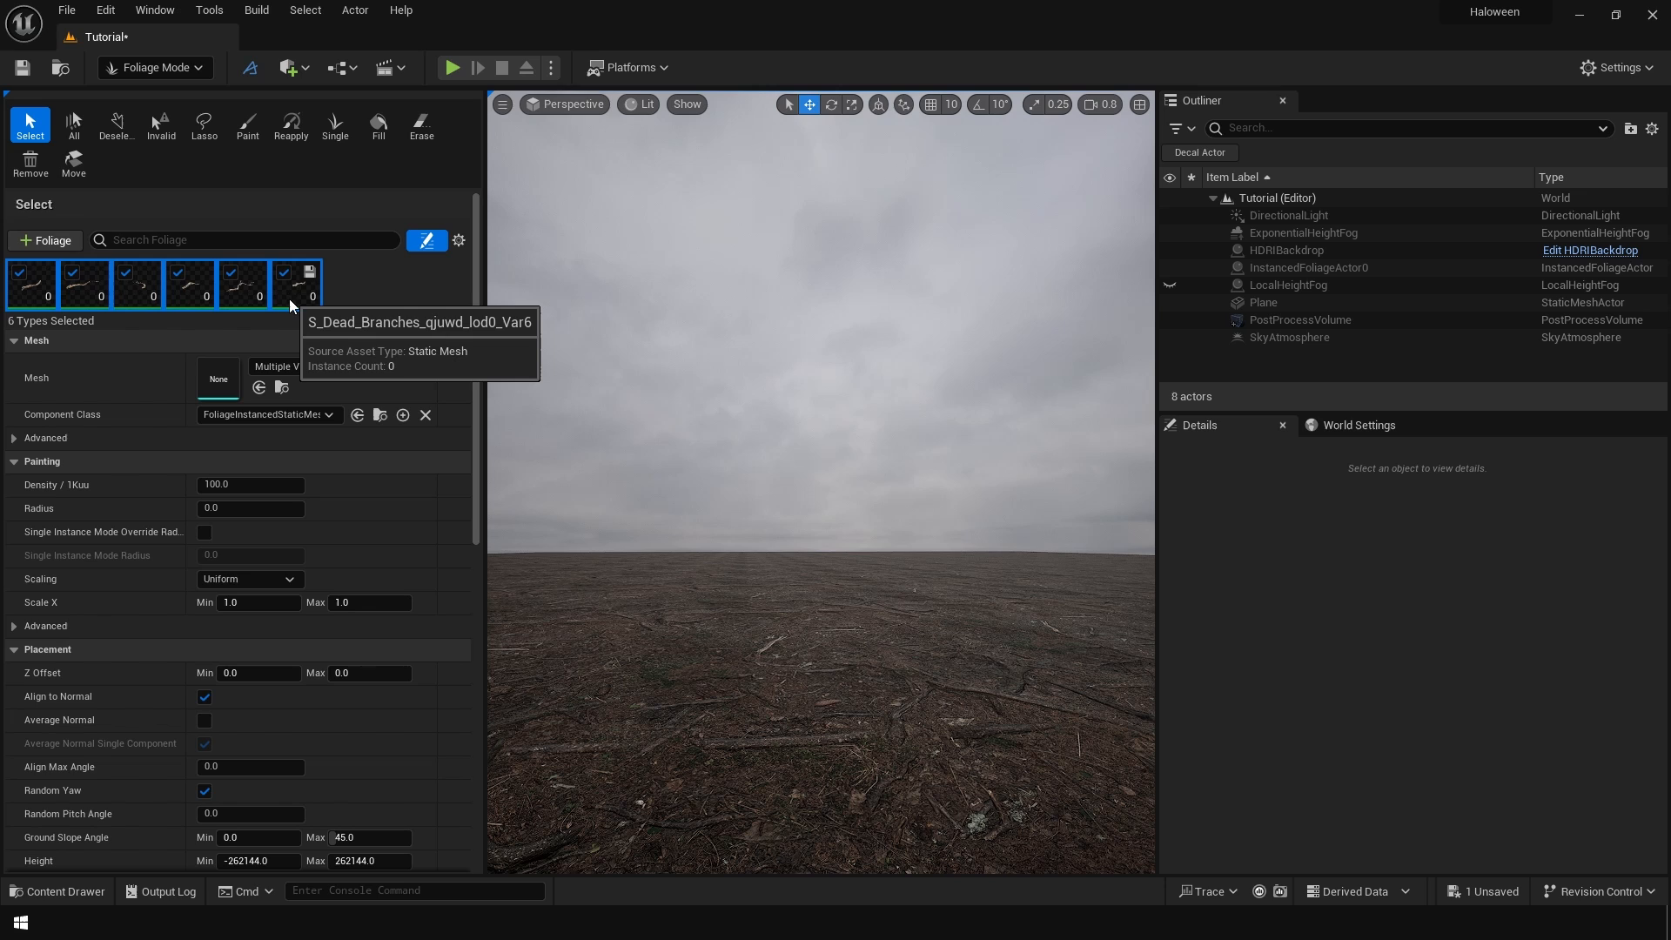
{"action": "left_click", "coordinate": [246, 124]}
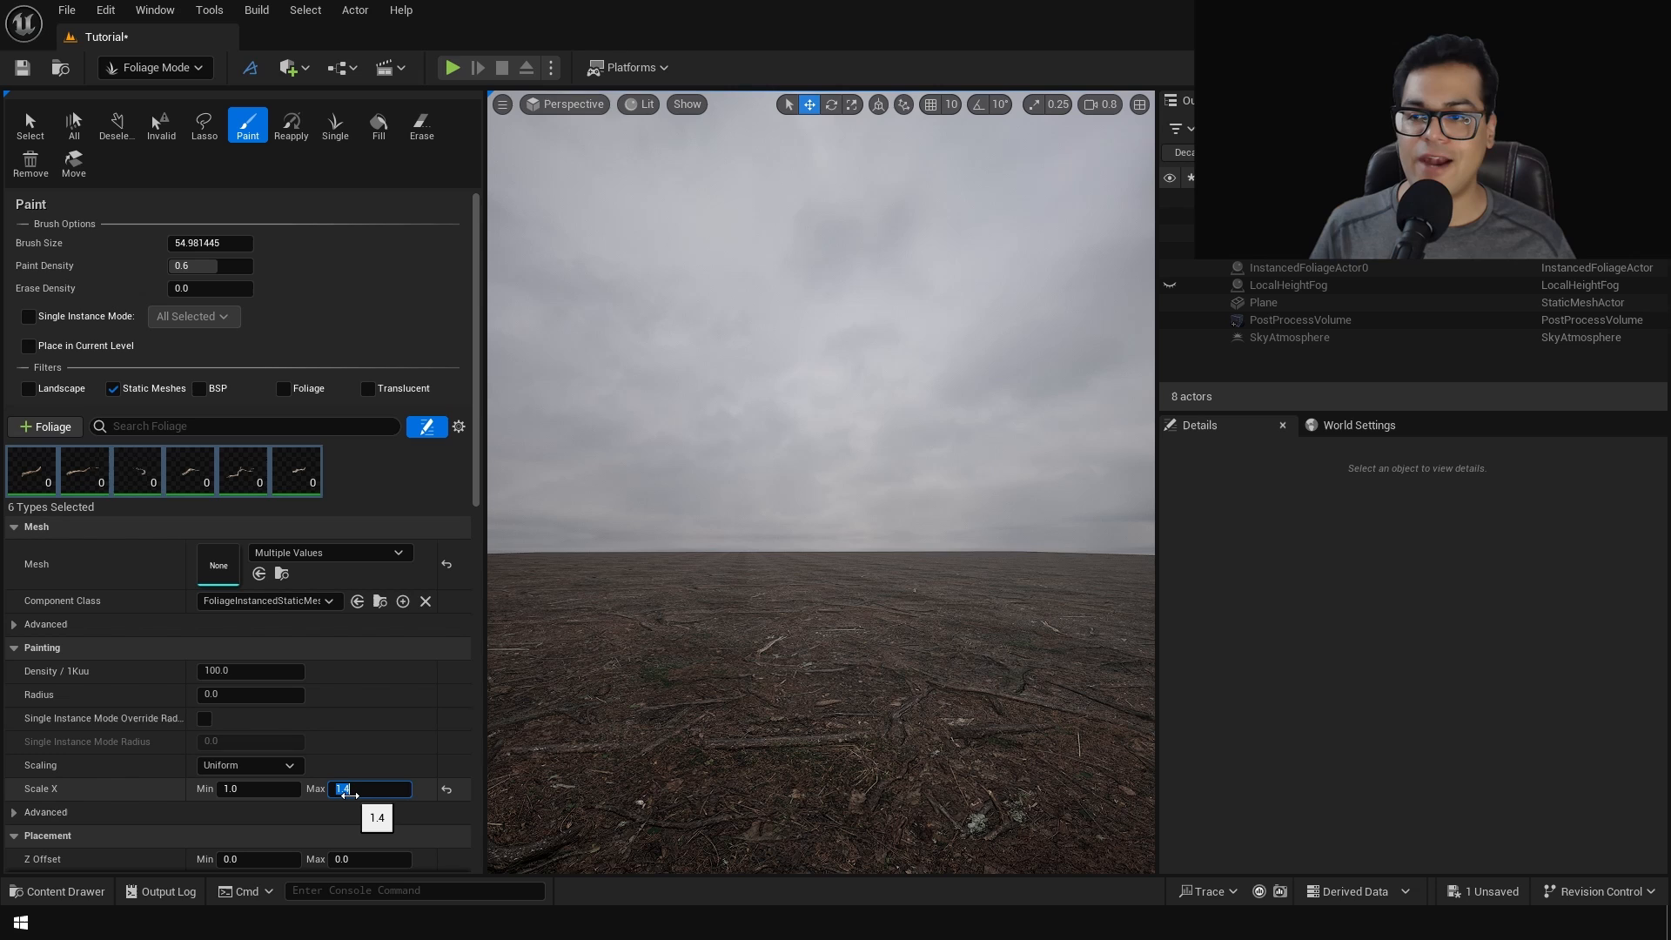
{"action": "left_click", "coordinate": [250, 642]}
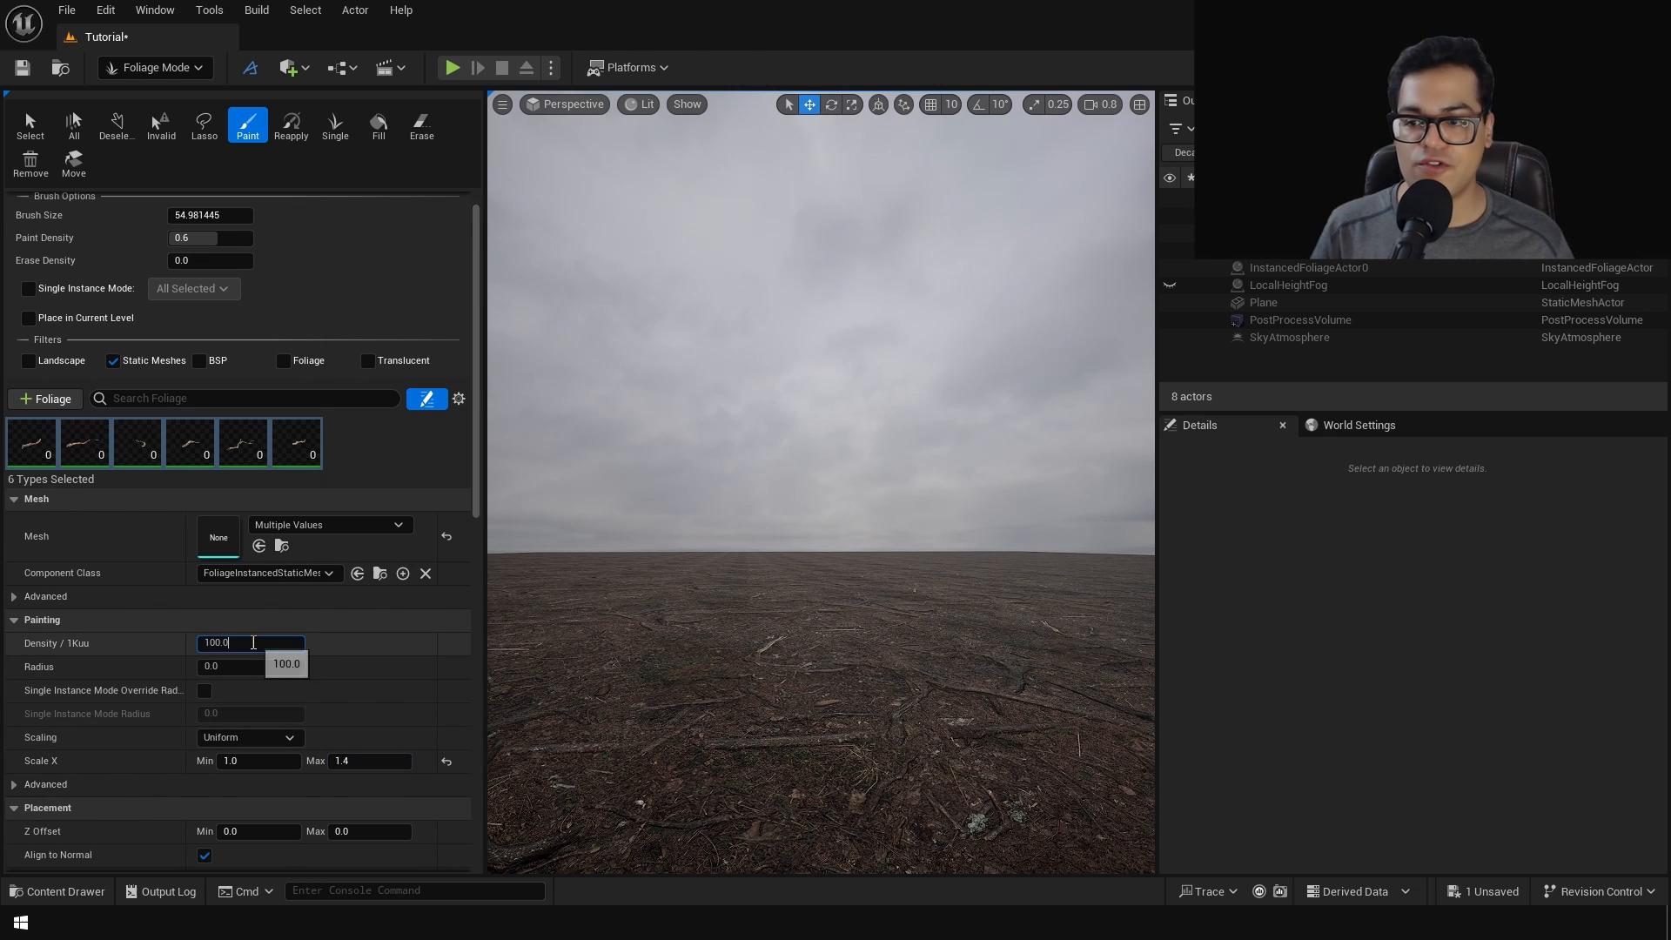
{"action": "type", "text": "152"}
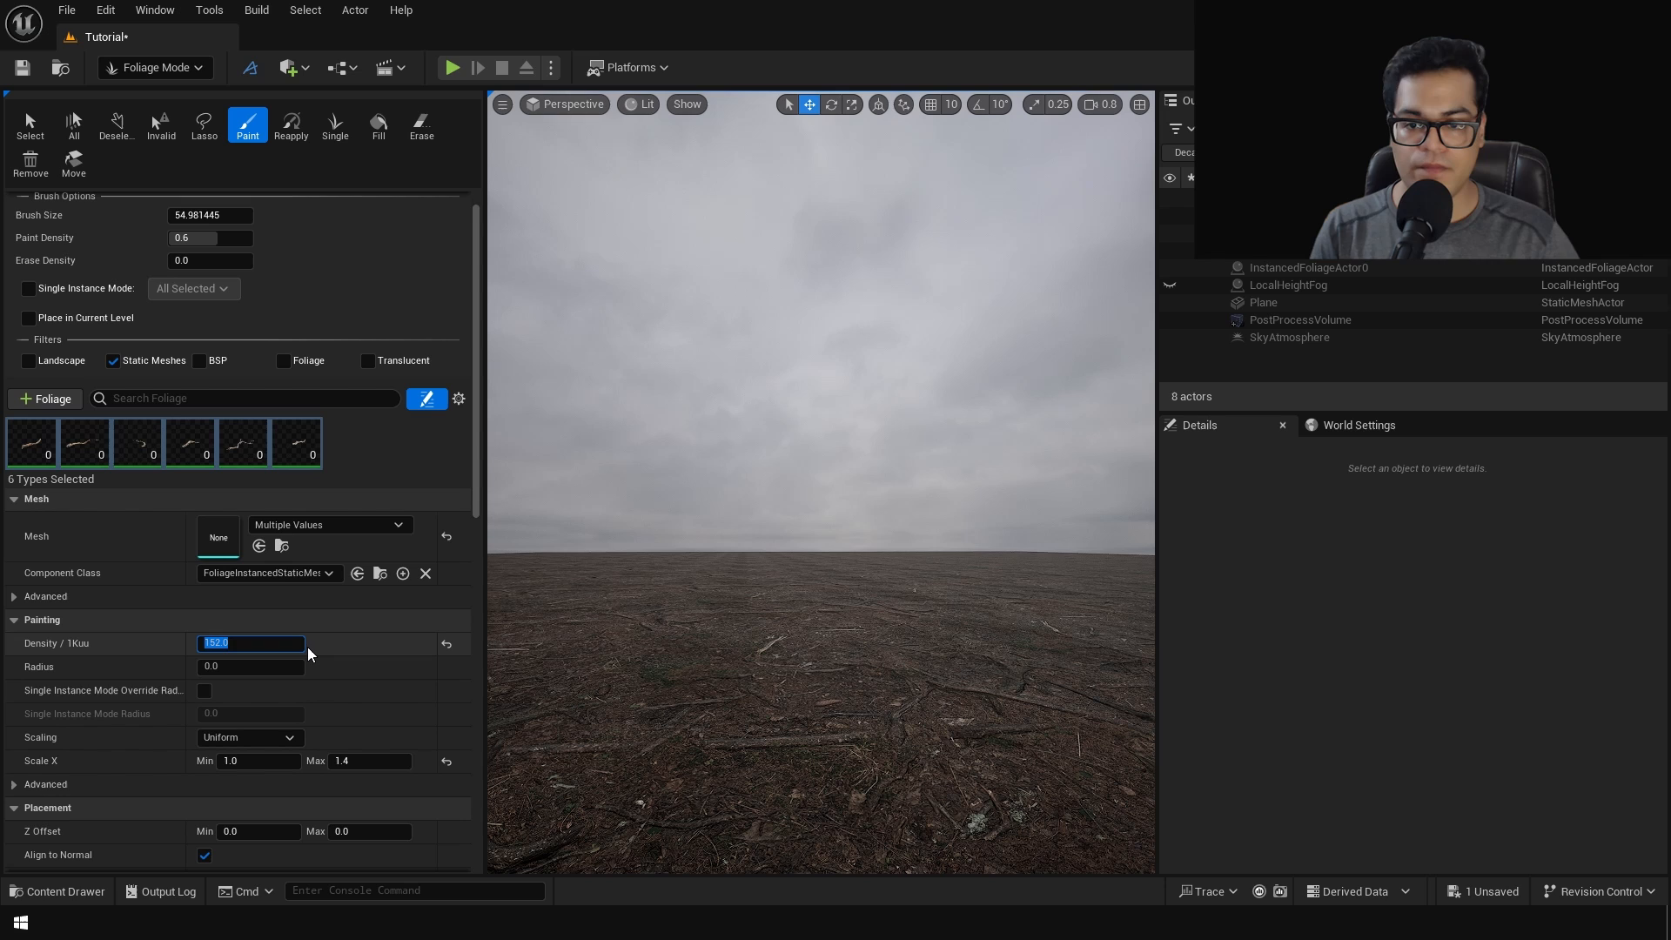
{"action": "scroll", "scroll_direction": "down", "scroll_amount": 3}
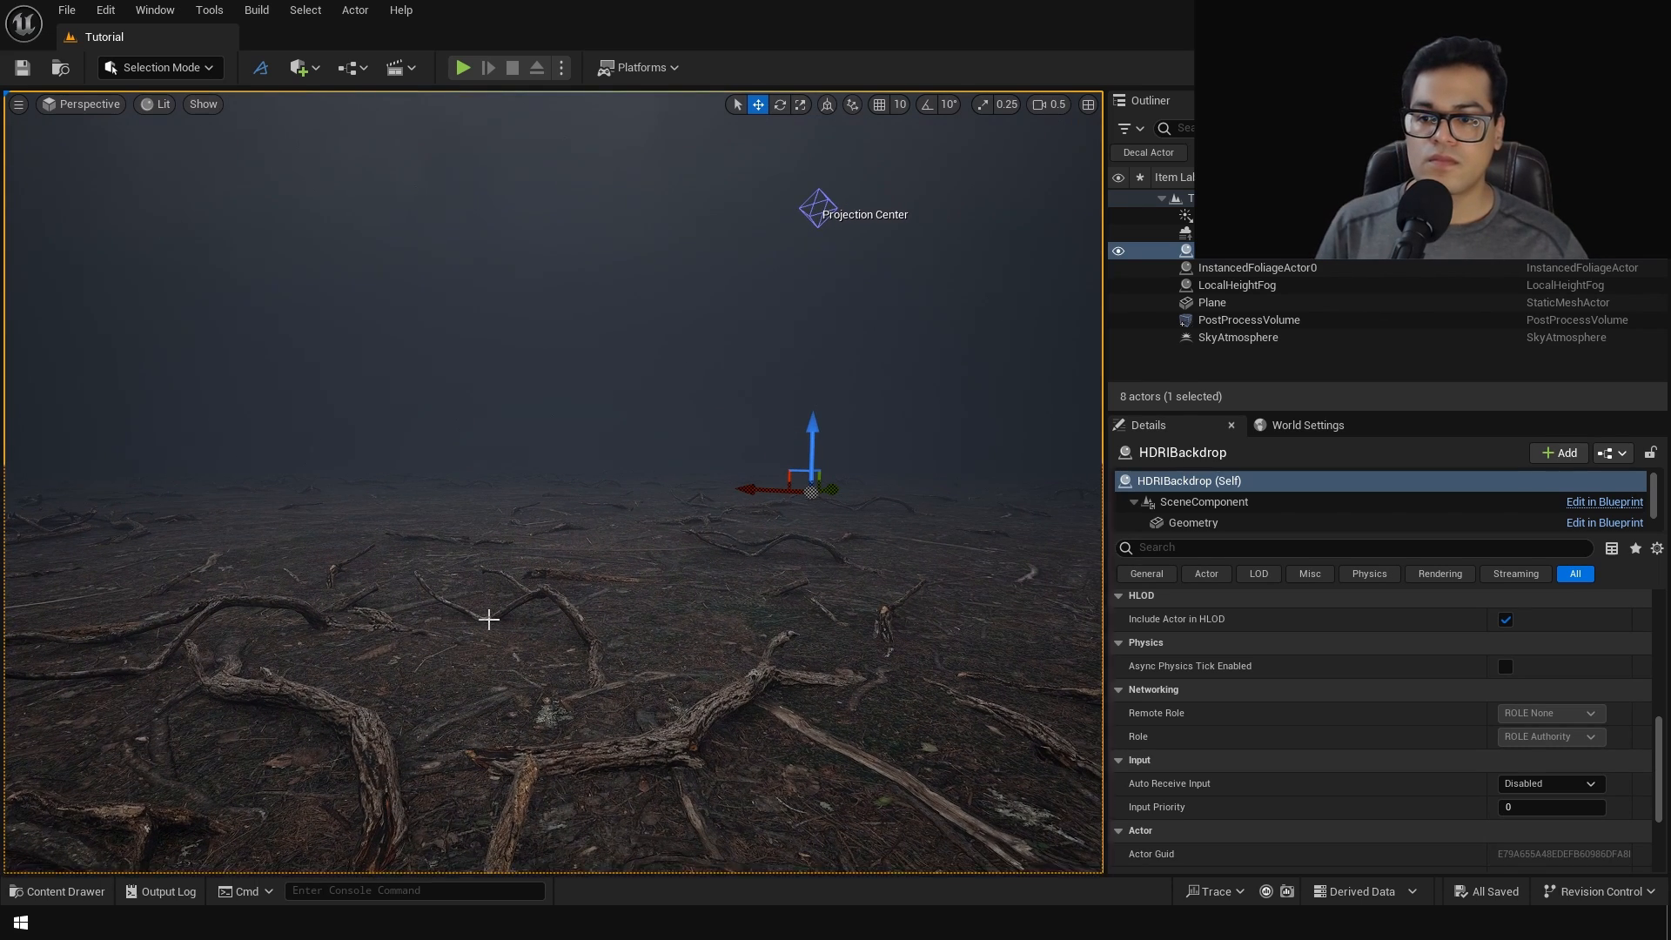
Place the Pumpkin static mesh from the Content Drawer onto the forest floor.
{"action": "left_click", "coordinate": [57, 892]}
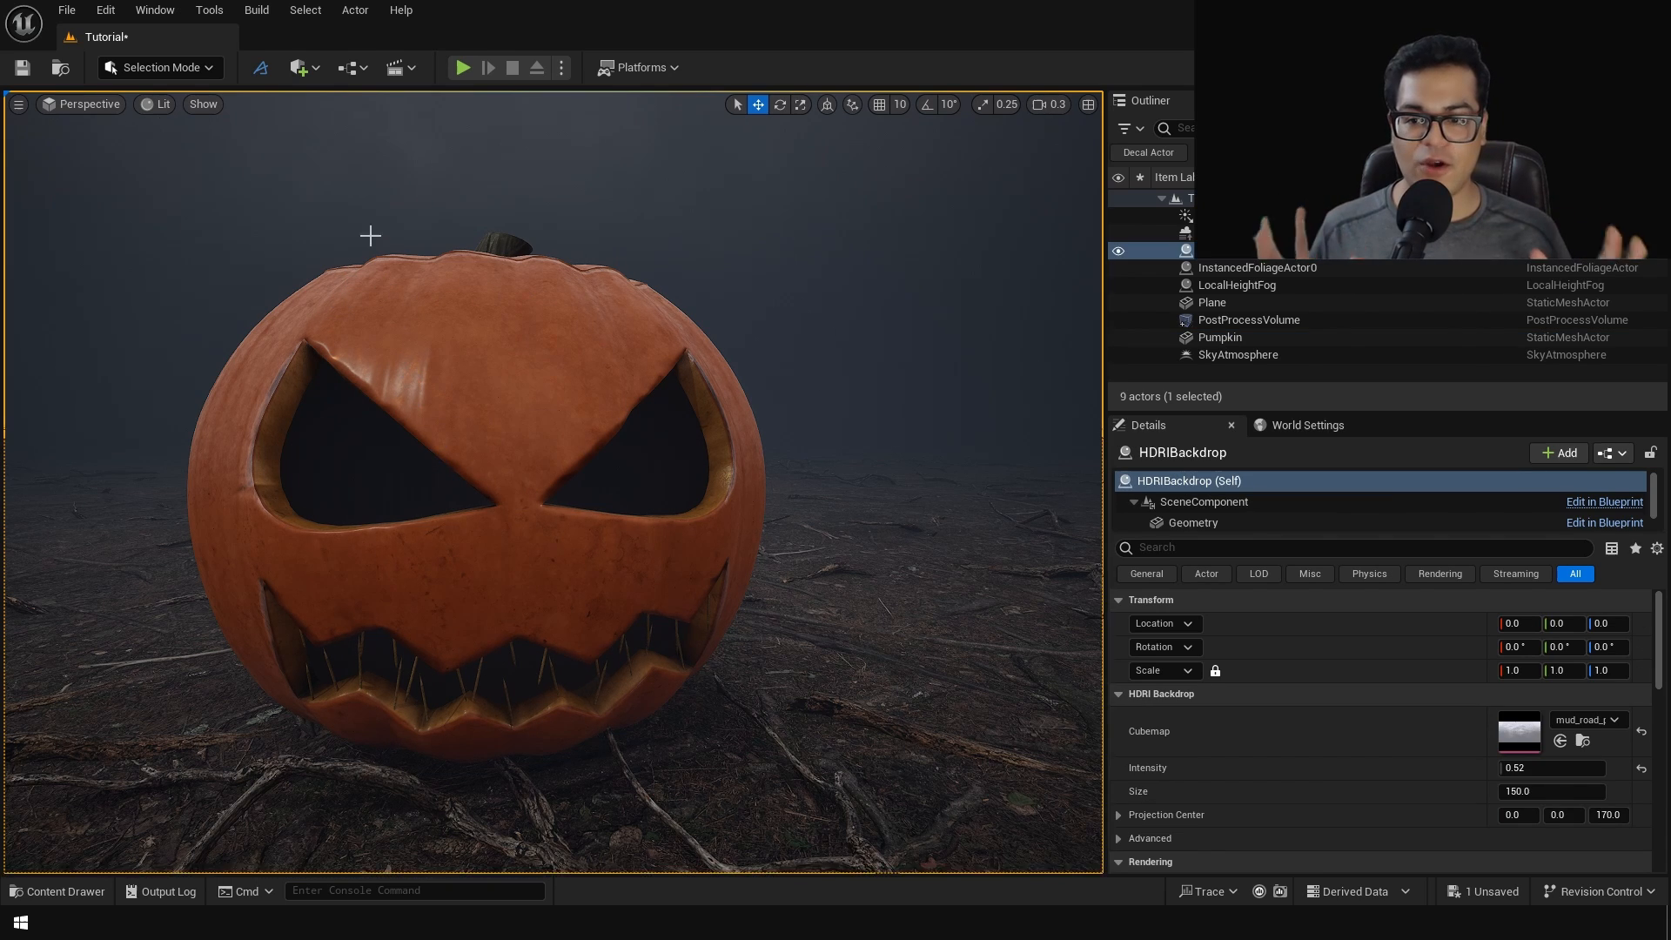
Add a sphere inside the pumpkin and assign it the Emission material.
{"action": "left_click", "coordinate": [302, 67]}
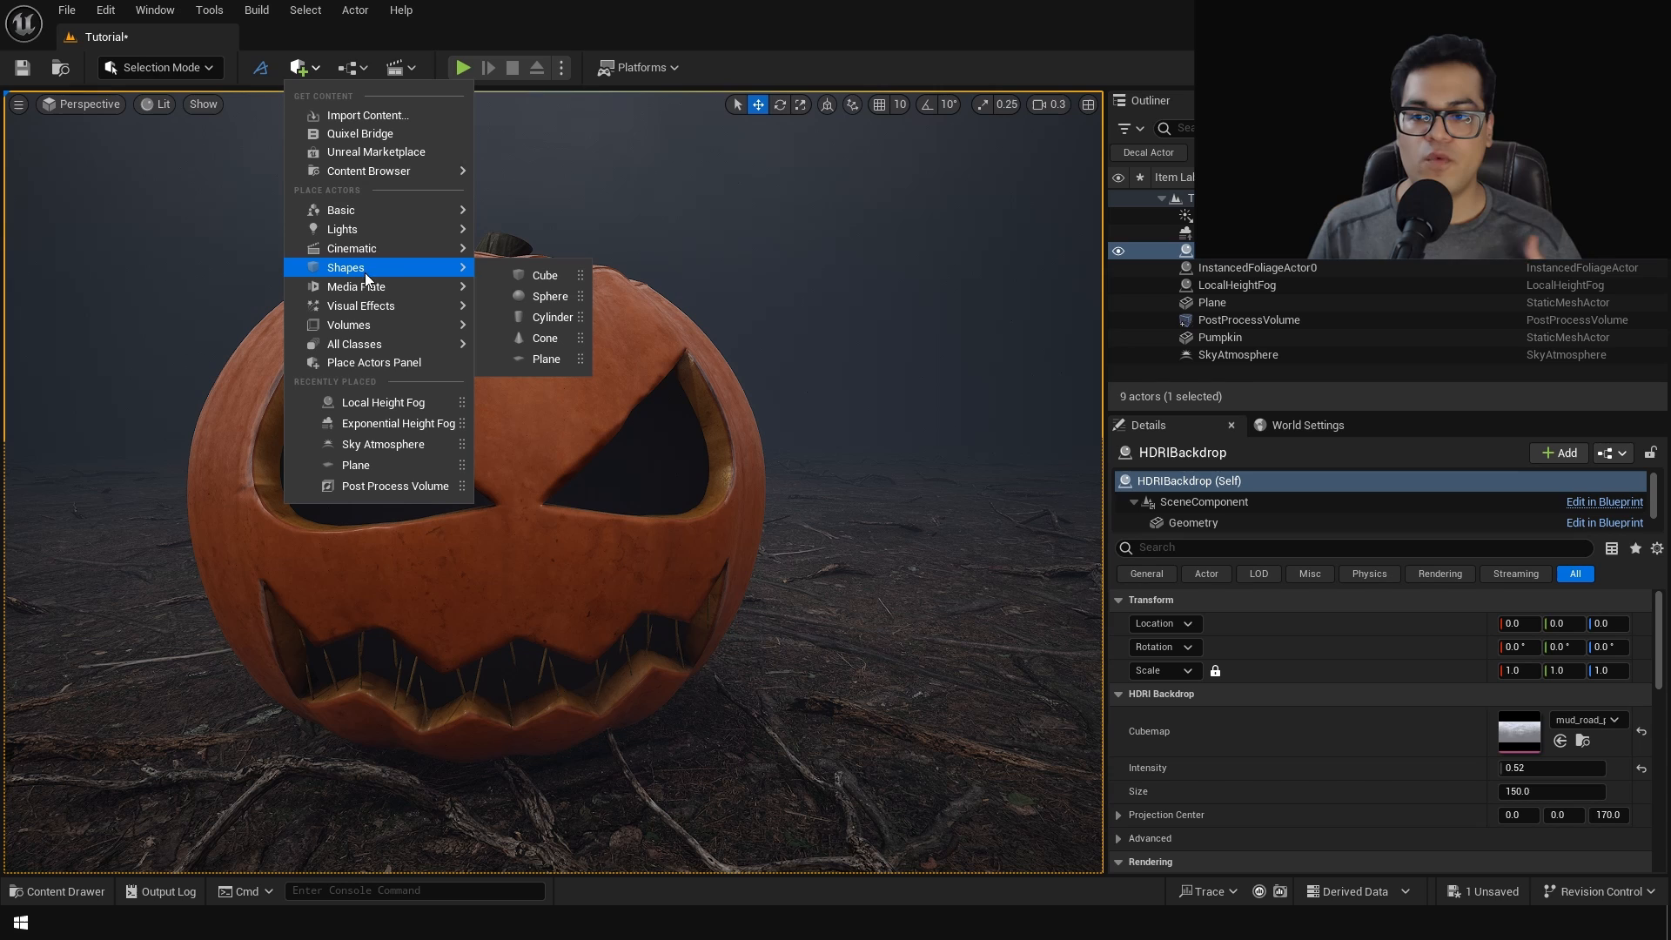
{"action": "left_click", "coordinate": [551, 295]}
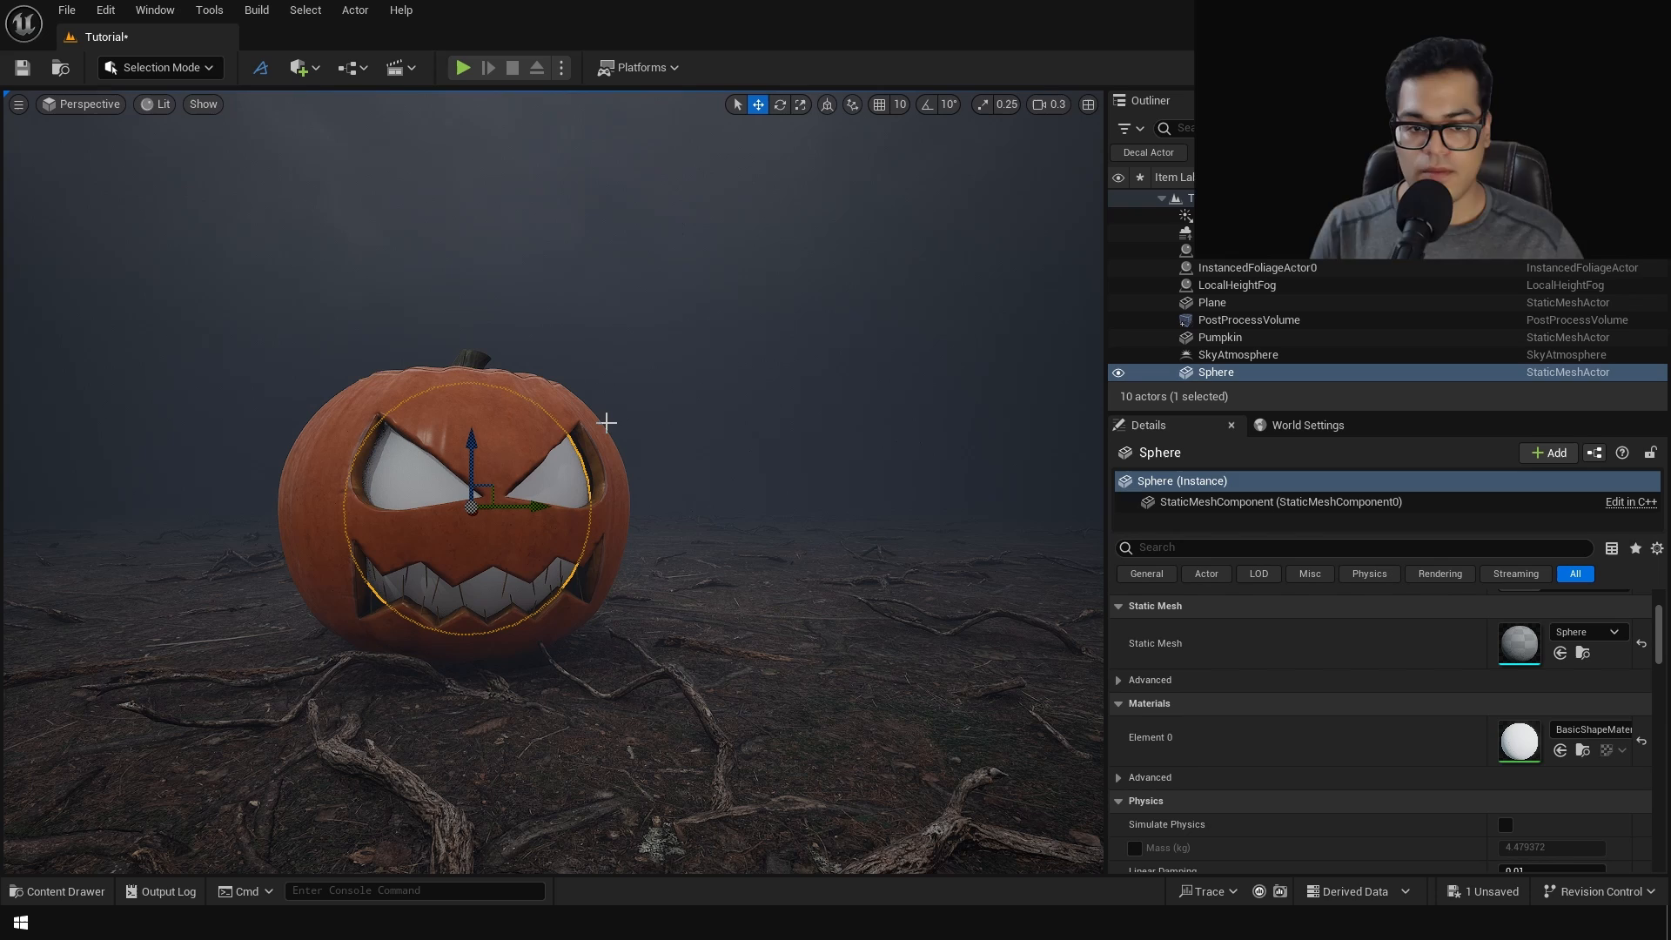
{"action": "left_click", "coordinate": [1619, 736]}
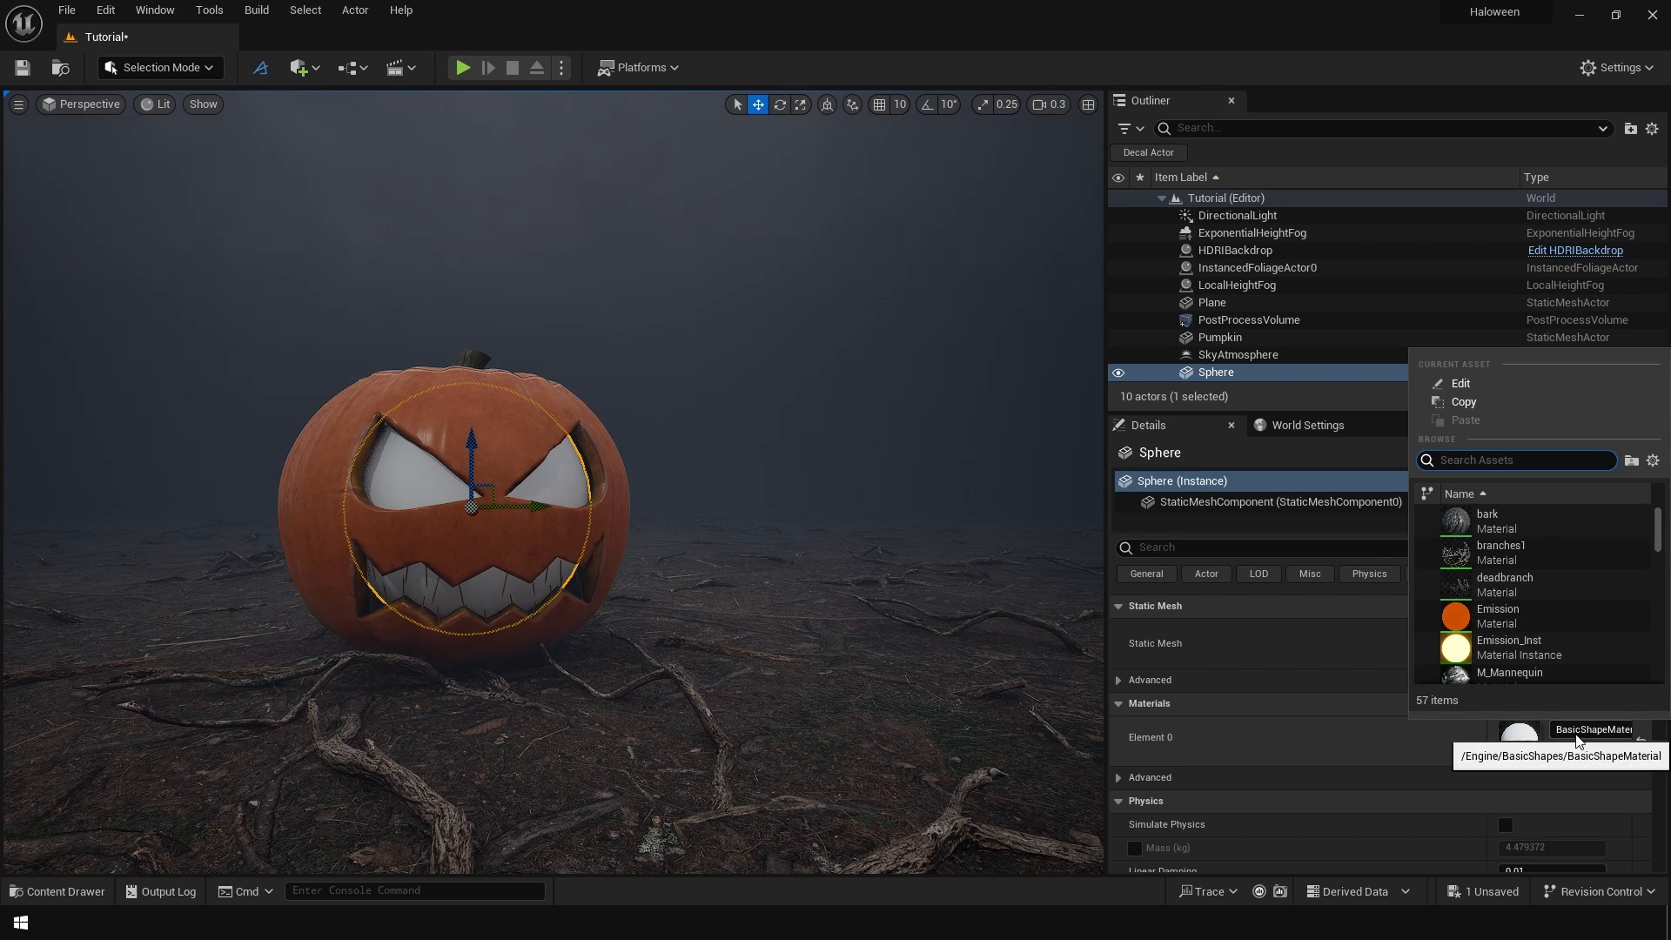
{"action": "left_click", "coordinate": [1235, 249]}
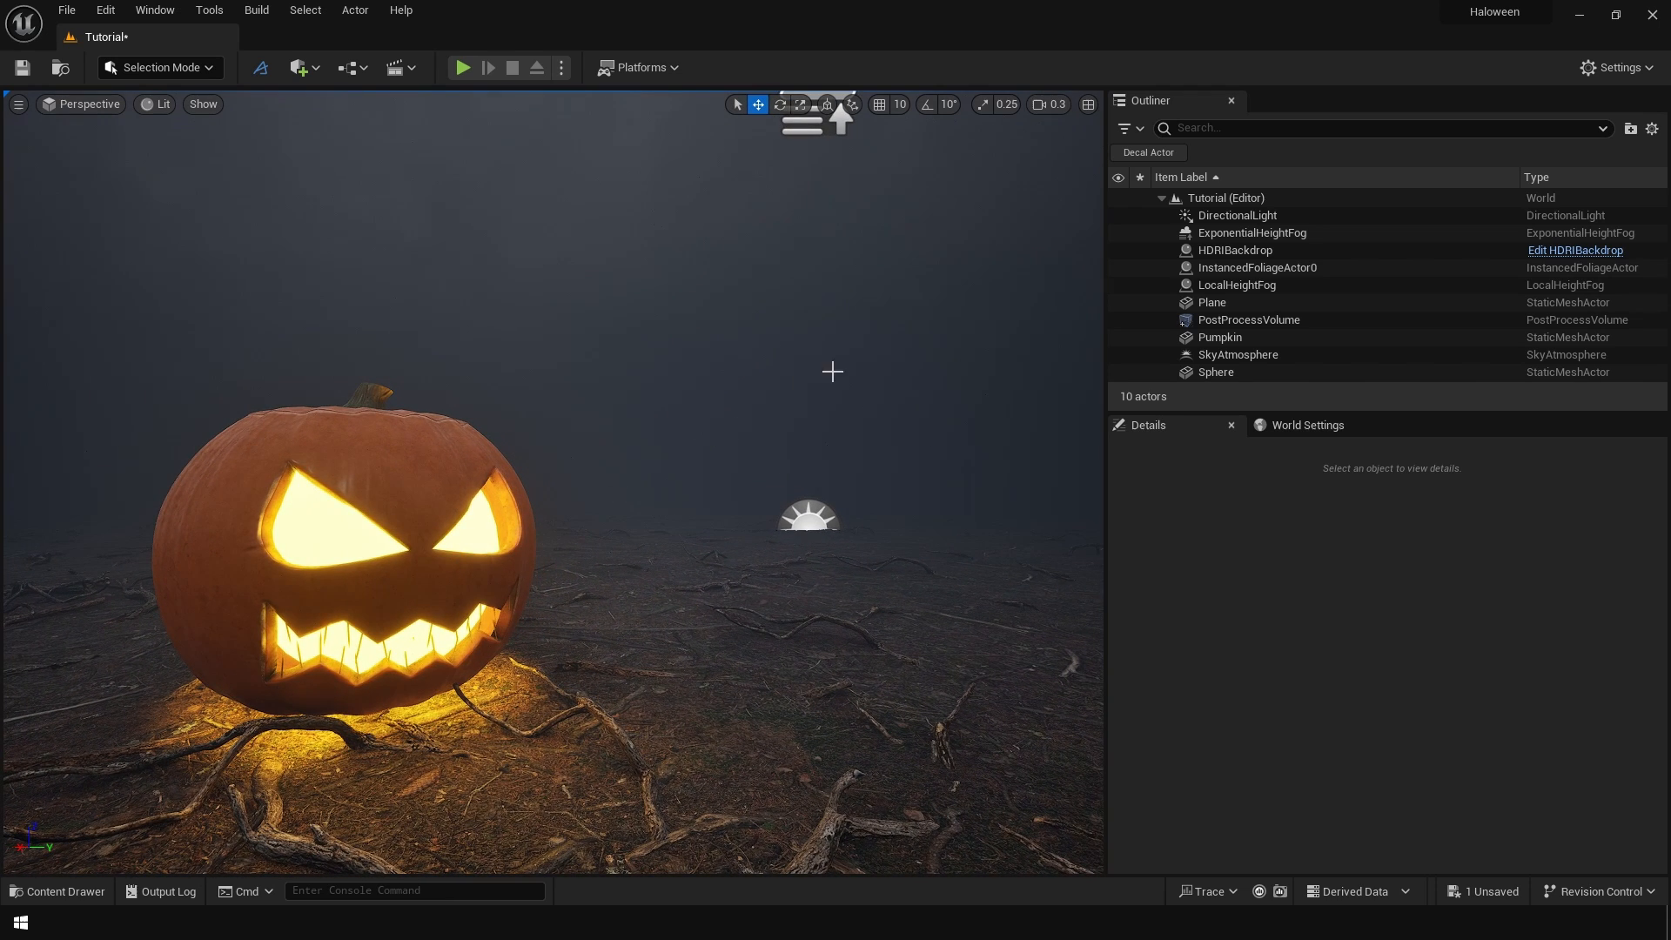
Filter the volume's Details by 'bloom', then set Convolution method, intensity 1.251 and scatter dispersion 0.8.
{"action": "left_click", "coordinate": [1249, 319]}
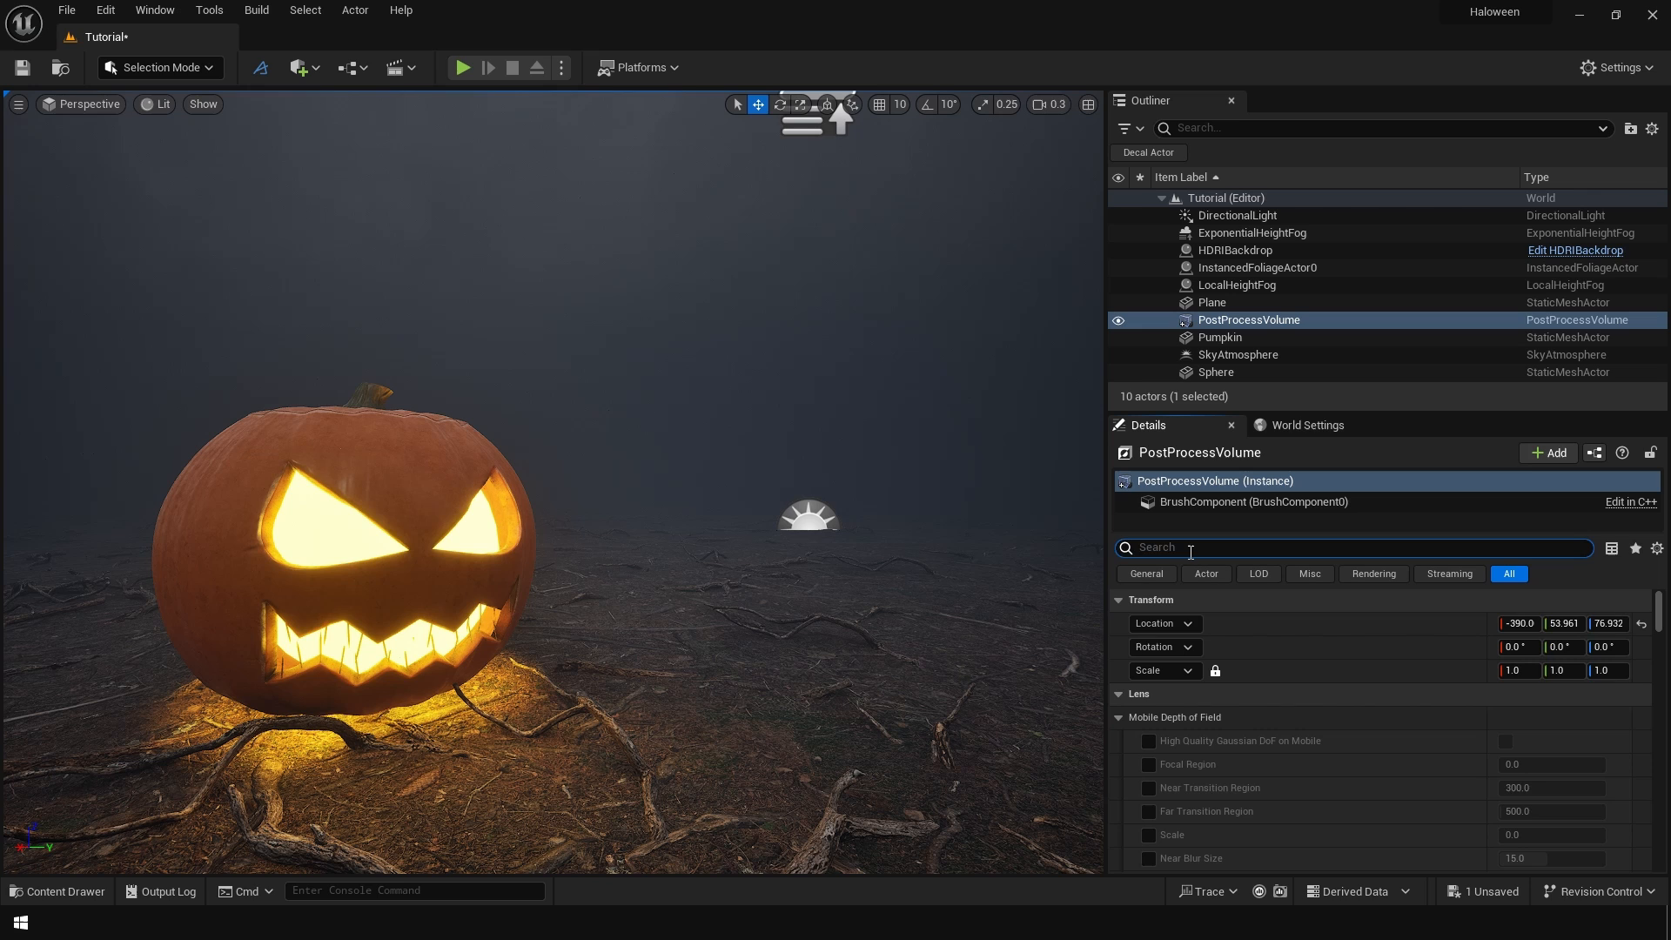
{"action": "type", "text": "bloom"}
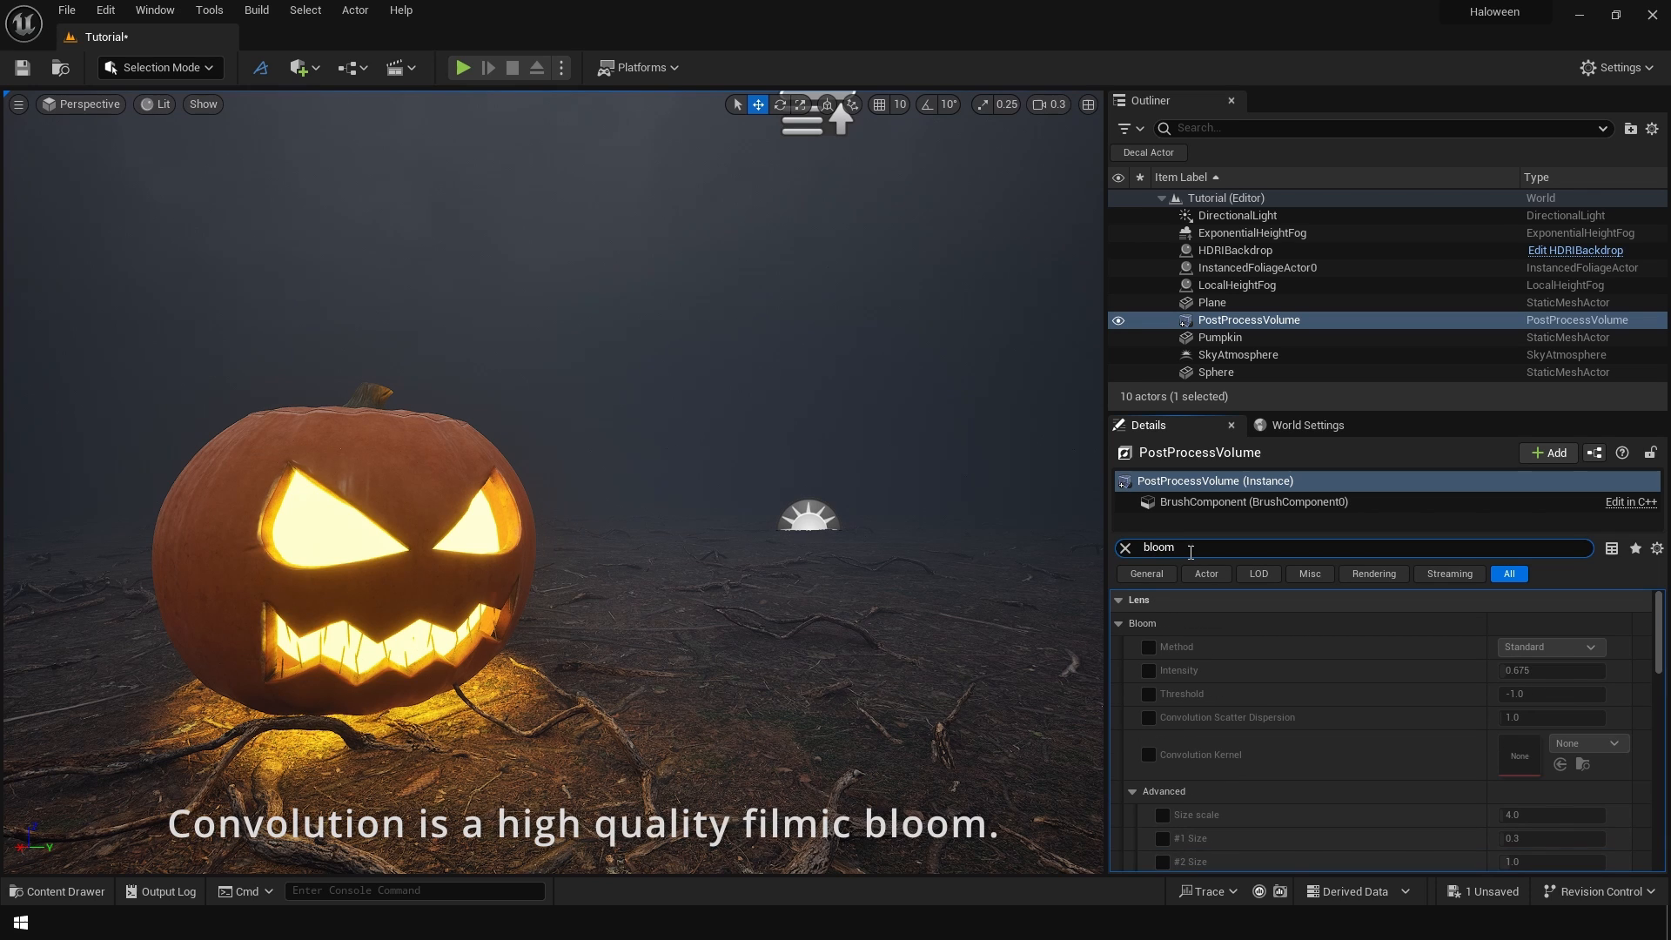
{"action": "left_click", "coordinate": [1548, 646]}
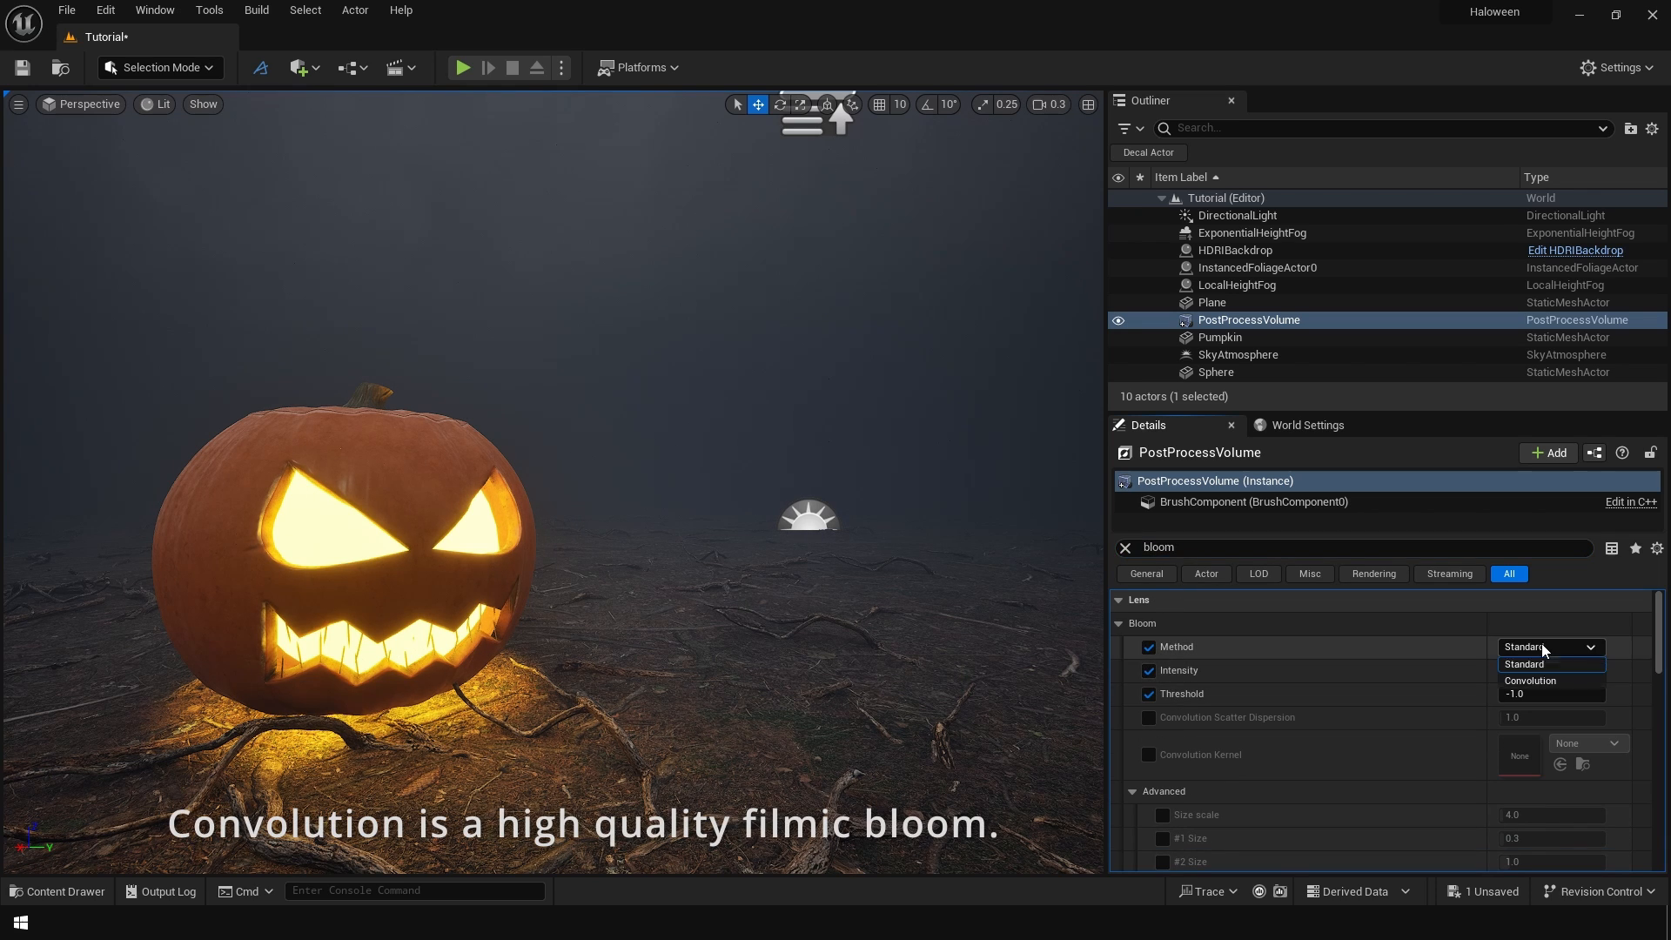
{"action": "left_click", "coordinate": [1530, 680]}
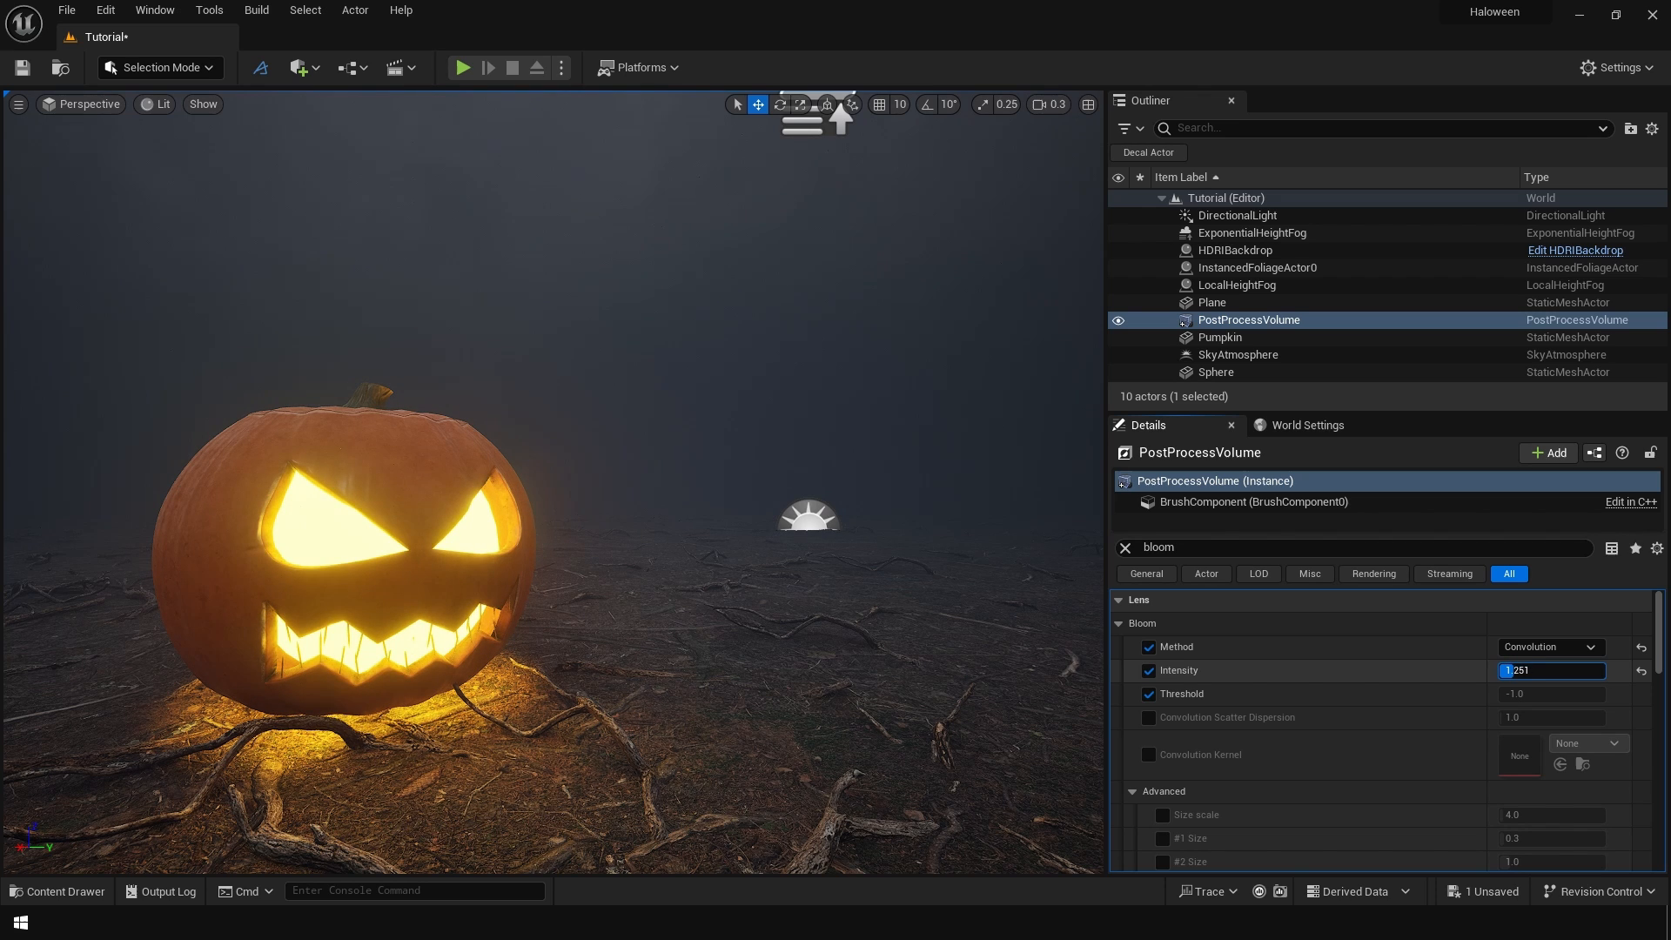
{"action": "left_click", "coordinate": [1148, 718]}
{"action": "type", "text": "1.8"}
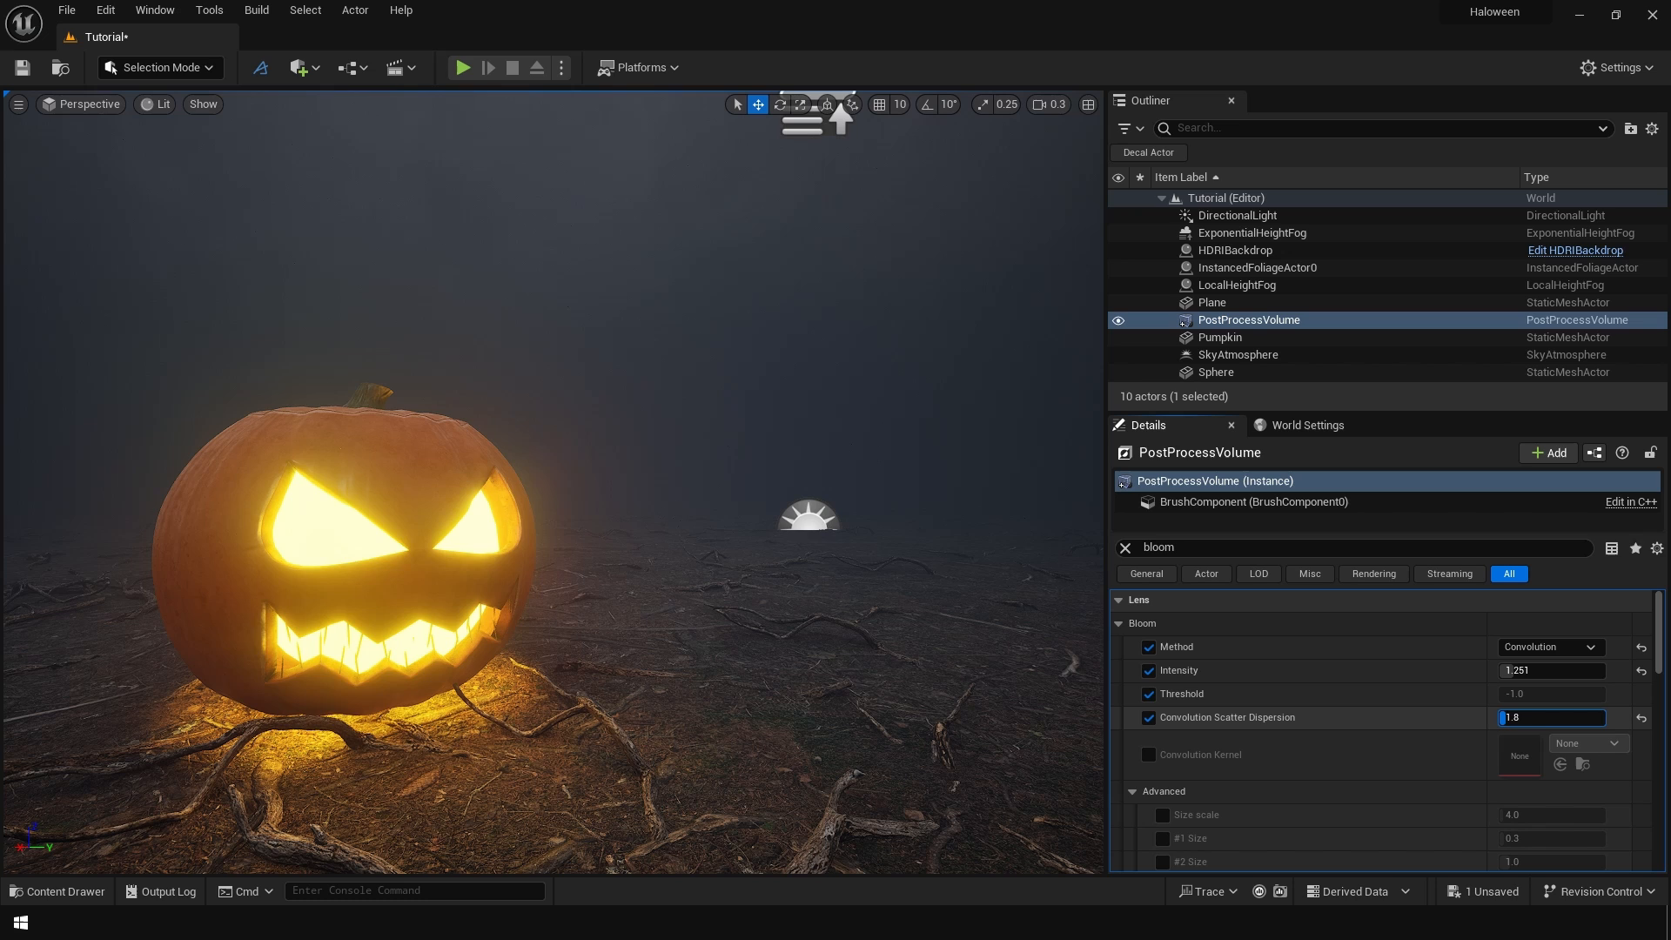
{"action": "type", "text": "0.8"}
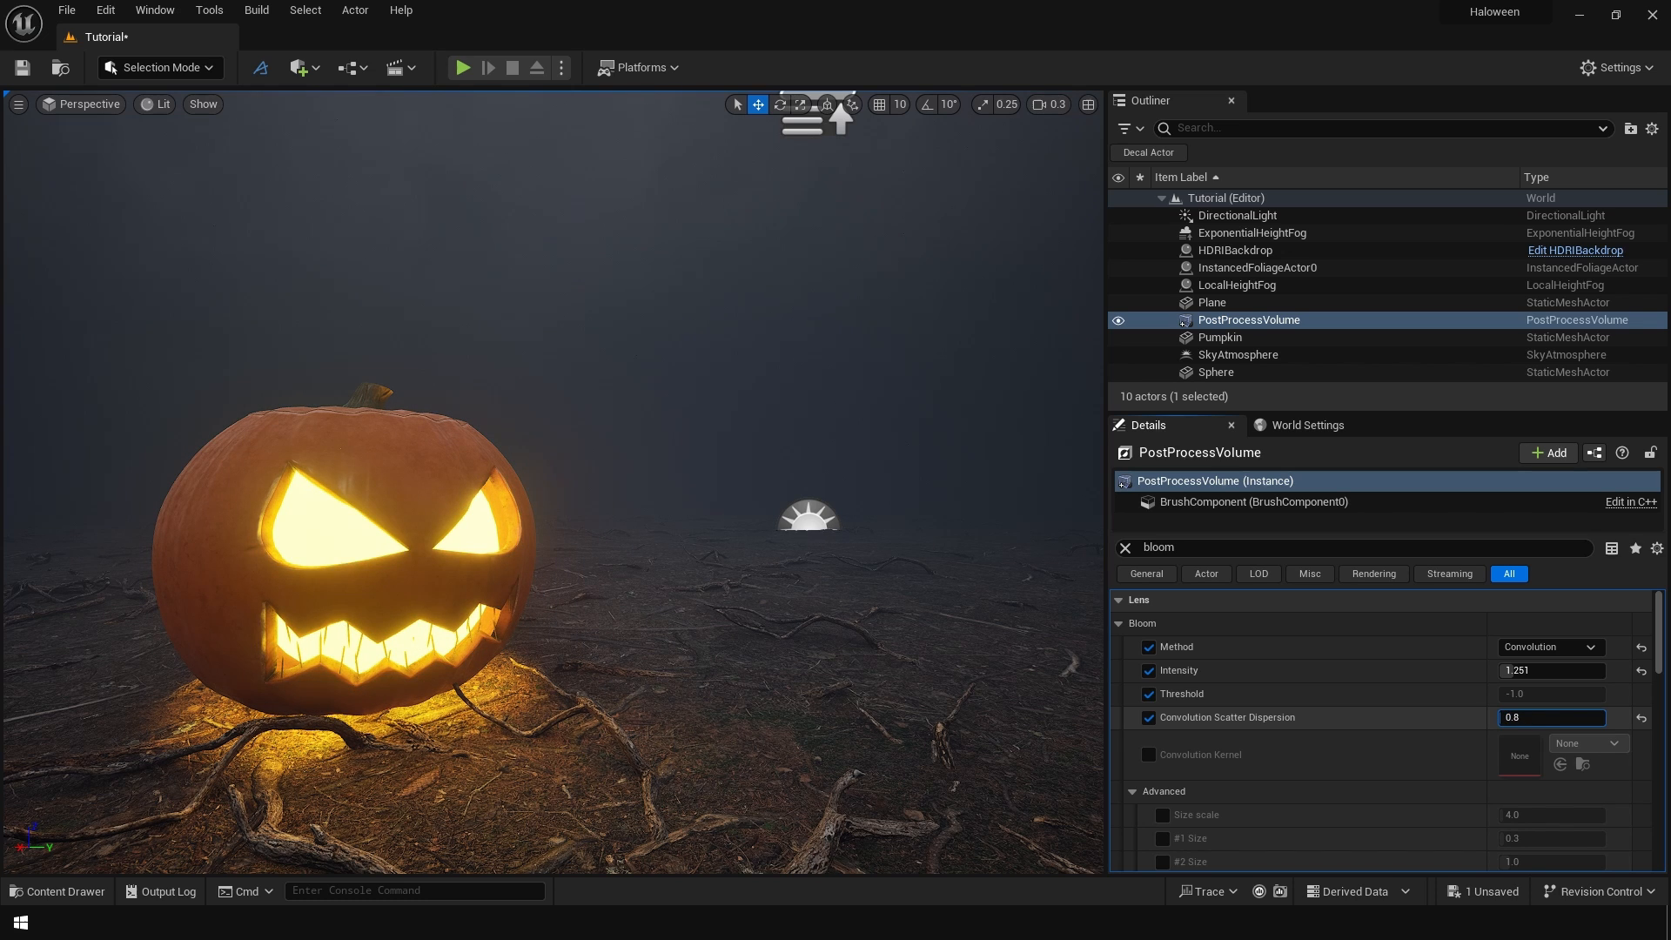
{"action": "left_click", "coordinate": [1236, 214]}
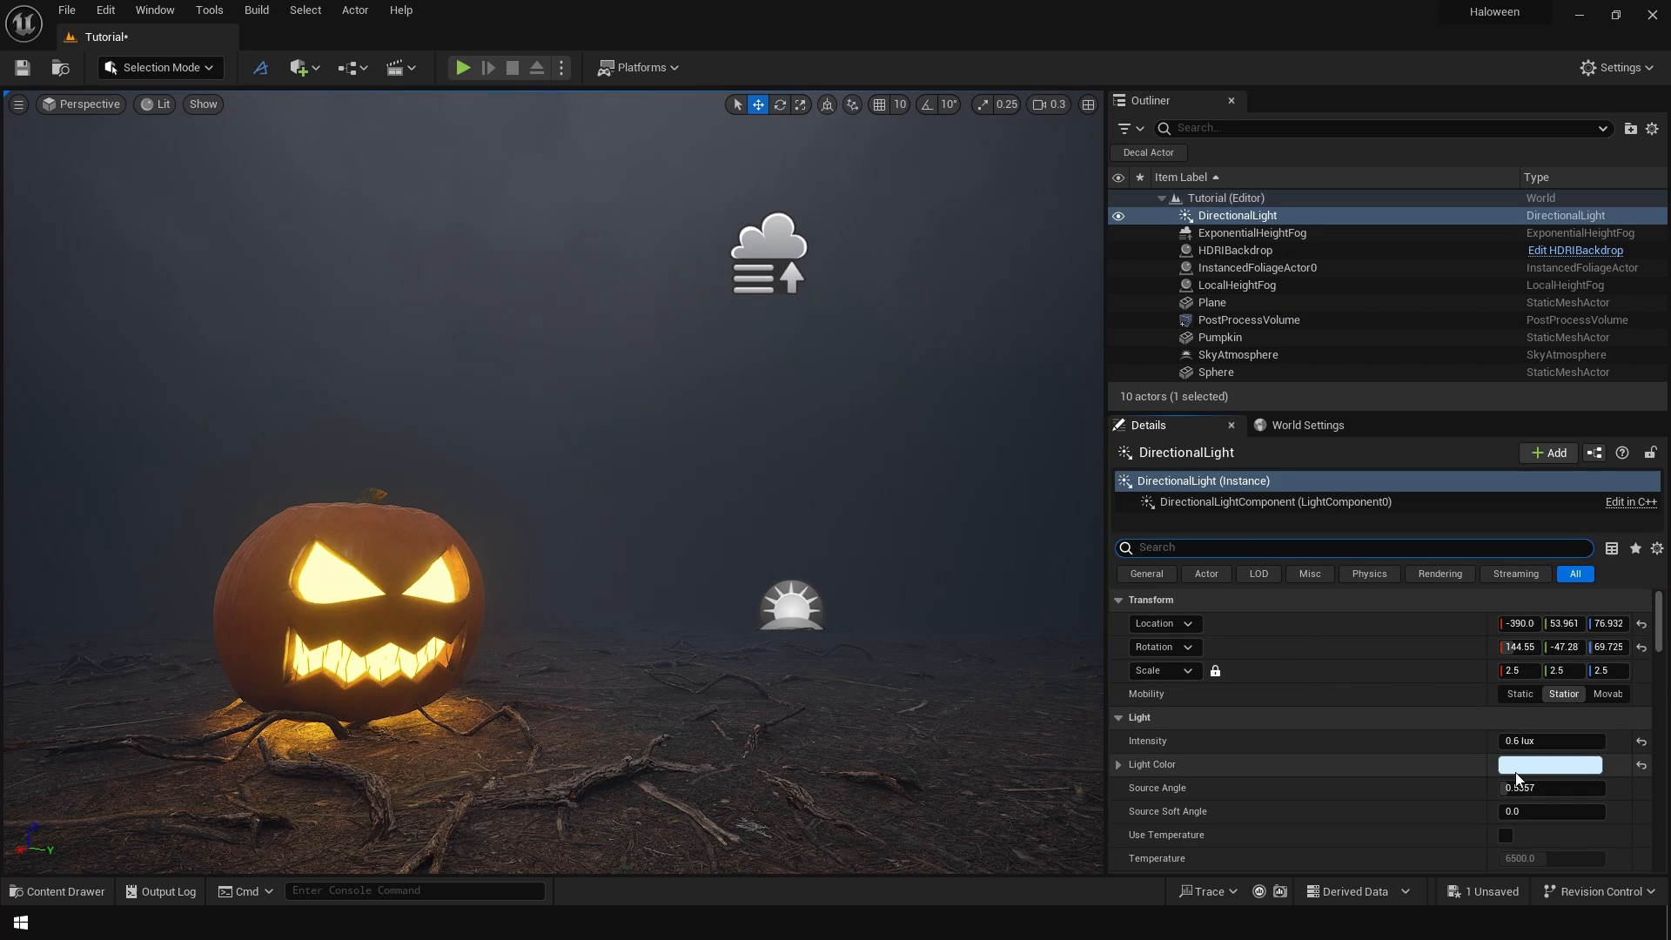
Try blue, green and cyan hues for the DirectionalLight colour, confirming a pale mint tint.
{"action": "left_click", "coordinate": [1551, 764]}
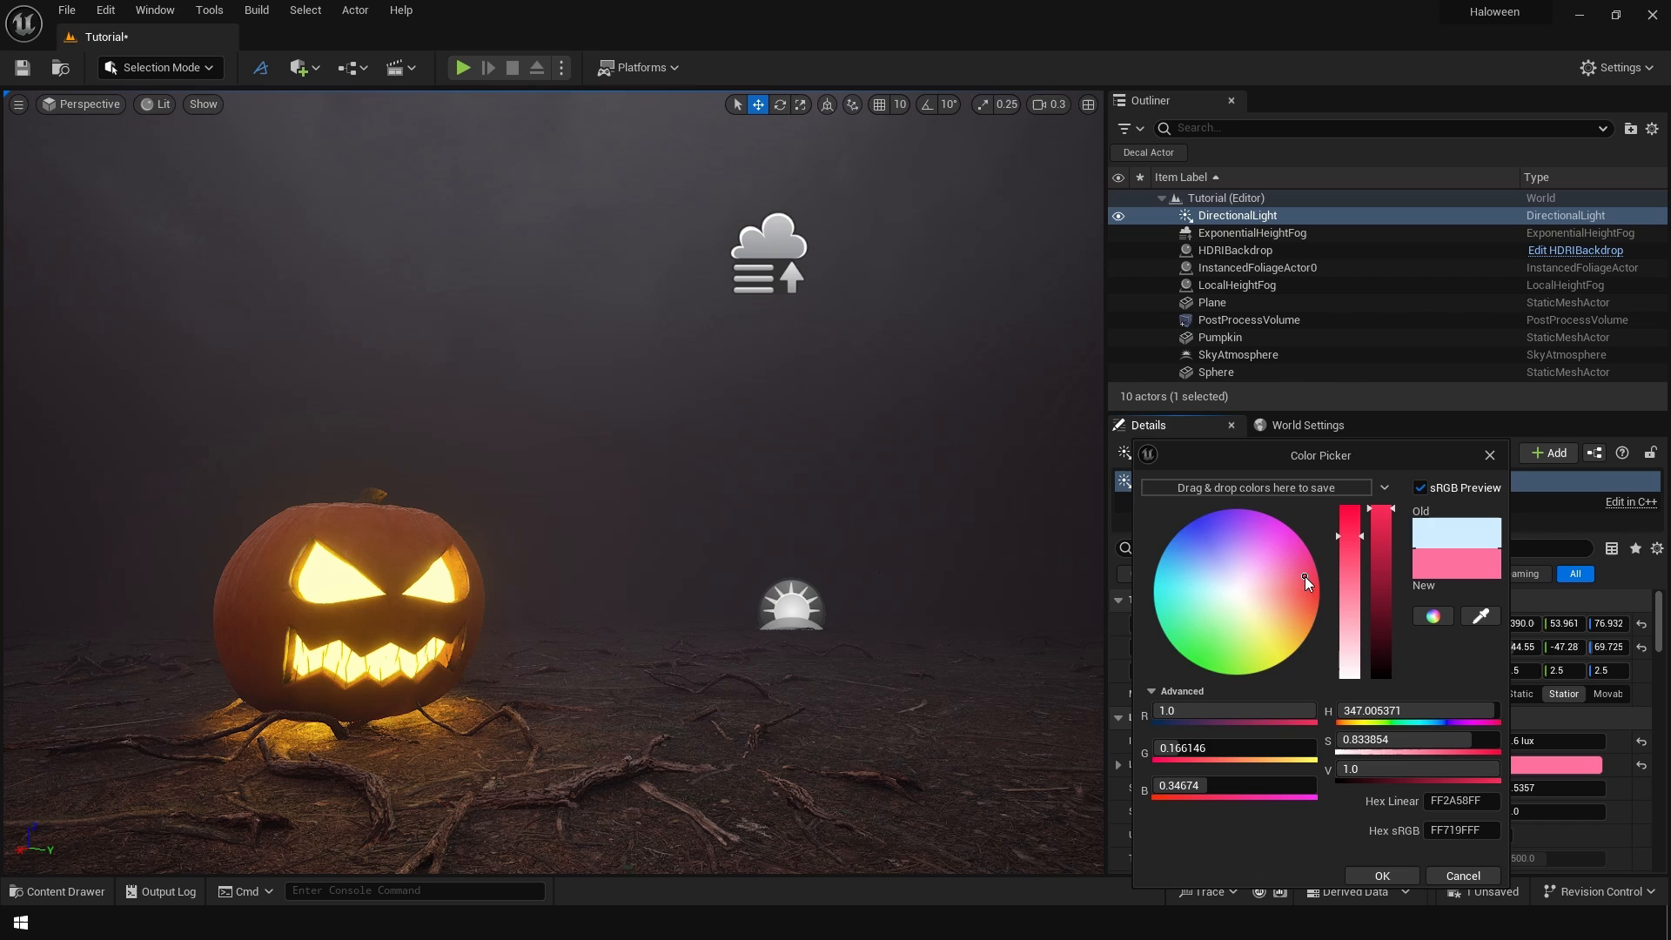
{"action": "left_click", "coordinate": [1190, 551]}
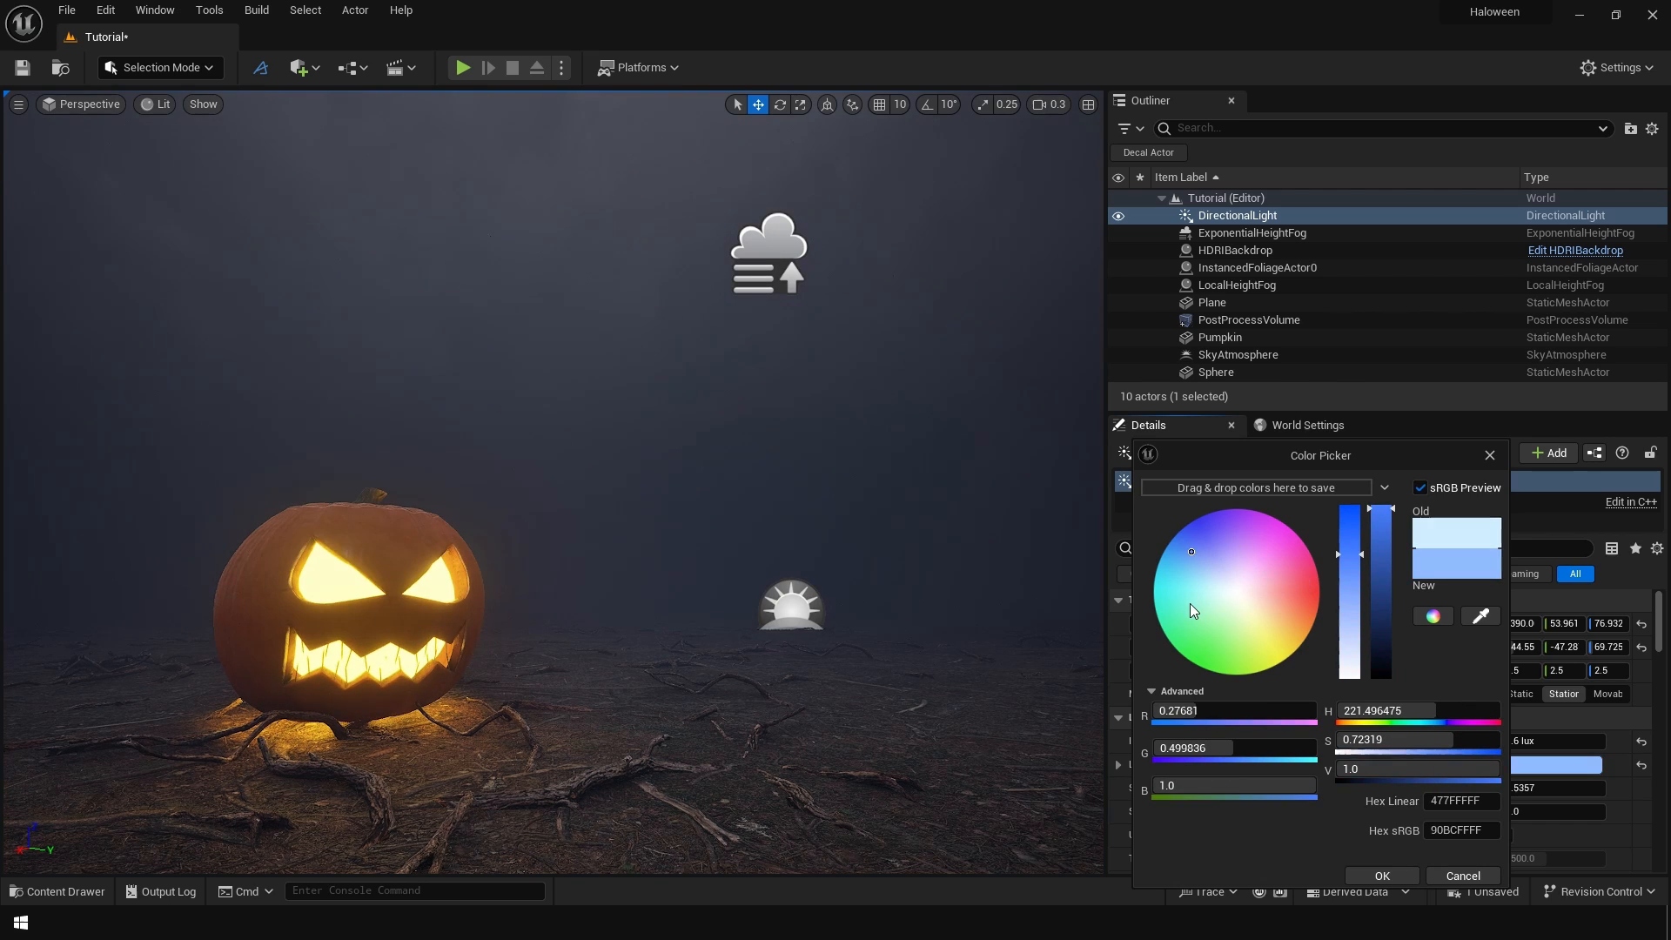
{"action": "left_click", "coordinate": [1210, 608]}
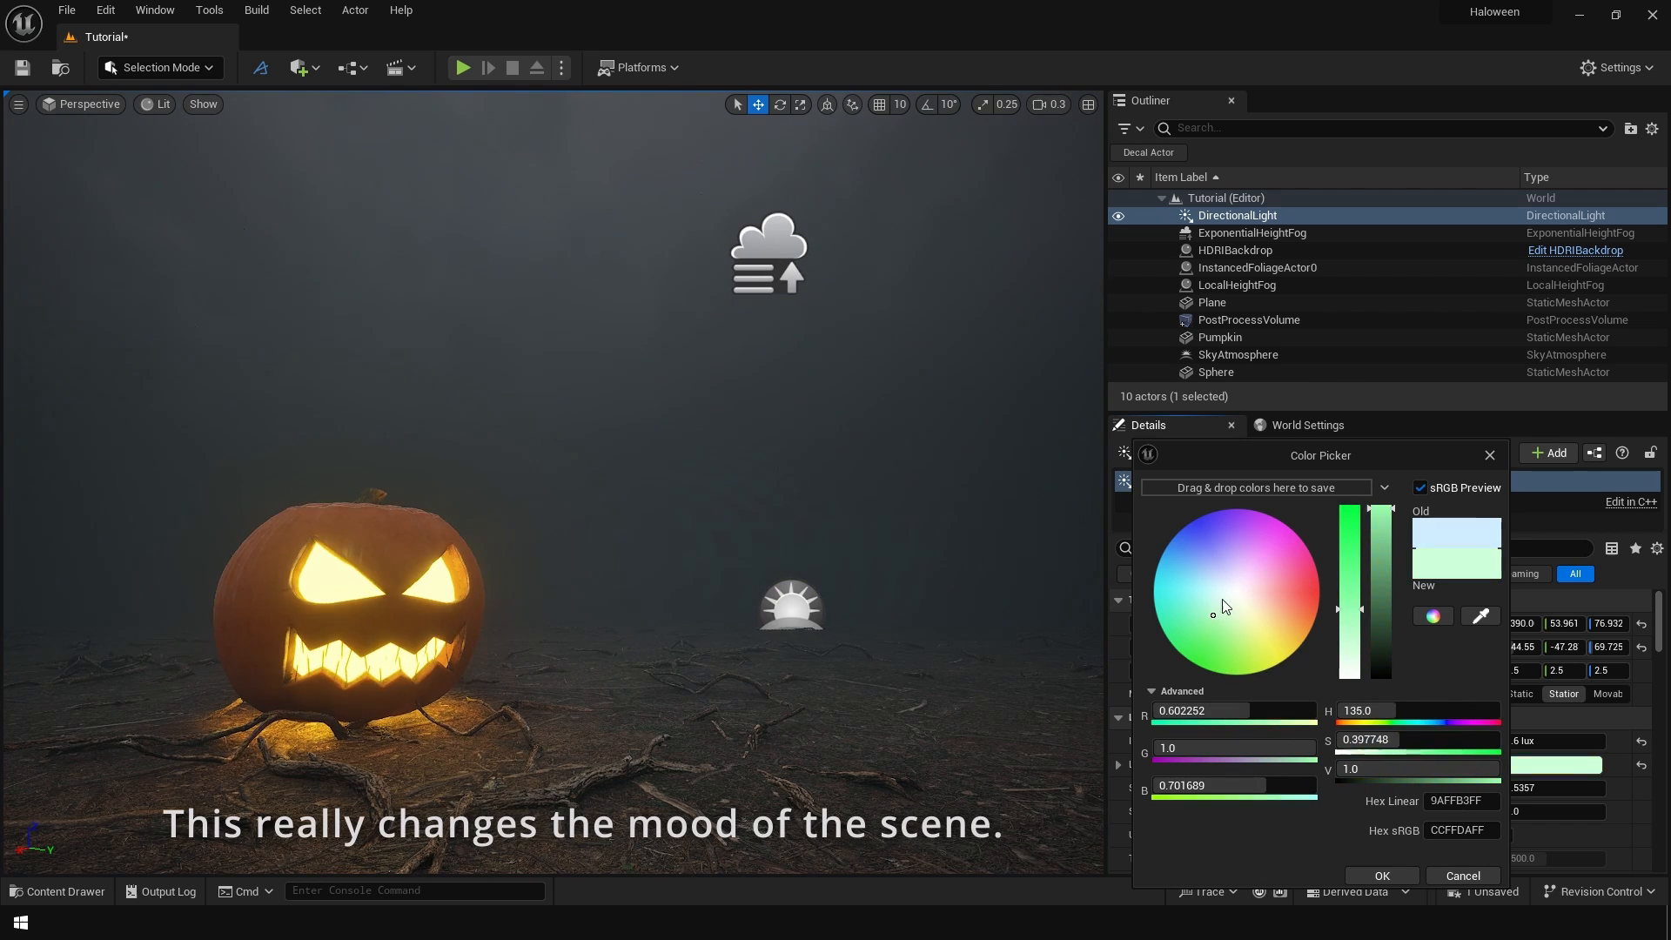
{"action": "left_click", "coordinate": [1201, 570]}
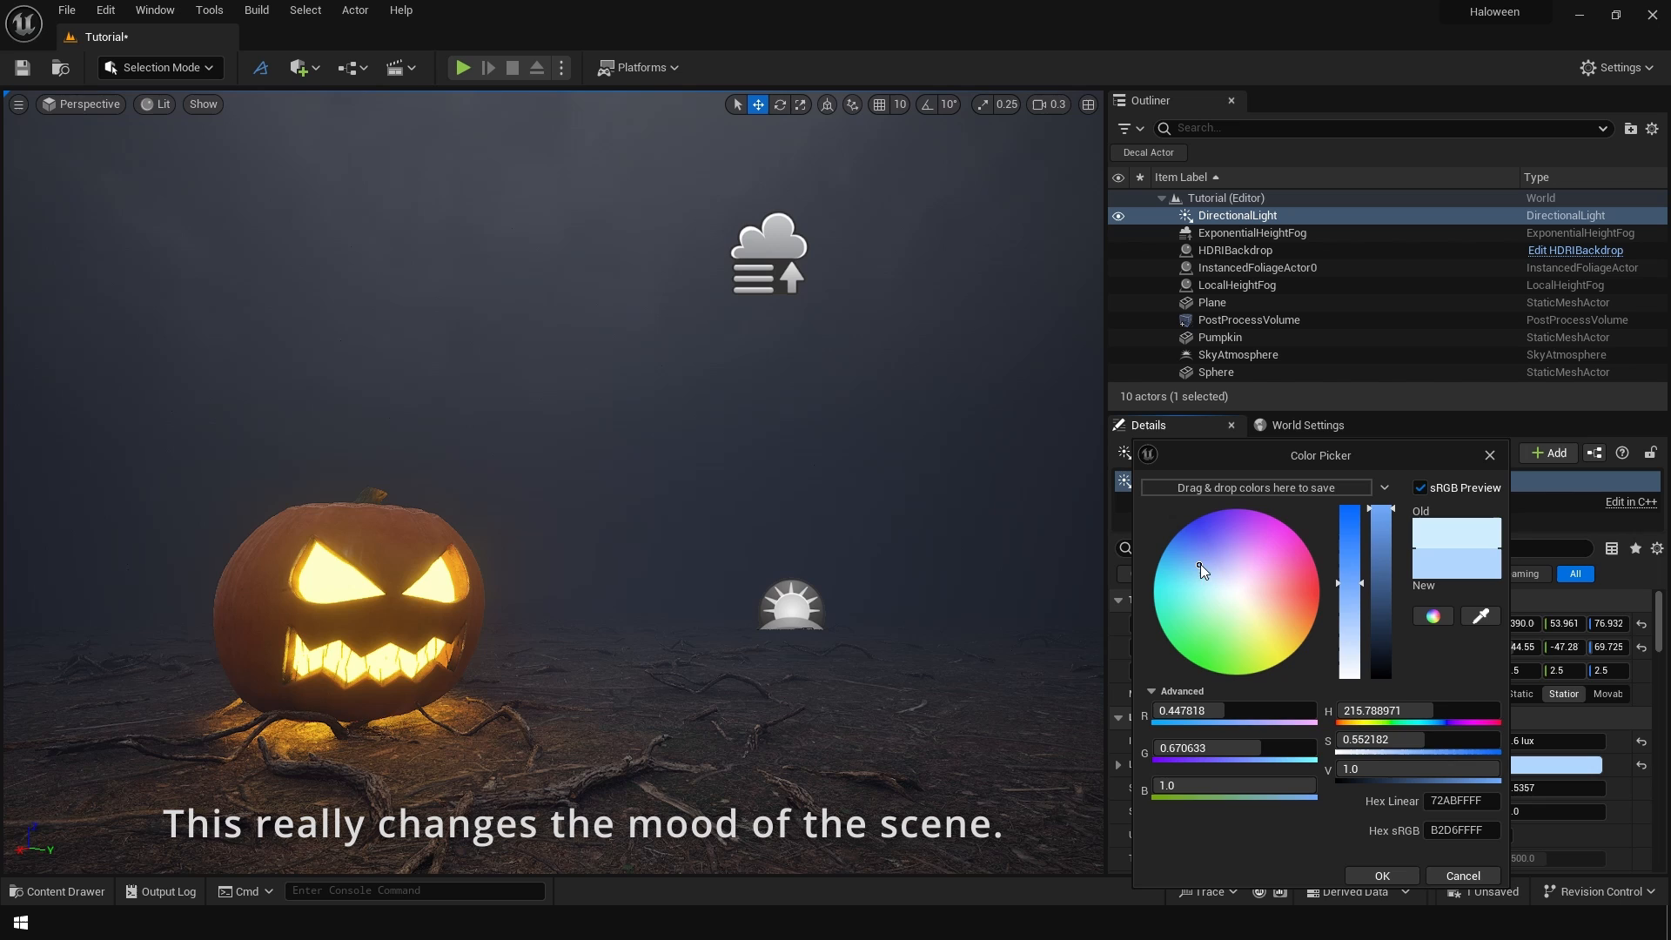
{"action": "left_click", "coordinate": [1197, 605]}
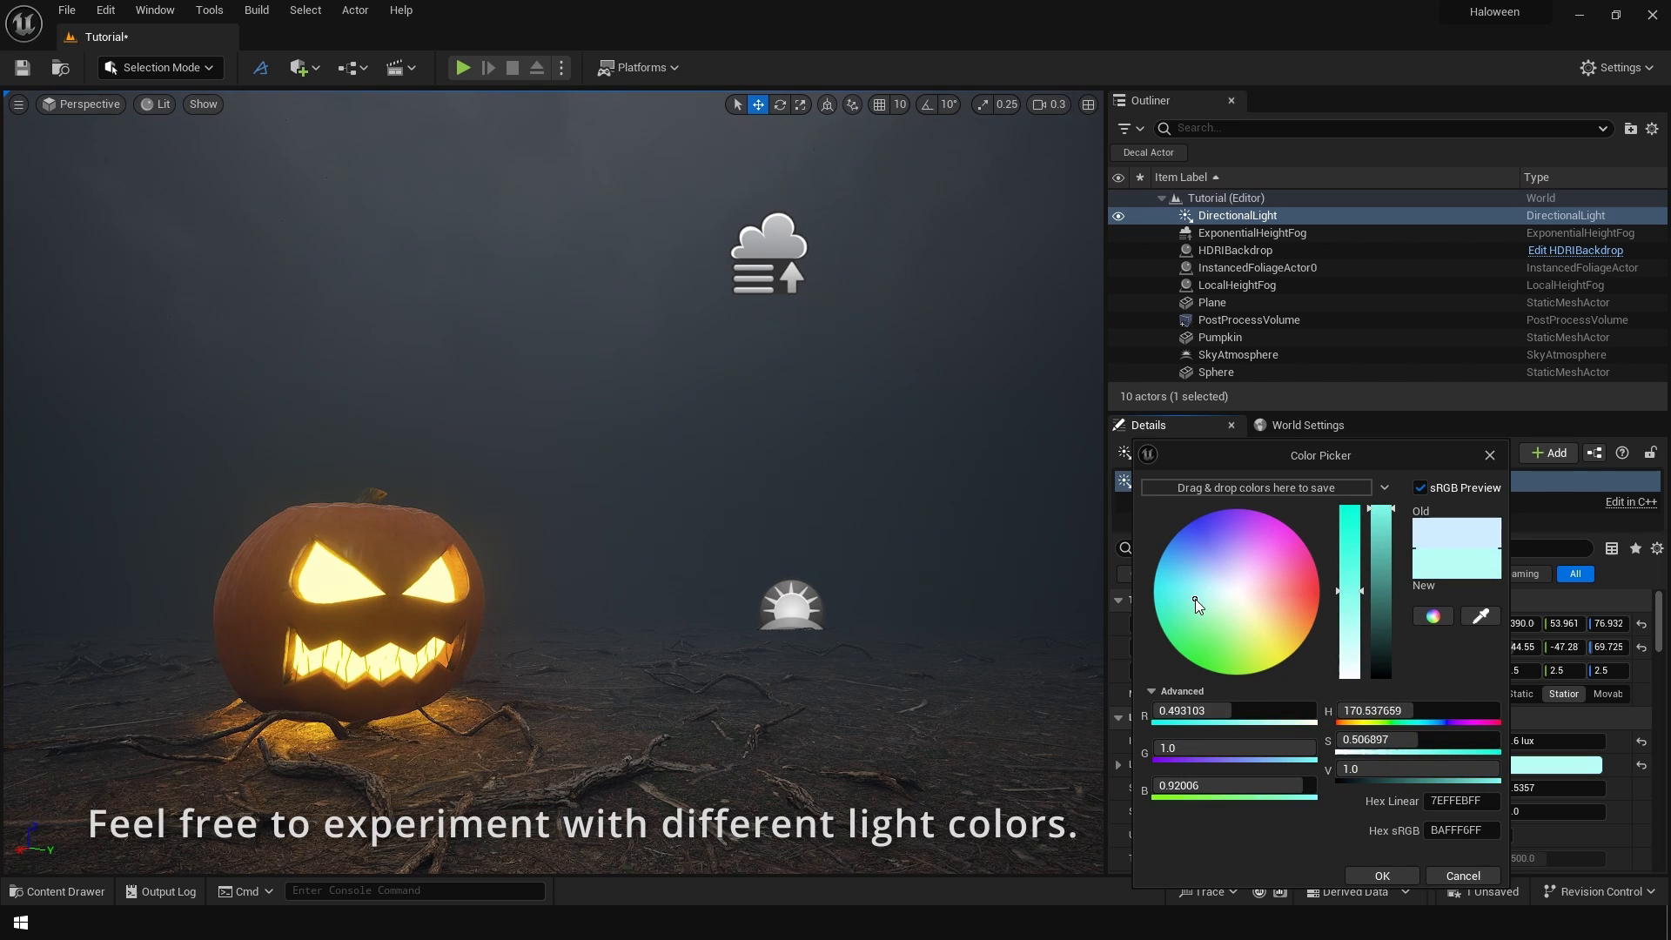
{"action": "left_click", "coordinate": [1195, 594]}
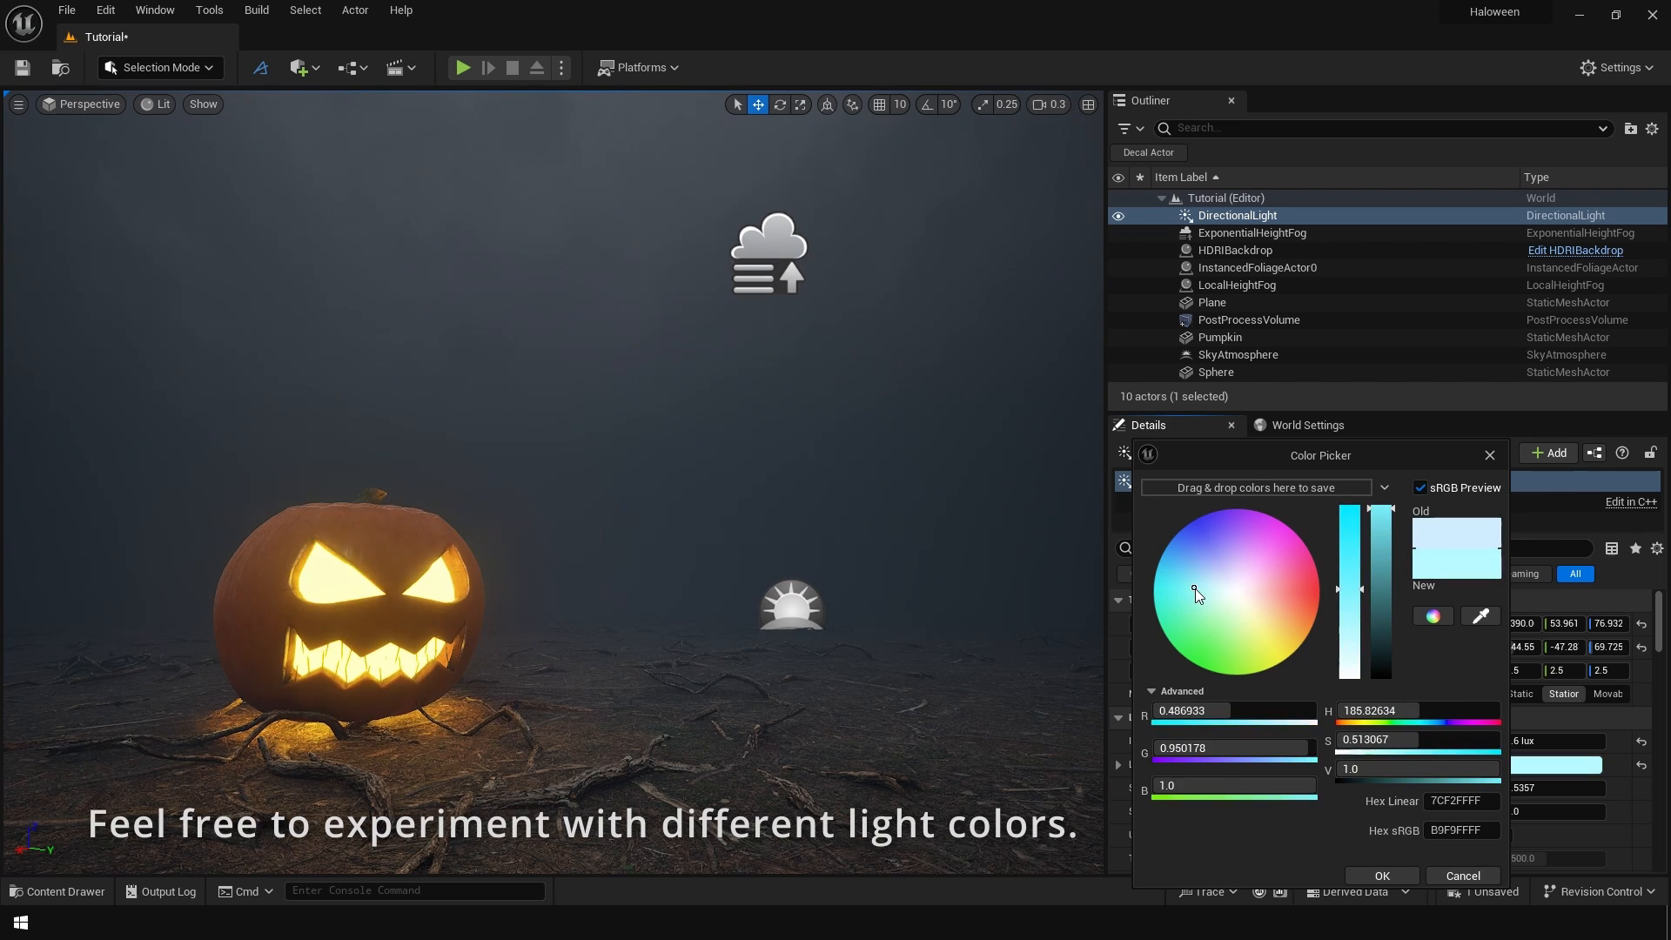
{"action": "left_click", "coordinate": [1202, 618]}
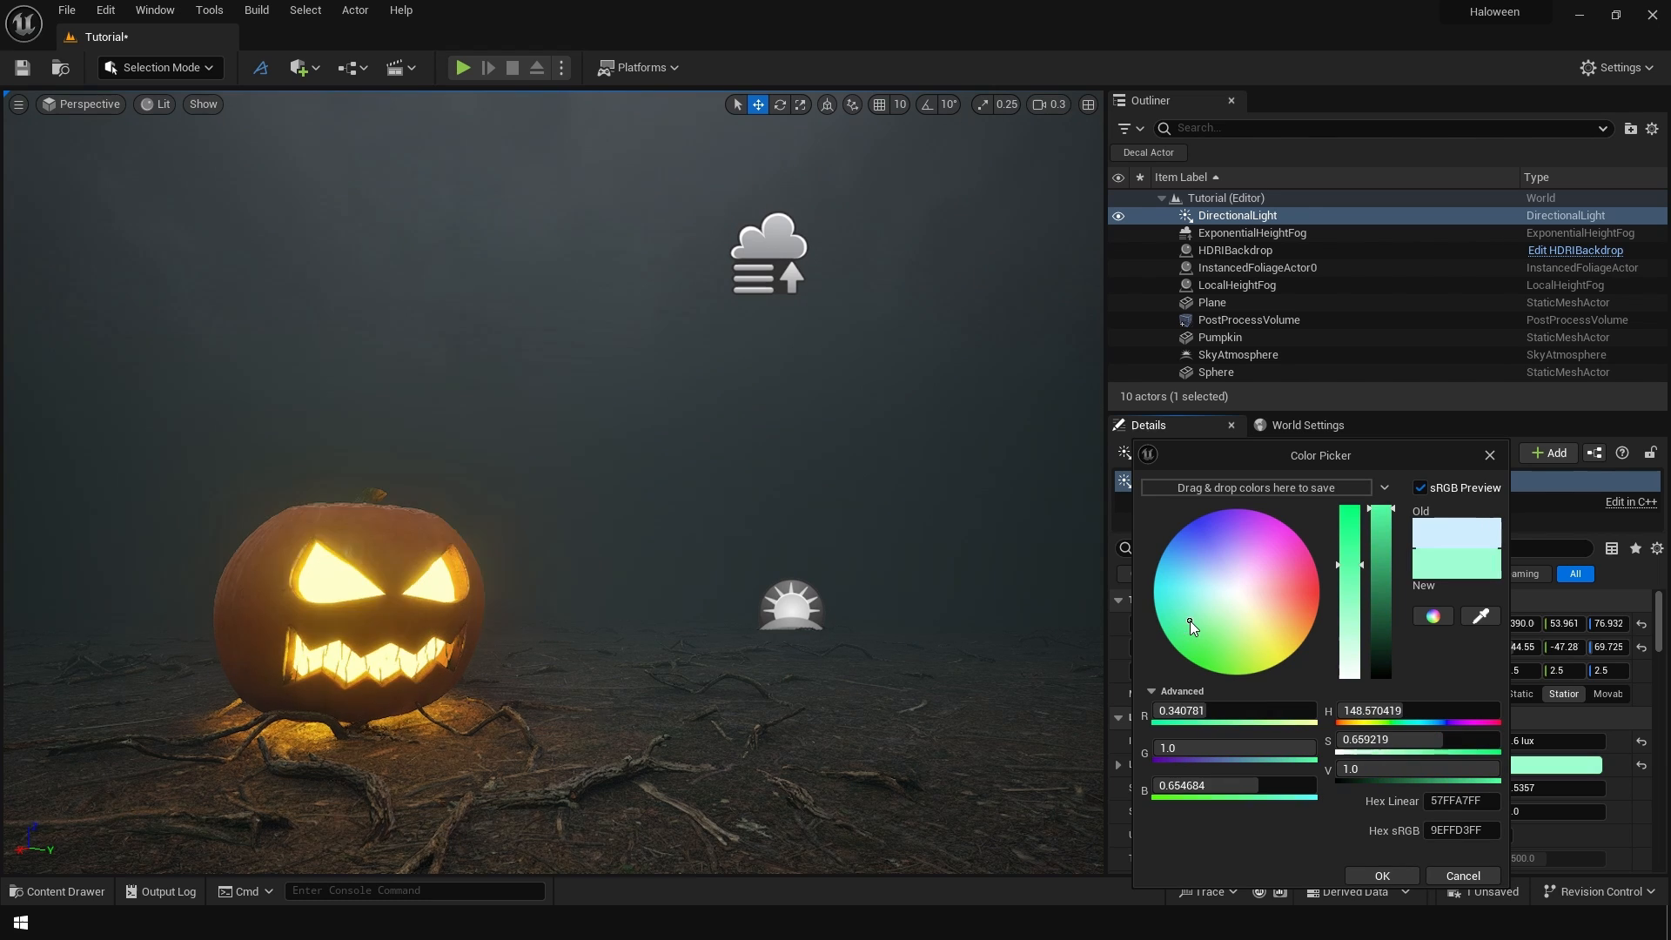
{"action": "left_click", "coordinate": [1217, 613]}
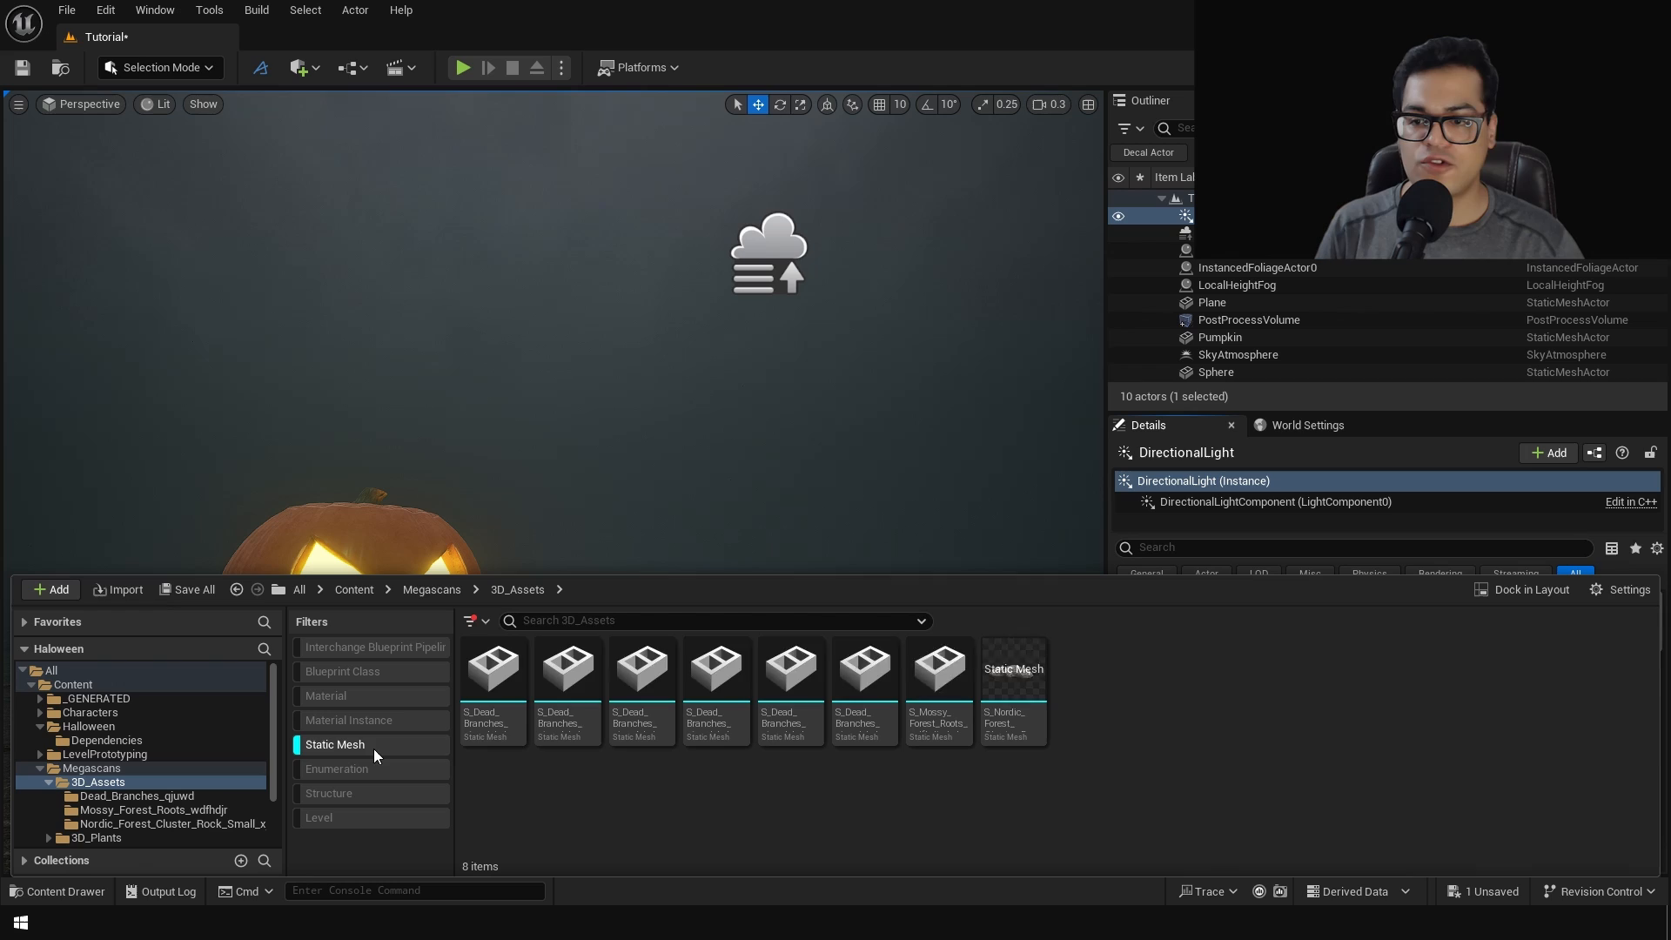
{"action": "mouse_move", "coordinate": [935, 687]}
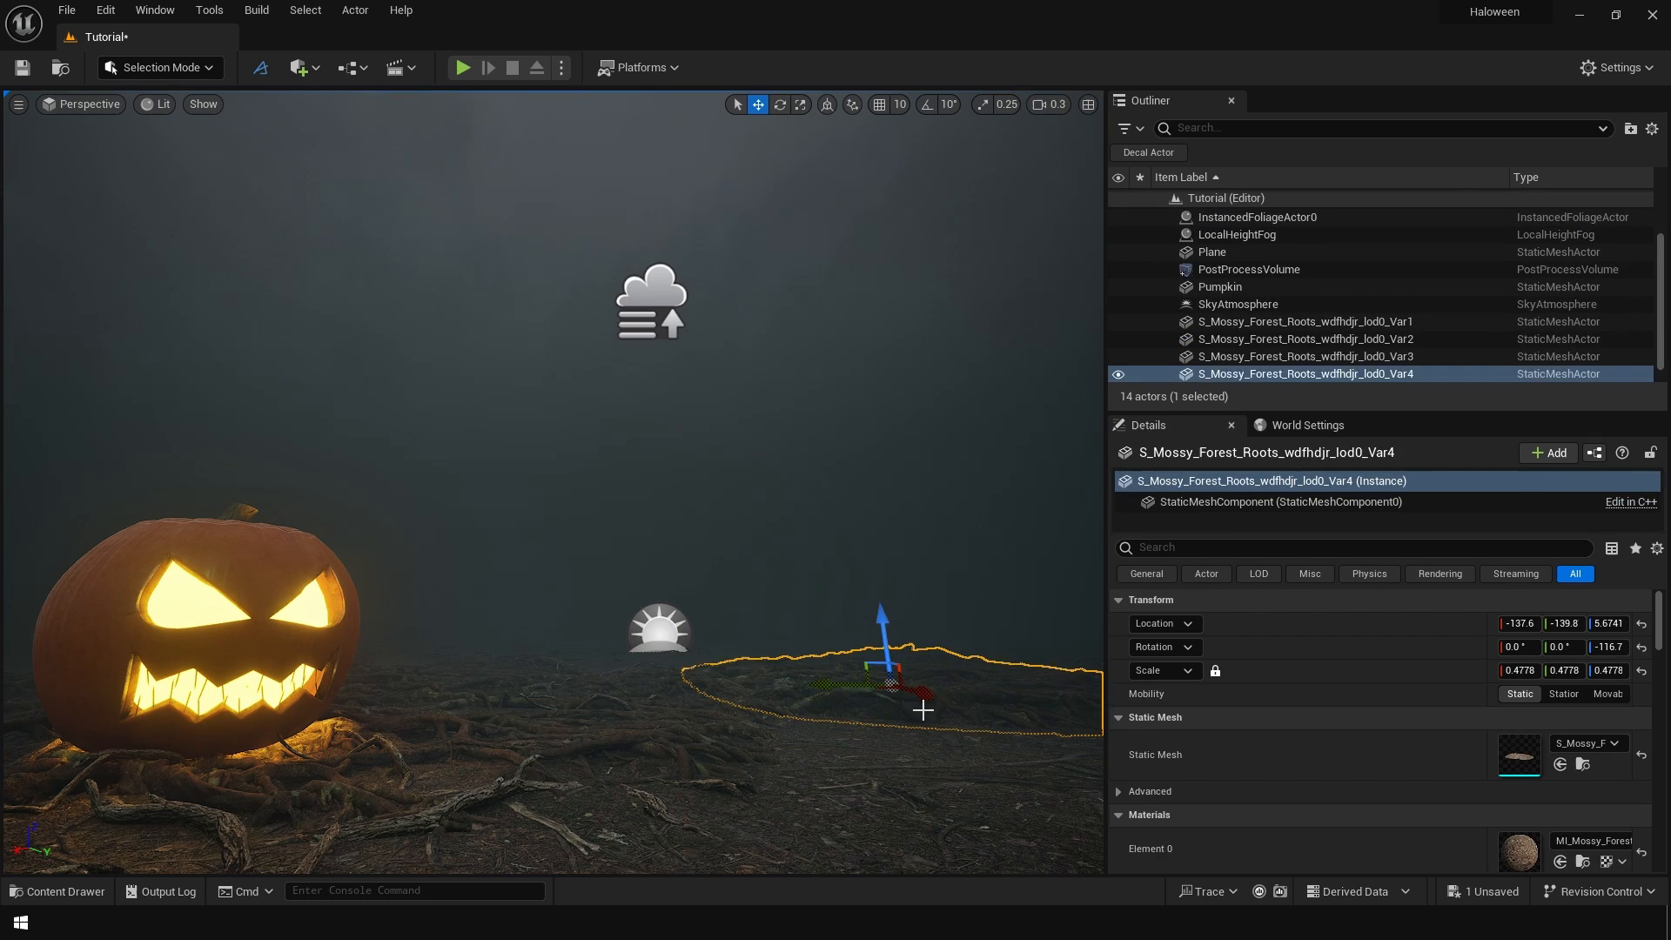
Select a placed mossy root piece and rotate the small rock cluster beside the pumpkin.
{"action": "left_click", "coordinate": [780, 104]}
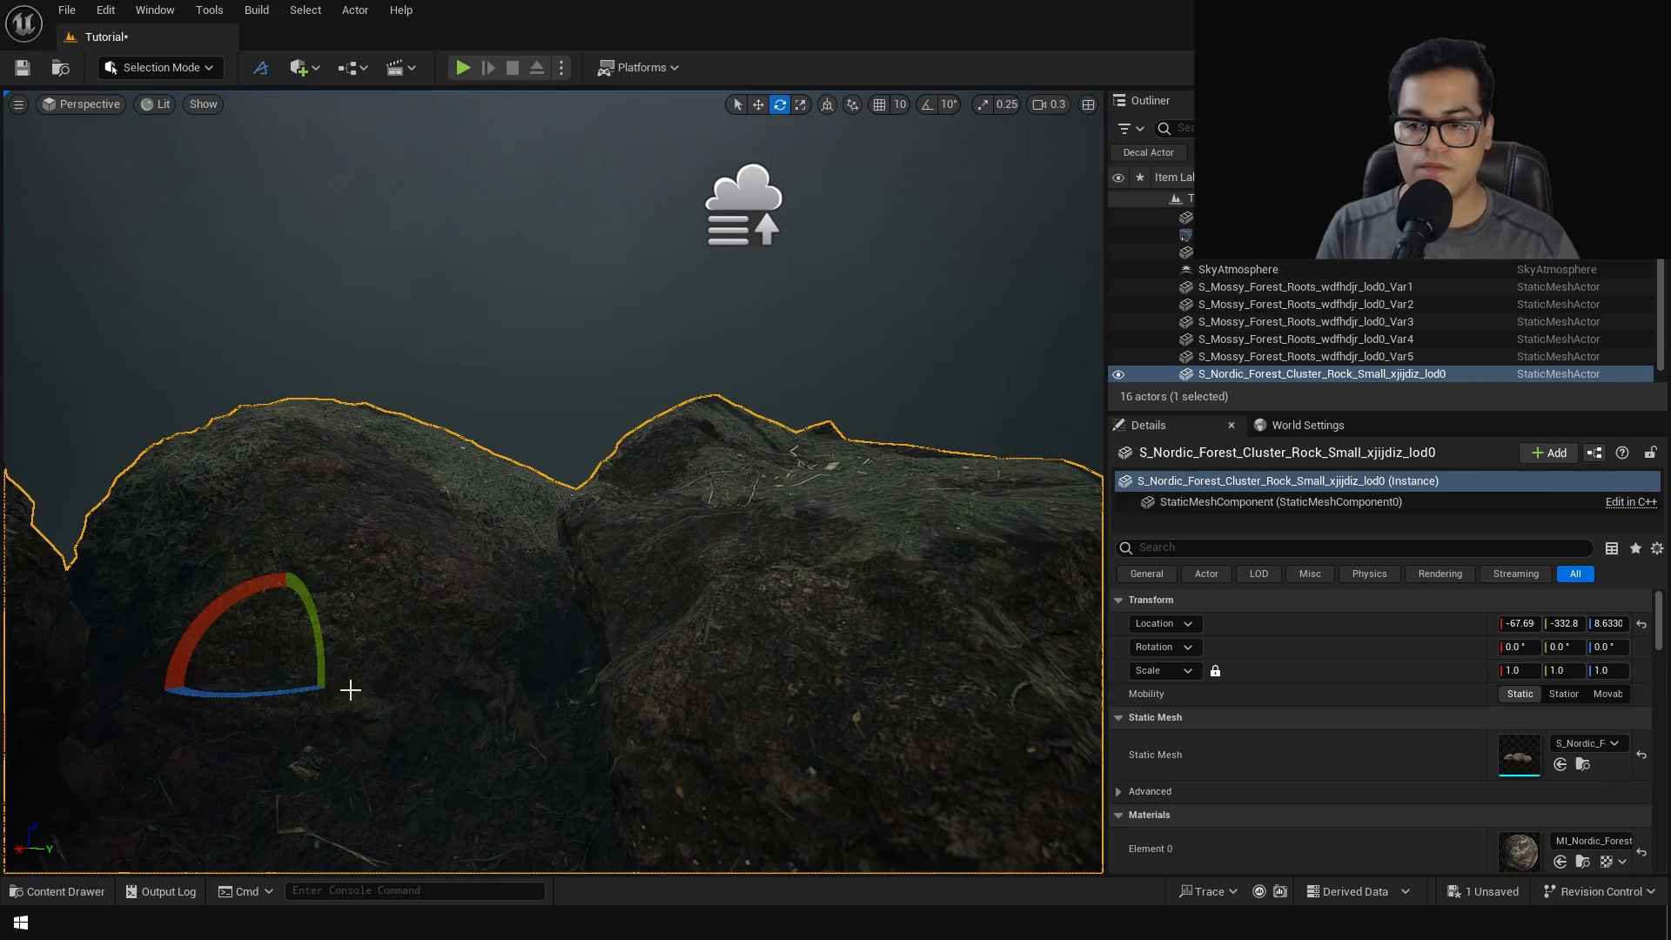
{"action": "left_click", "coordinate": [798, 103]}
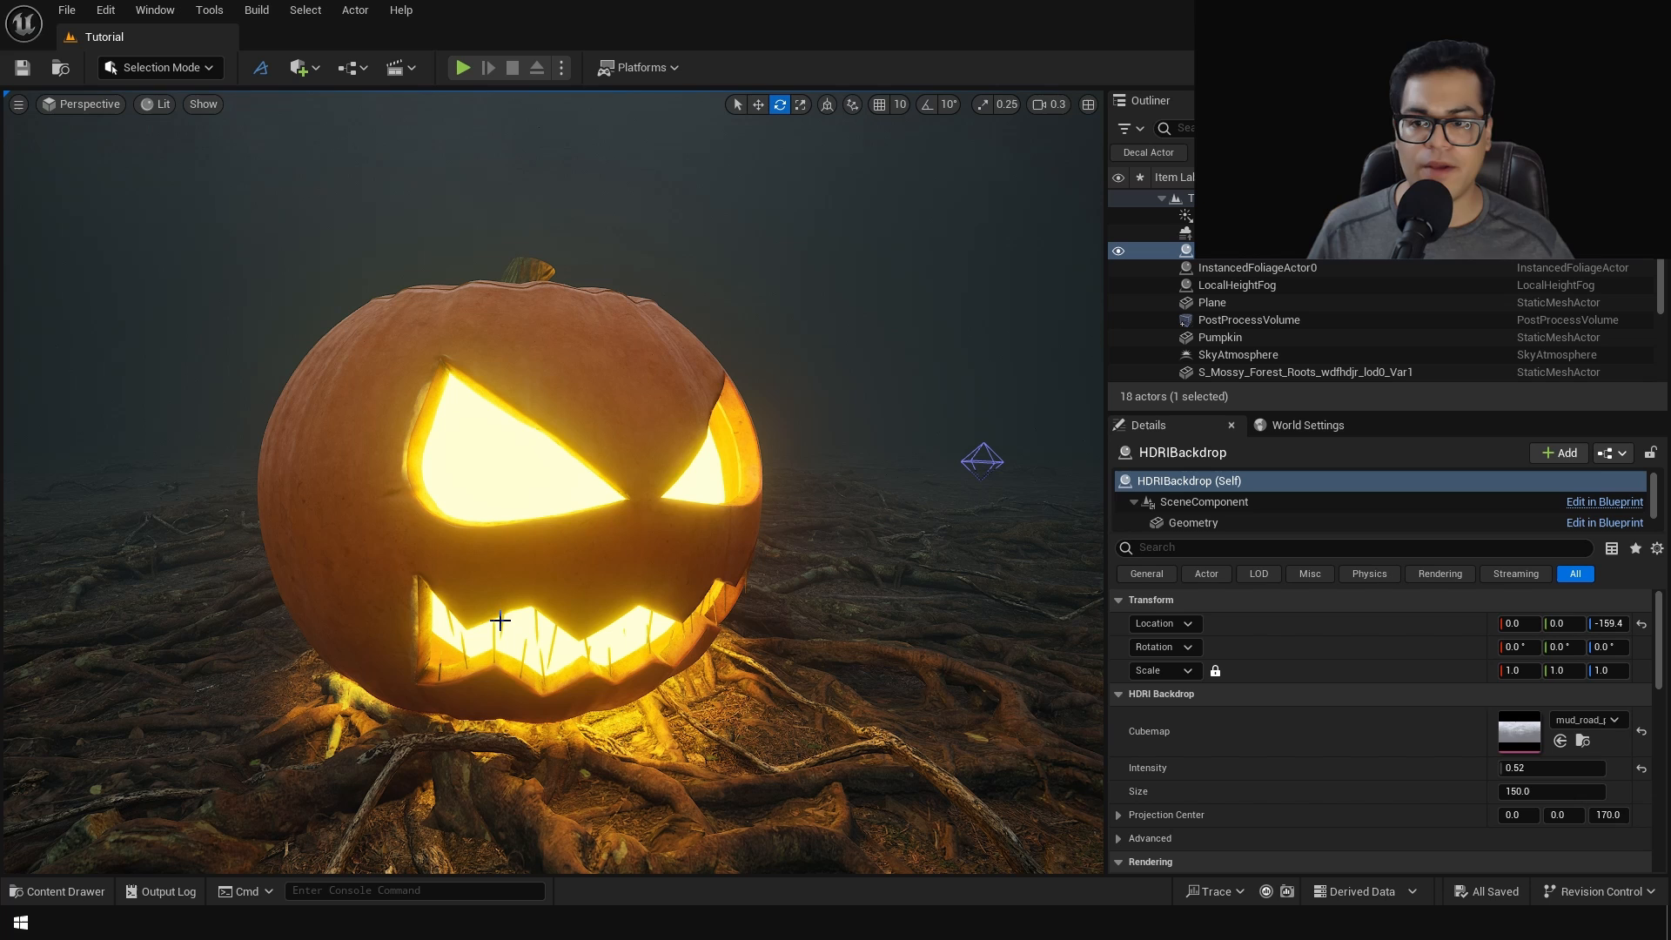
Place an MI_Charcoal decal onto the pumpkin's surface.
{"action": "left_click", "coordinate": [58, 889]}
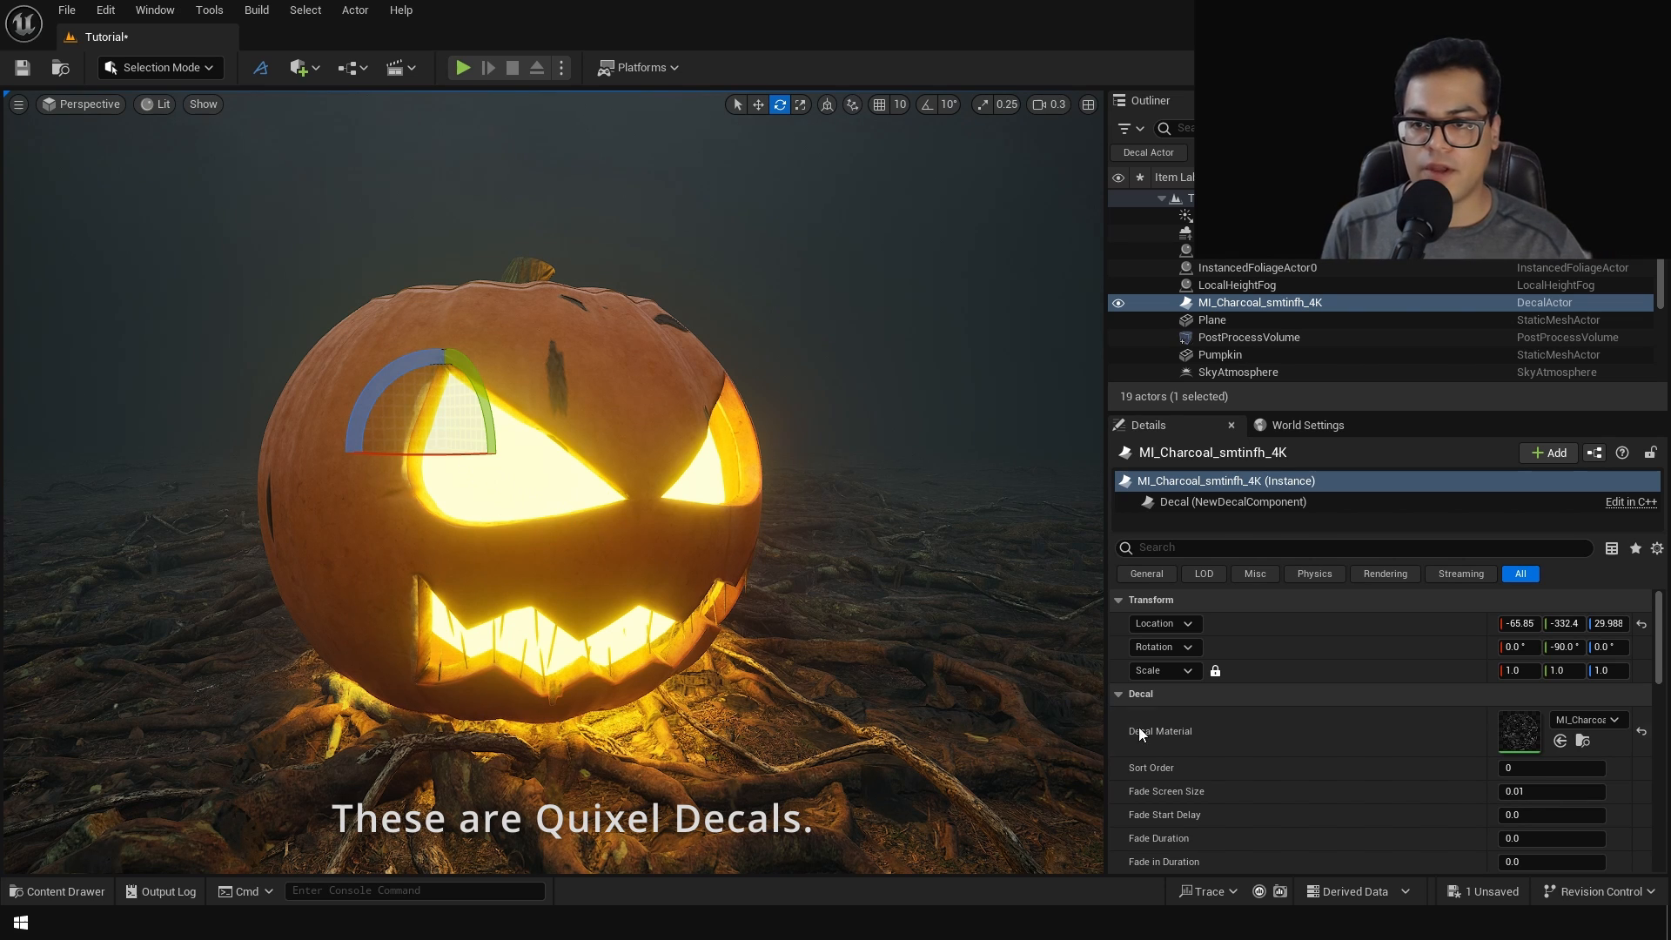
{"action": "scroll", "scroll_direction": "down", "scroll_amount": 3}
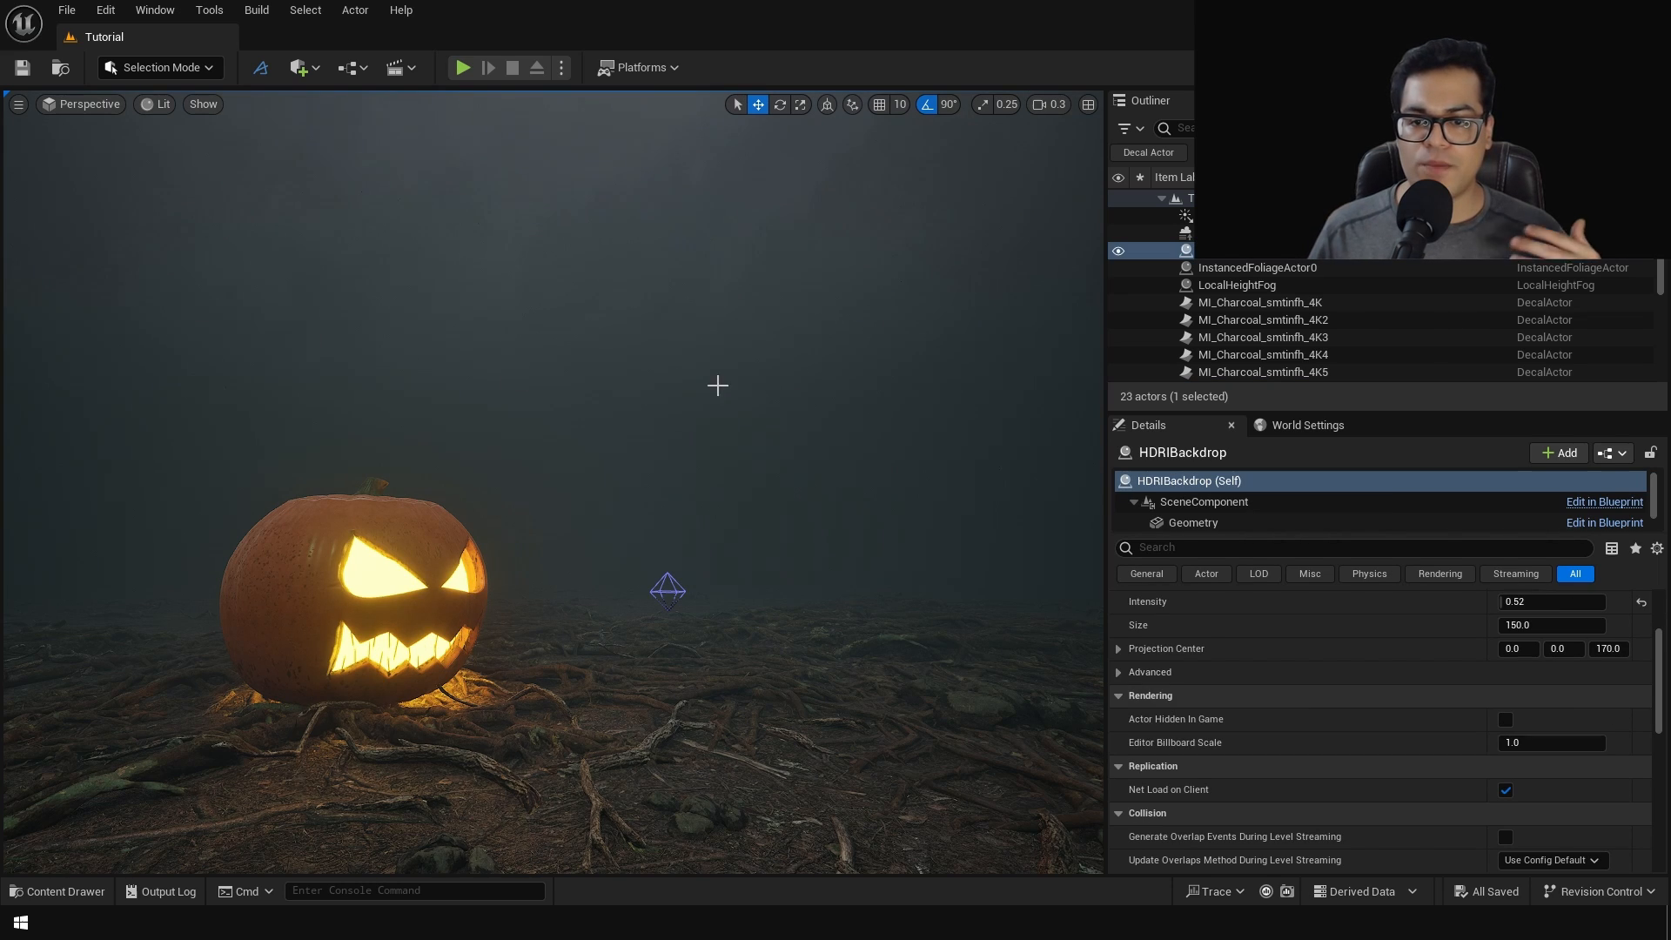
Bring dead tree meshes from the Content Browser into the level behind the pumpkin.
{"action": "left_click", "coordinate": [58, 890]}
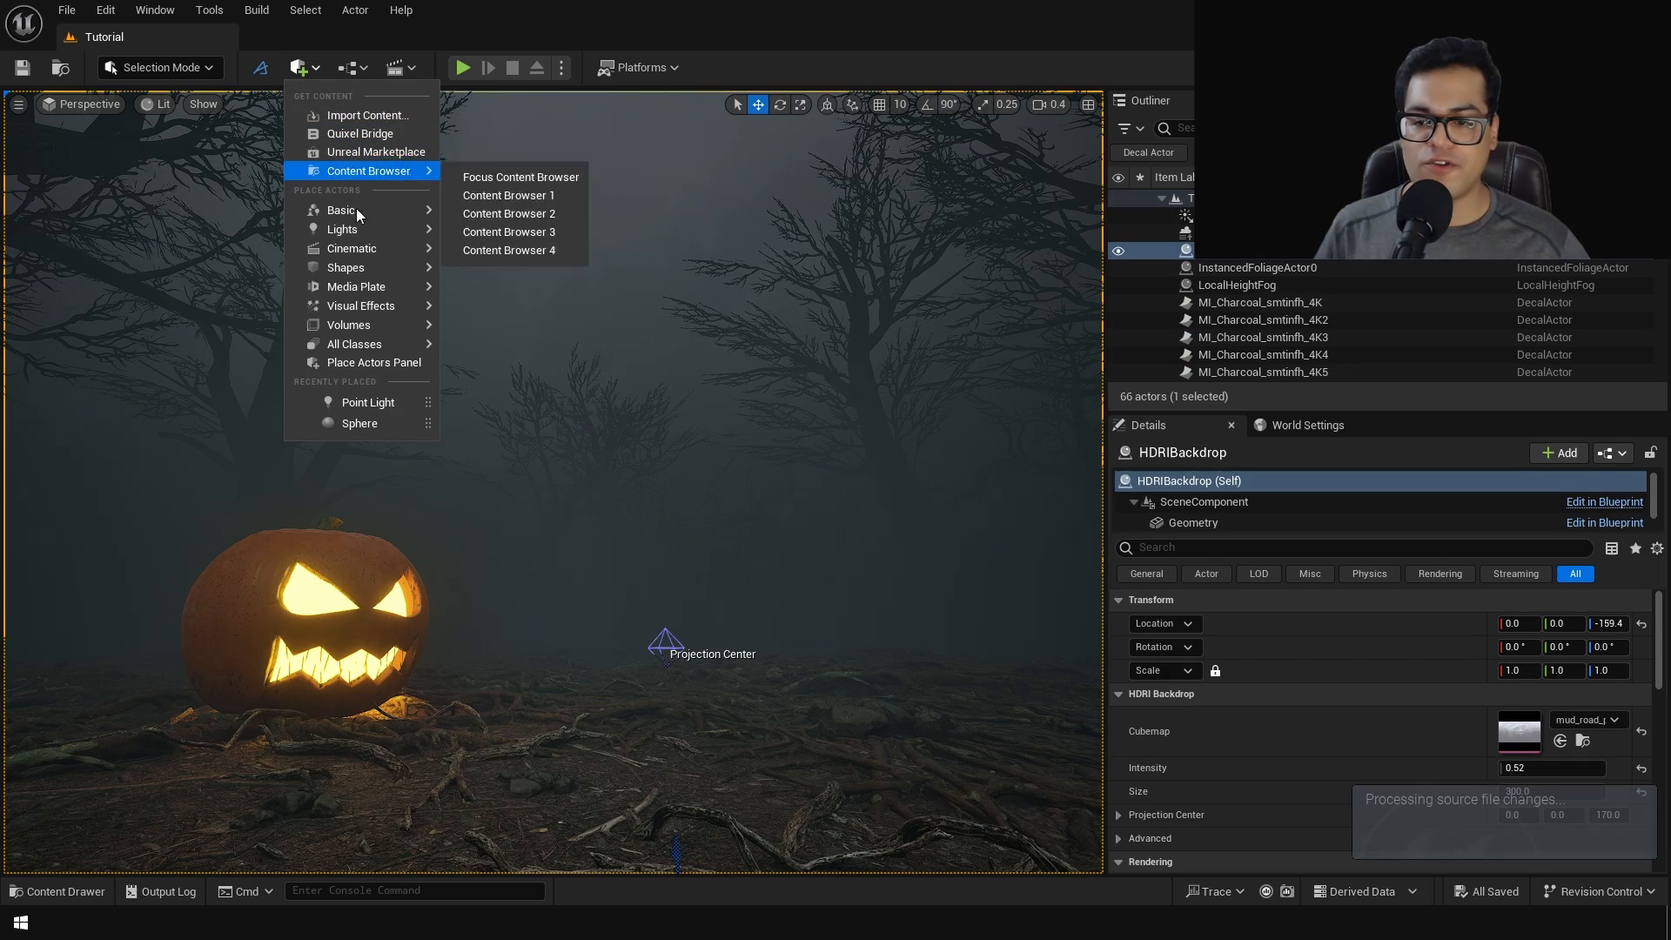
{"action": "mouse_move", "coordinate": [343, 228]}
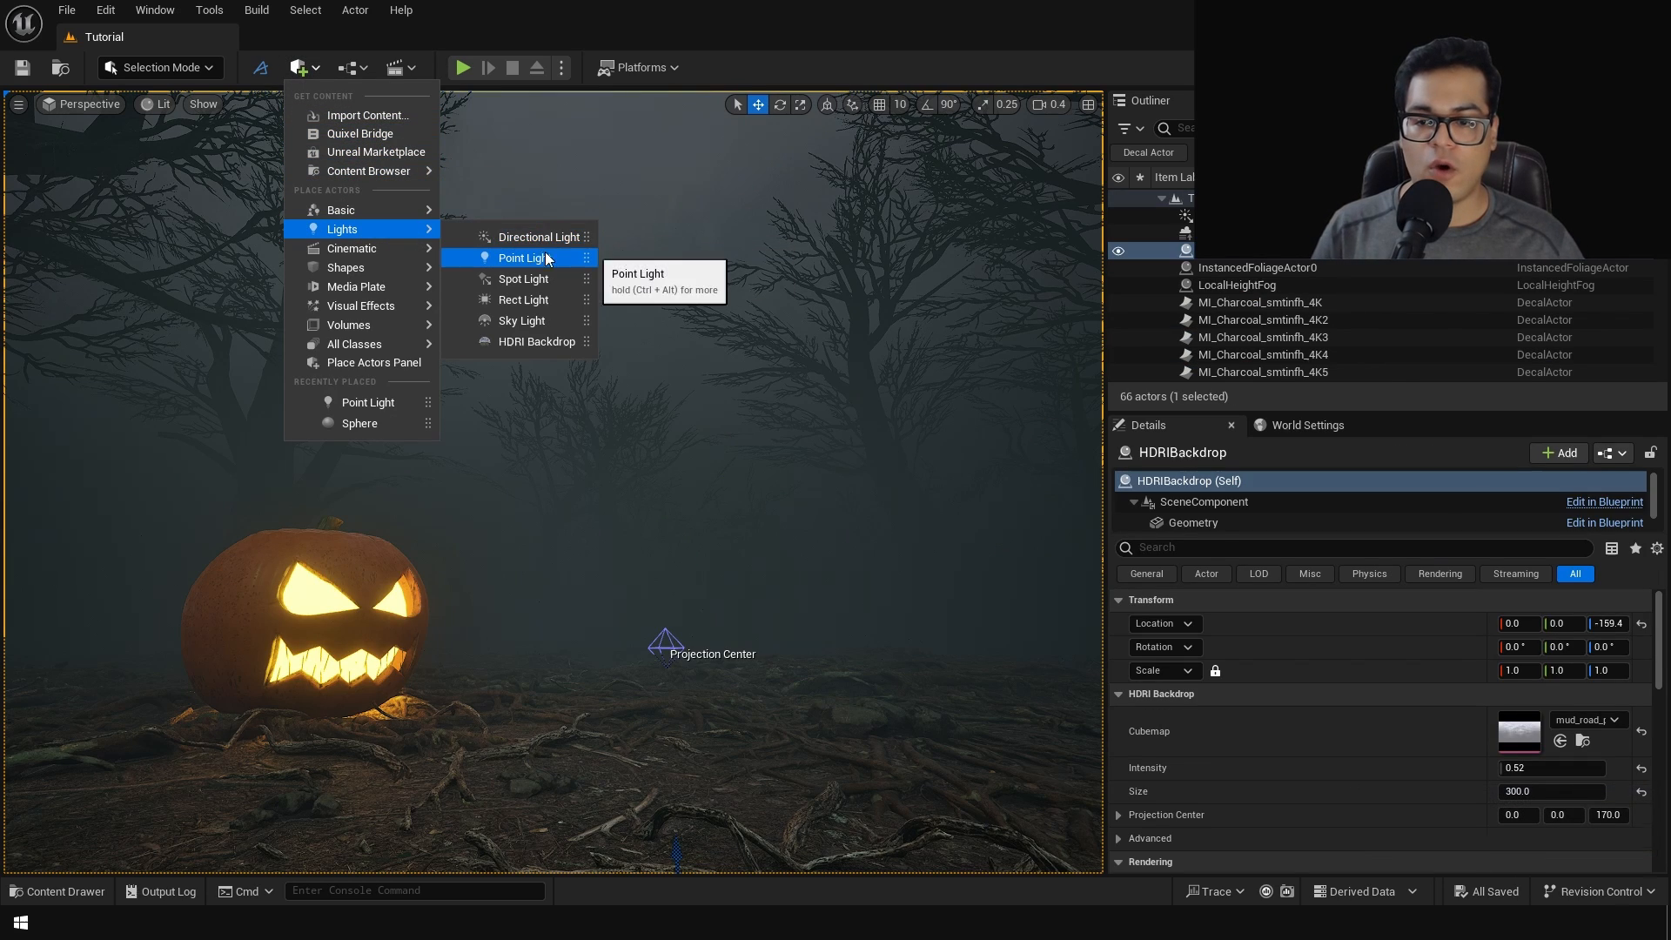
Add a point light beside the pumpkin and tint its light colour warm yellow.
{"action": "left_click", "coordinate": [523, 257]}
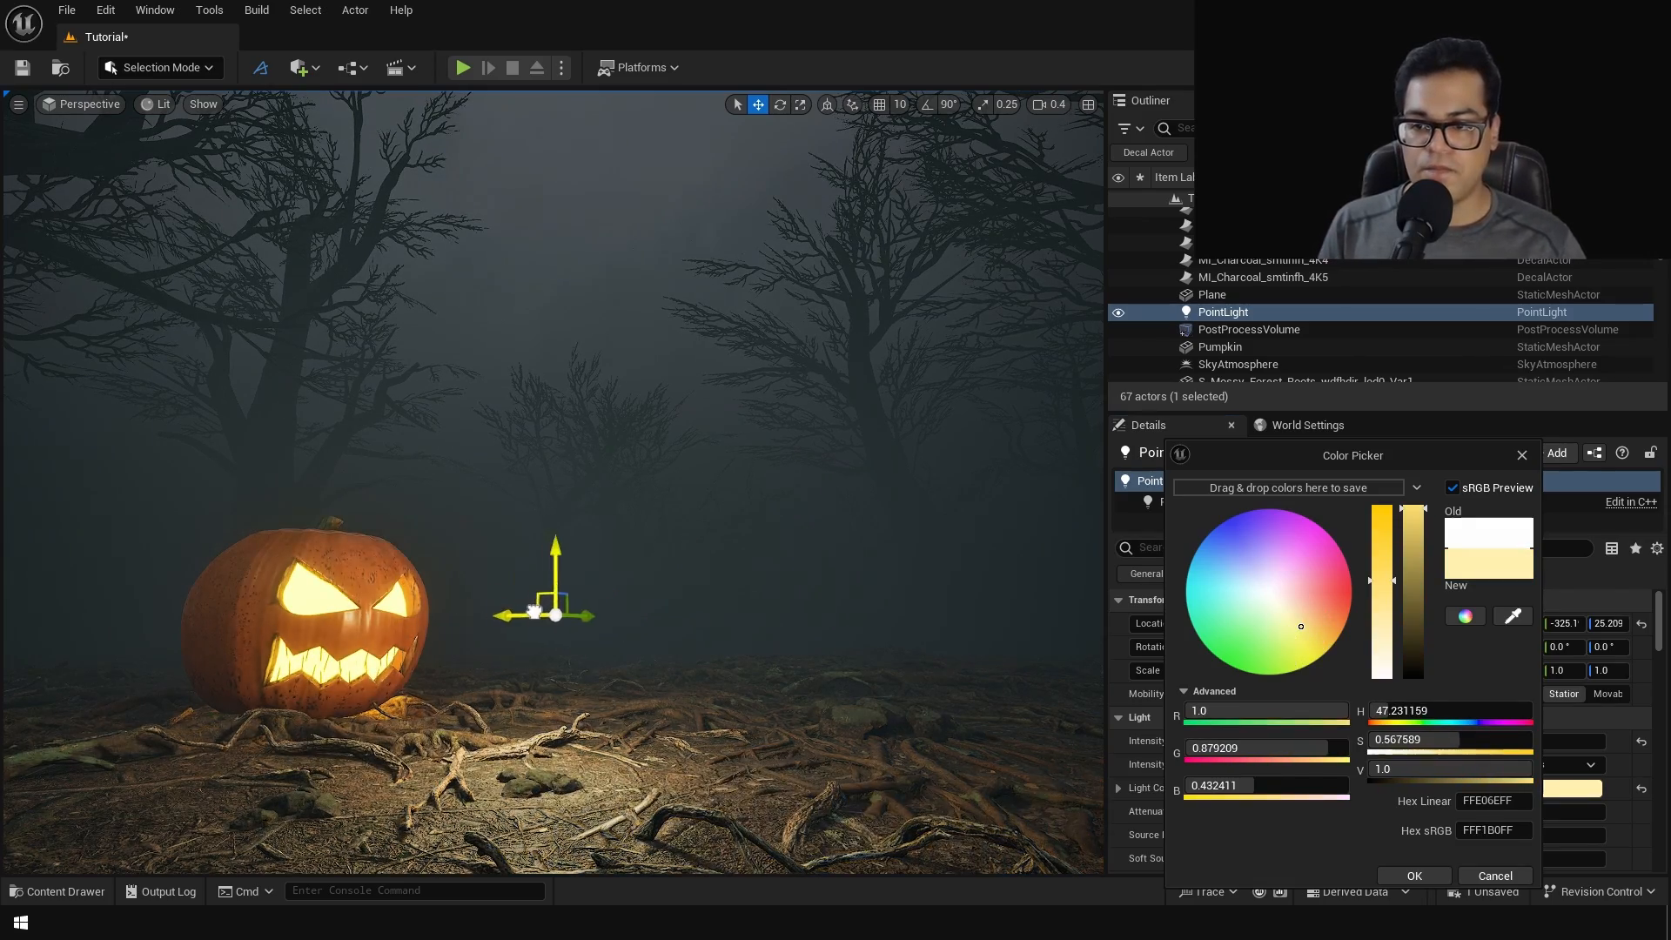
{"action": "left_click", "coordinate": [1310, 637]}
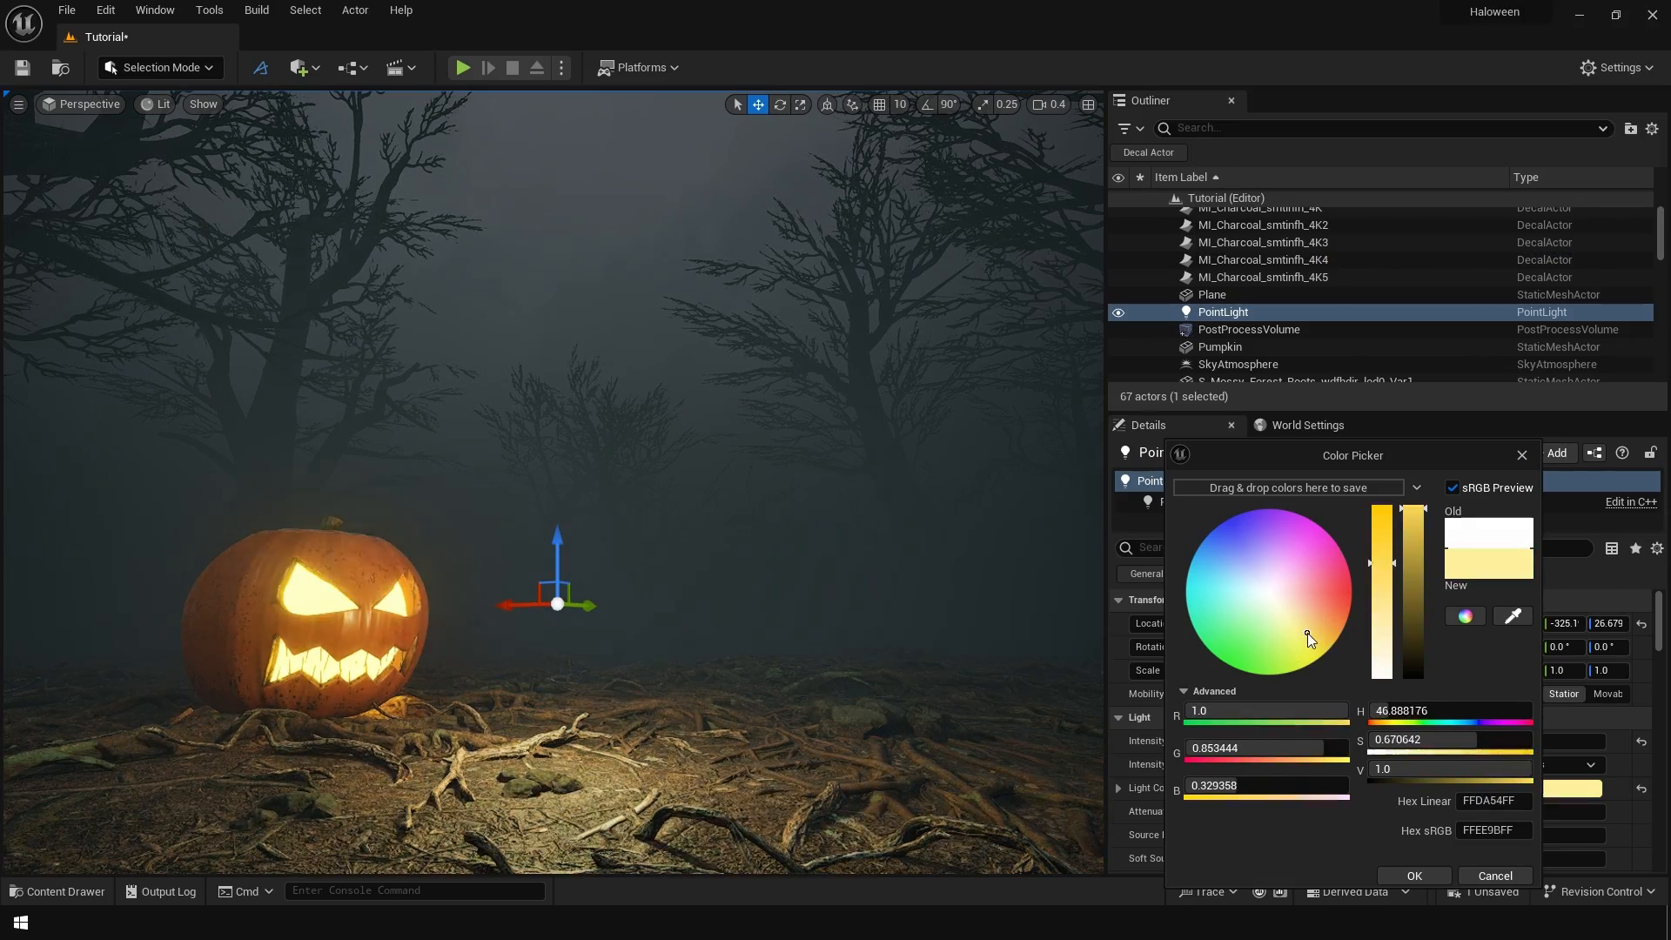